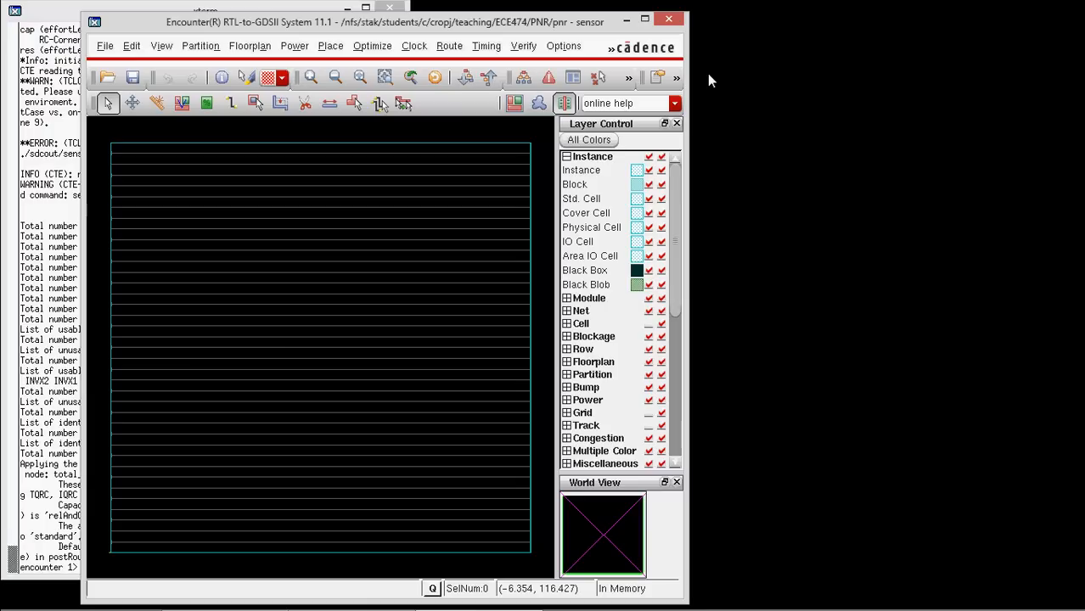
pyautogui.moveTo(516, 27)
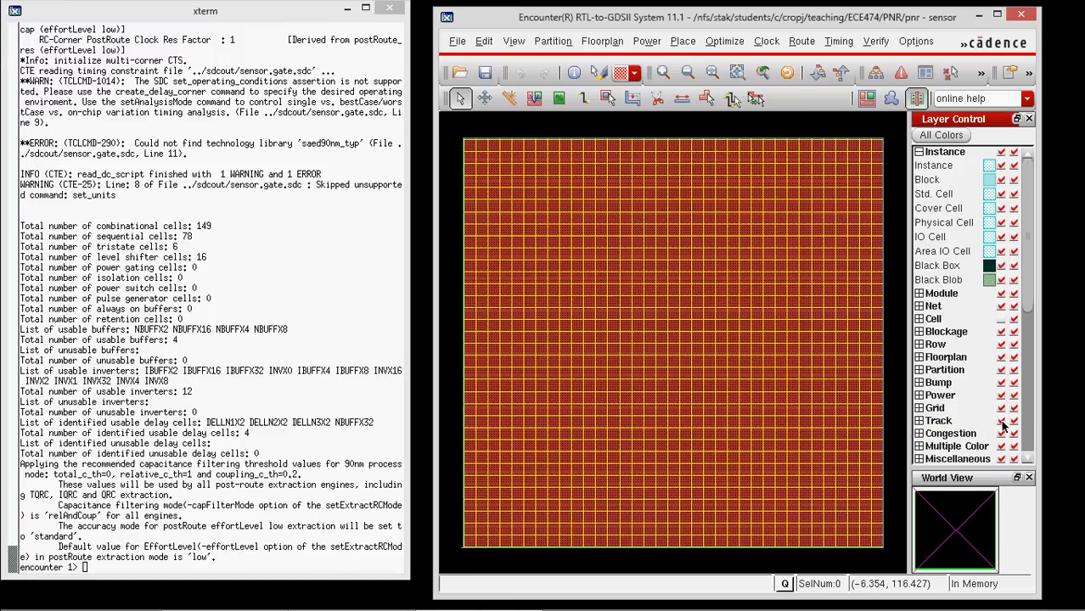
pyautogui.moveTo(854, 383)
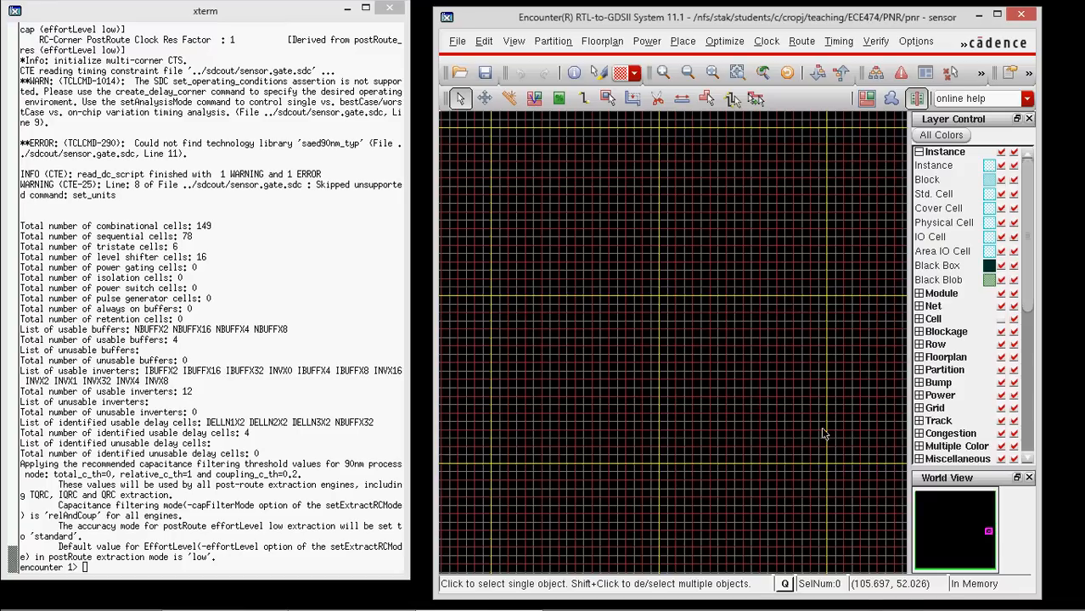
pyautogui.moveTo(823, 431)
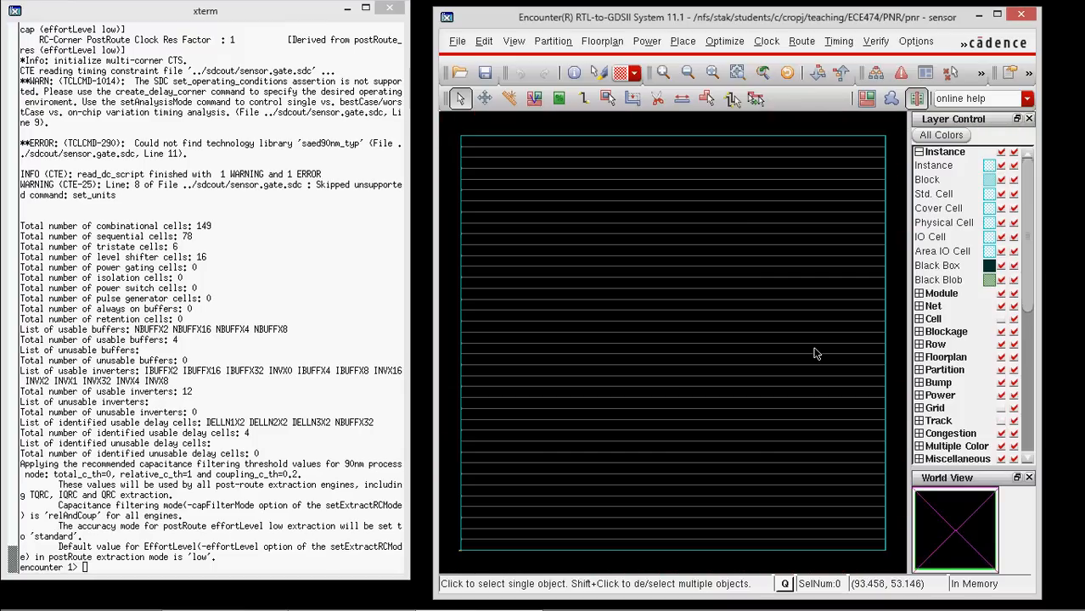
pyautogui.moveTo(286, 541)
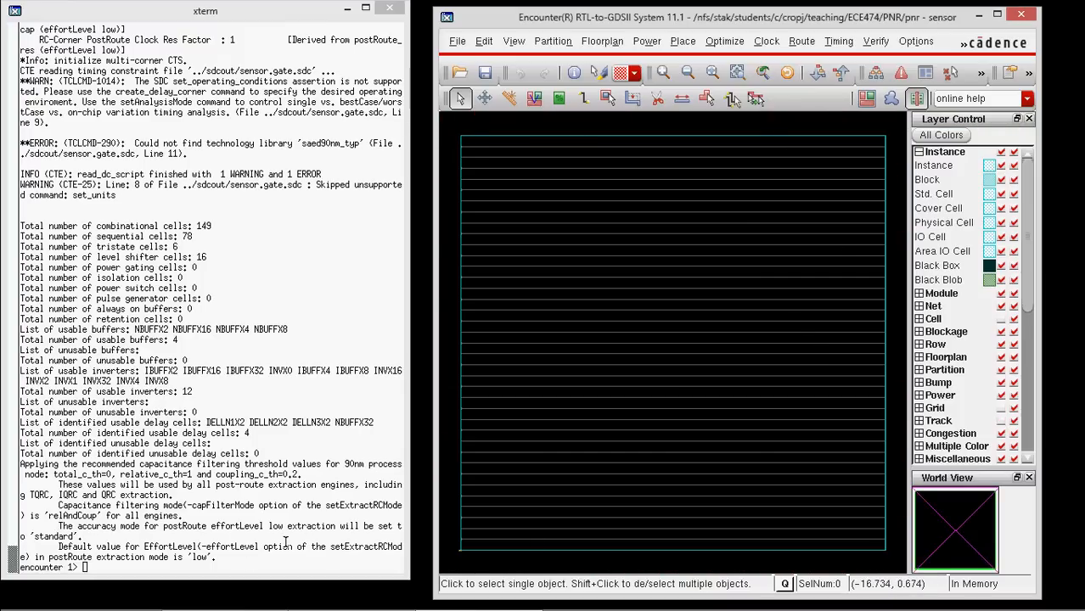
pyautogui.moveTo(473, 136)
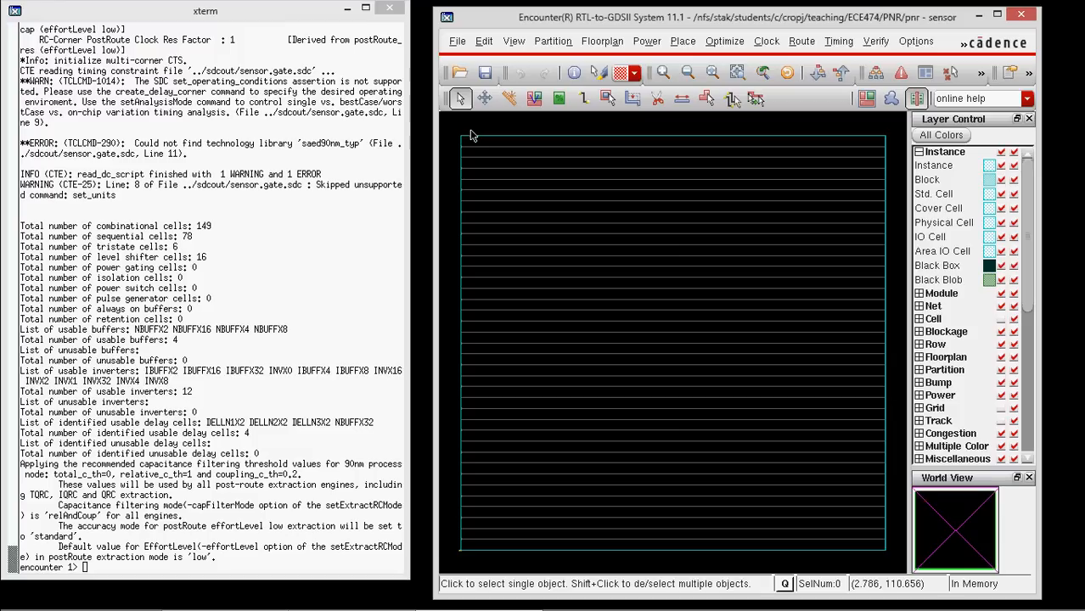
# Fit the layout view to show the sensor design's empty standard-cell rows.
pyautogui.click(602, 41)
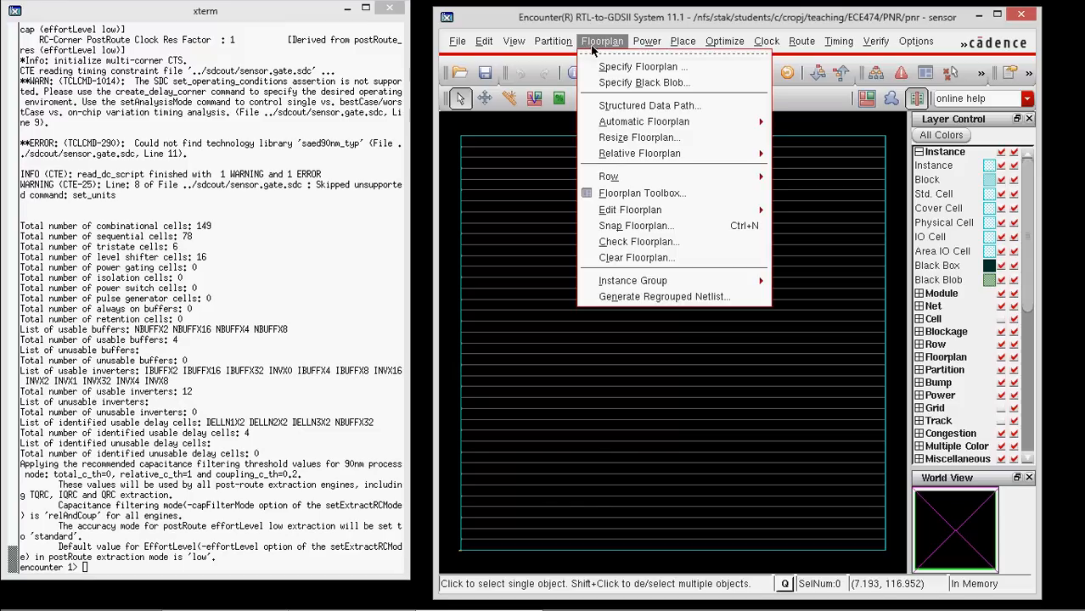
# Set core utilization 0.90 and 10.0 micron left, right, top and bottom core margins.
pyautogui.click(643, 66)
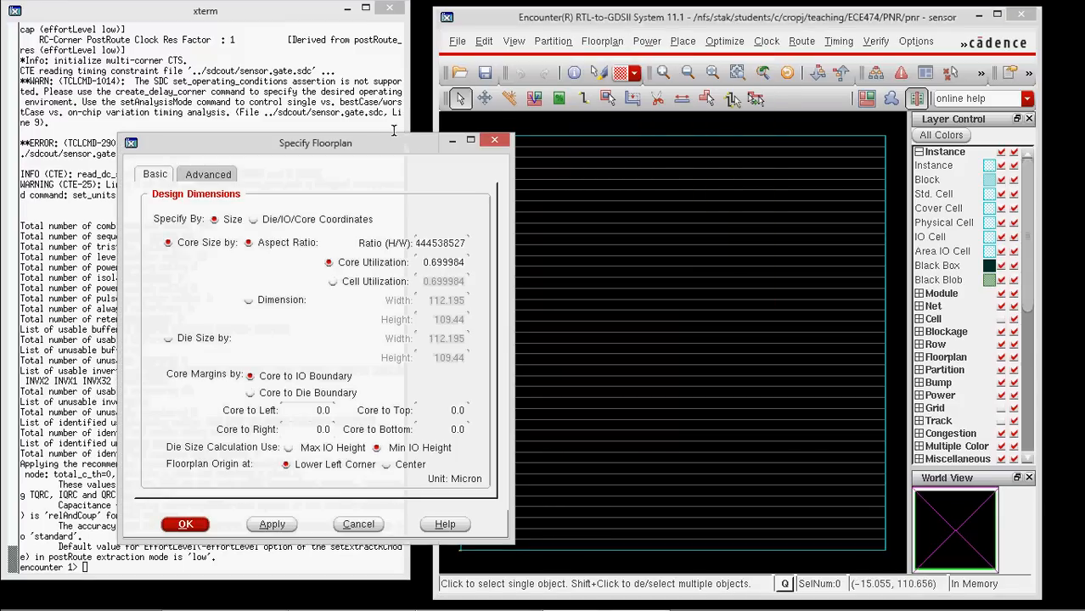
pyautogui.moveTo(315, 142); pyautogui.dragTo(298, 134)
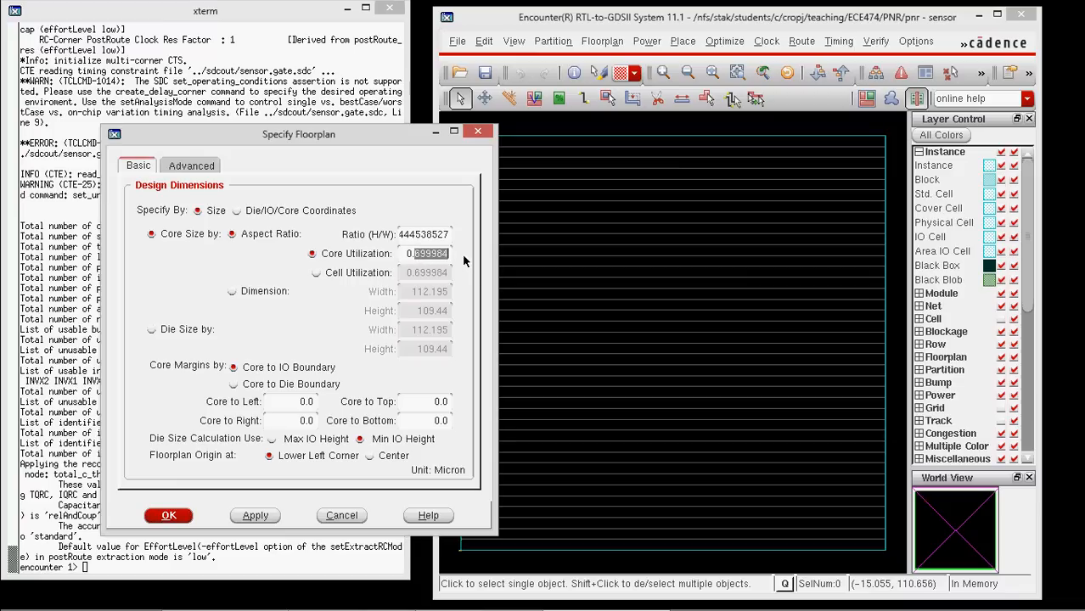
pyautogui.write('0.90')
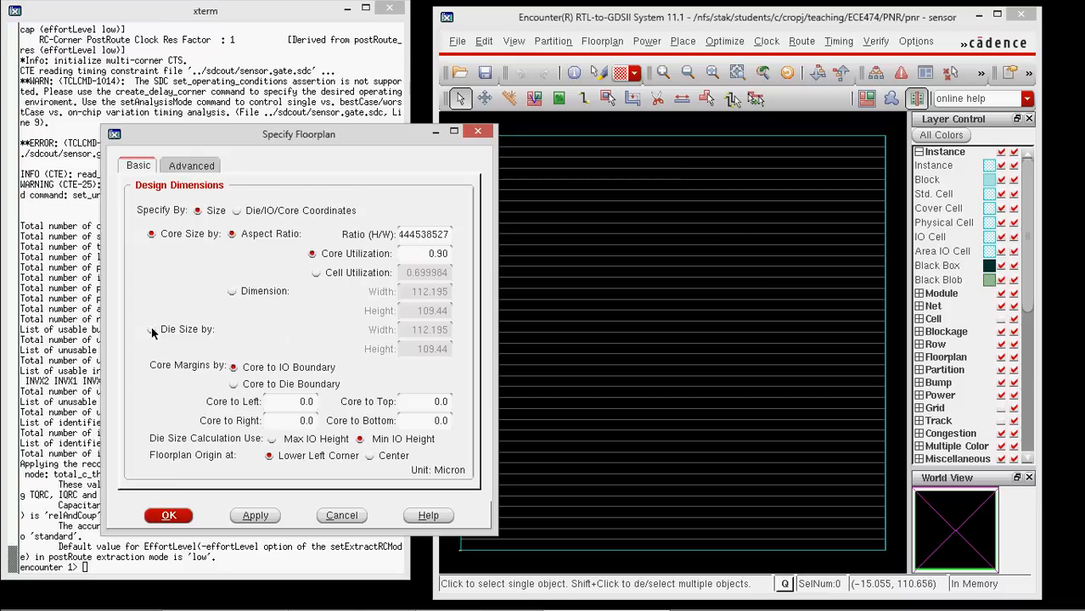
pyautogui.moveTo(154, 331)
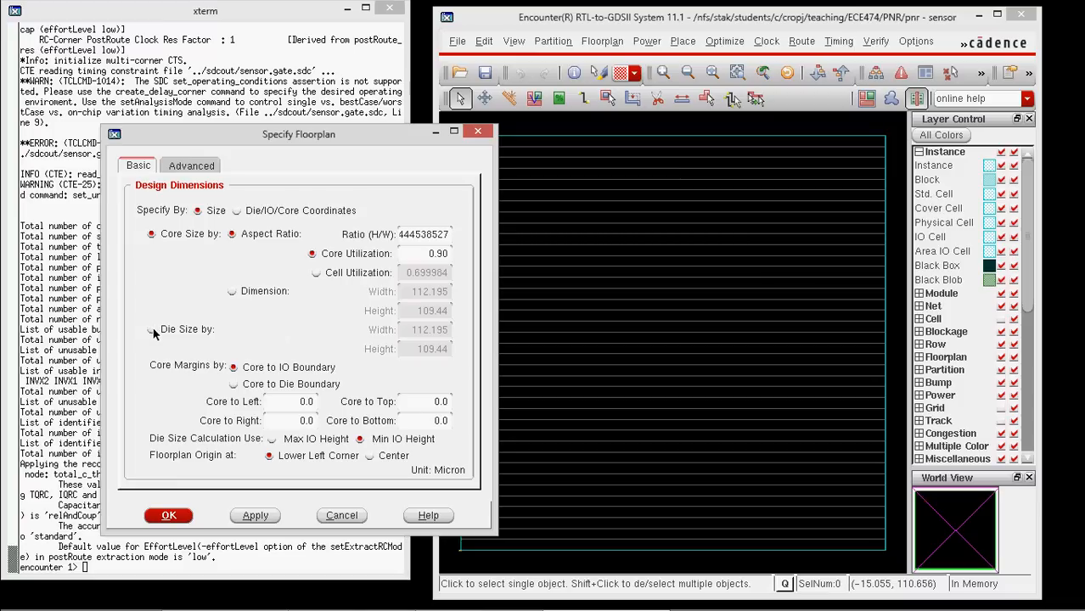
pyautogui.moveTo(426, 334)
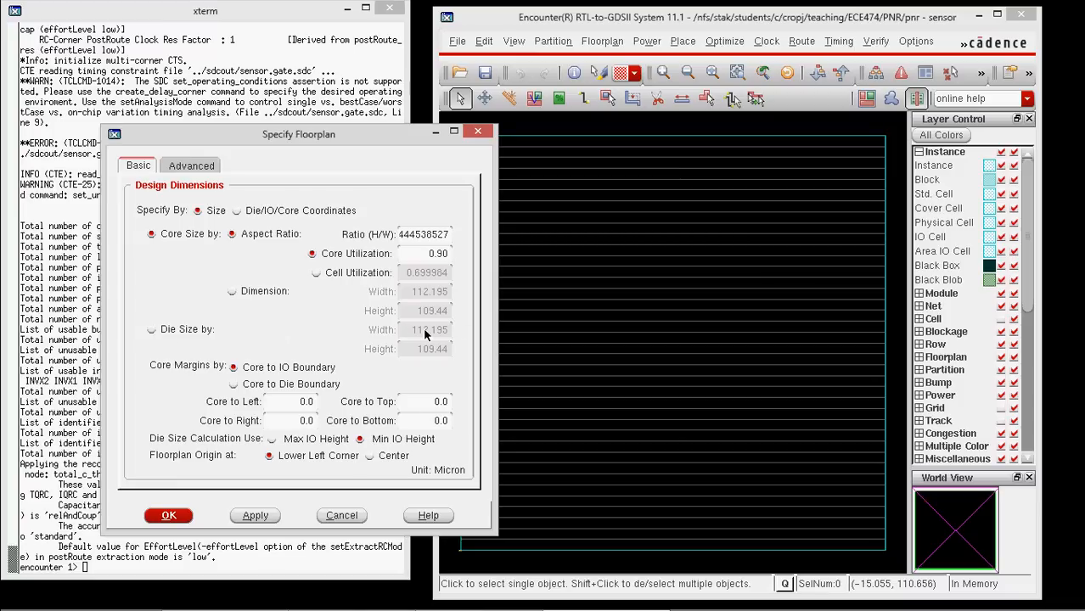
pyautogui.moveTo(428, 357)
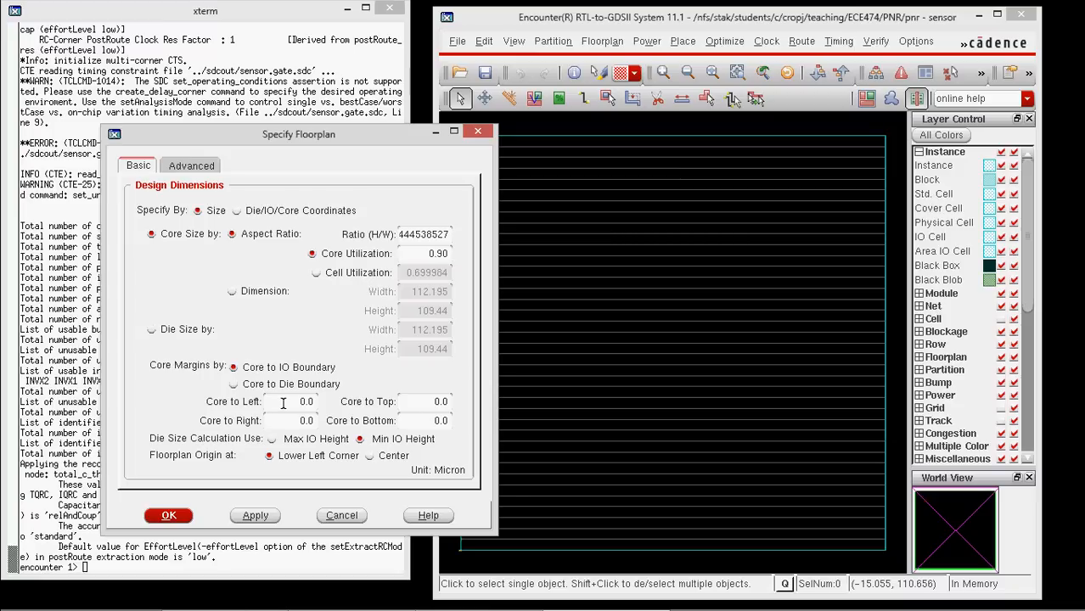
pyautogui.write('10.0')
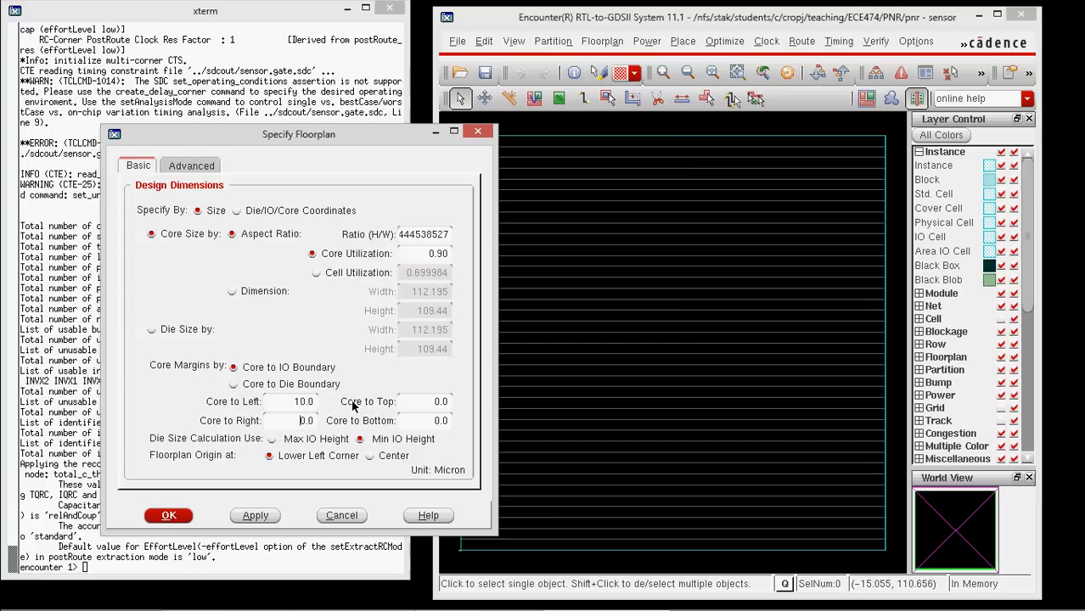
pyautogui.write('10.0')
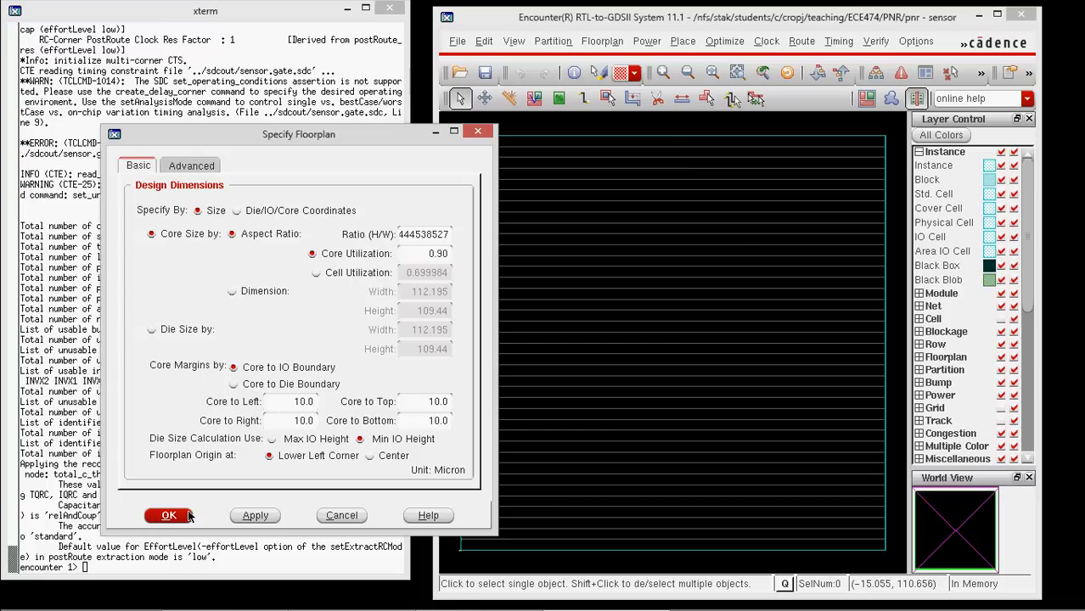
pyautogui.click(168, 515)
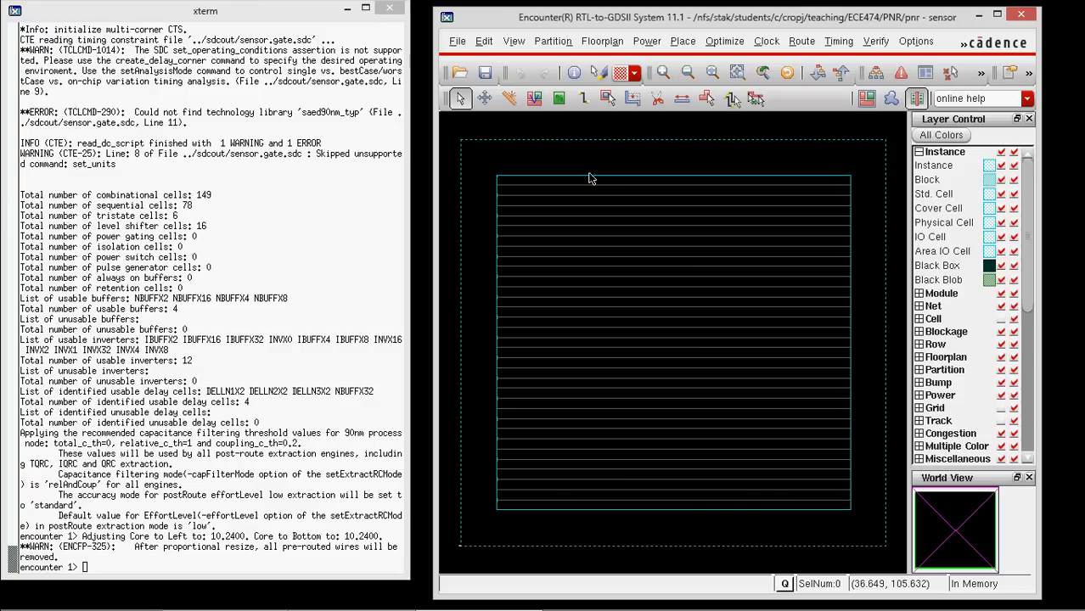
pyautogui.moveTo(874, 185)
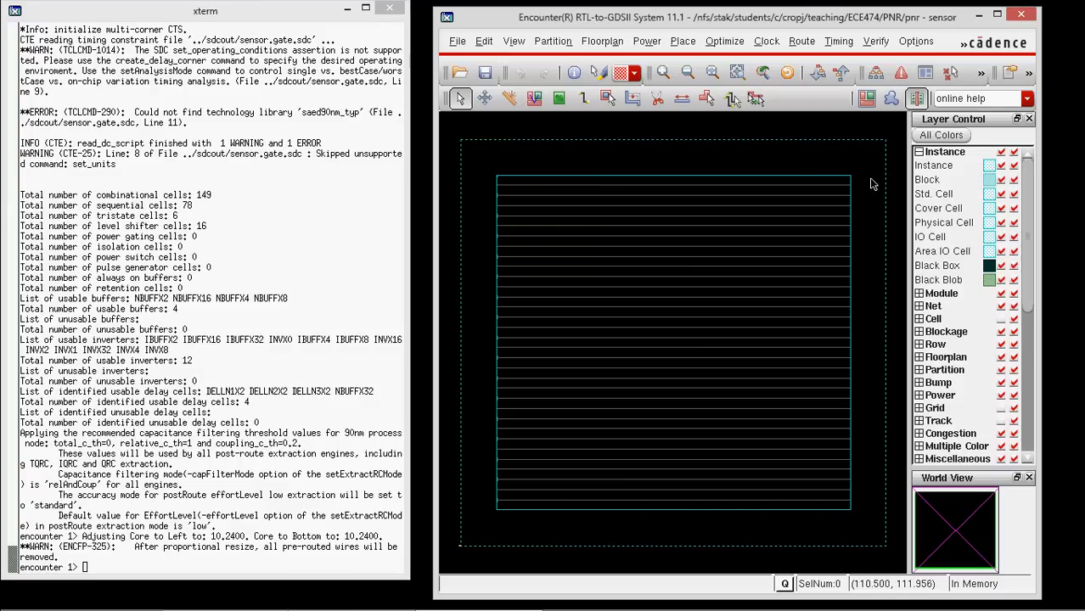
pyautogui.moveTo(502, 169)
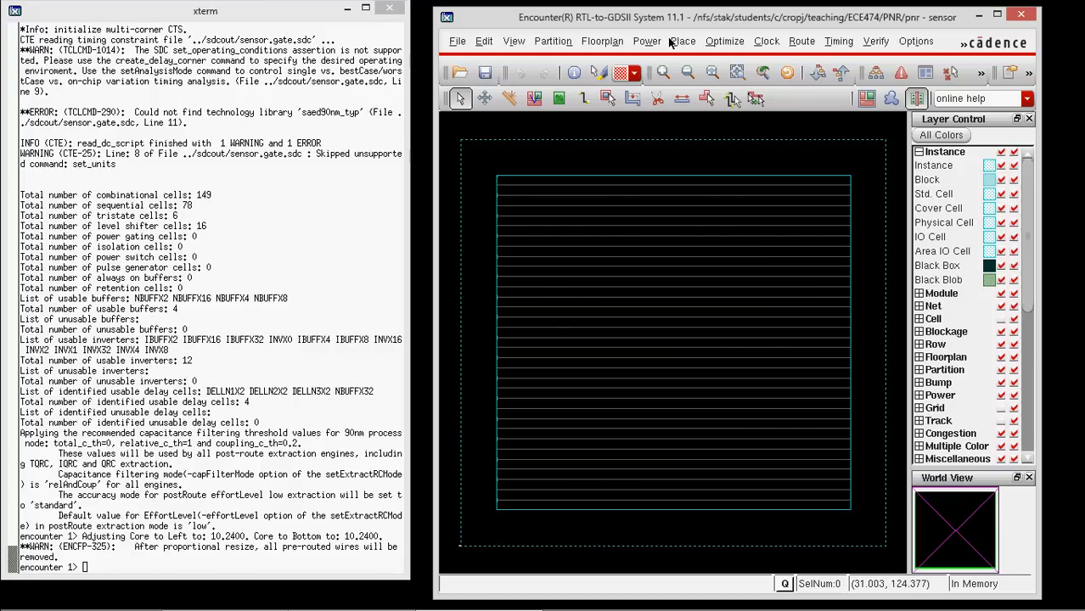
# Open the Power menu over the resized floorplan.
pyautogui.click(647, 40)
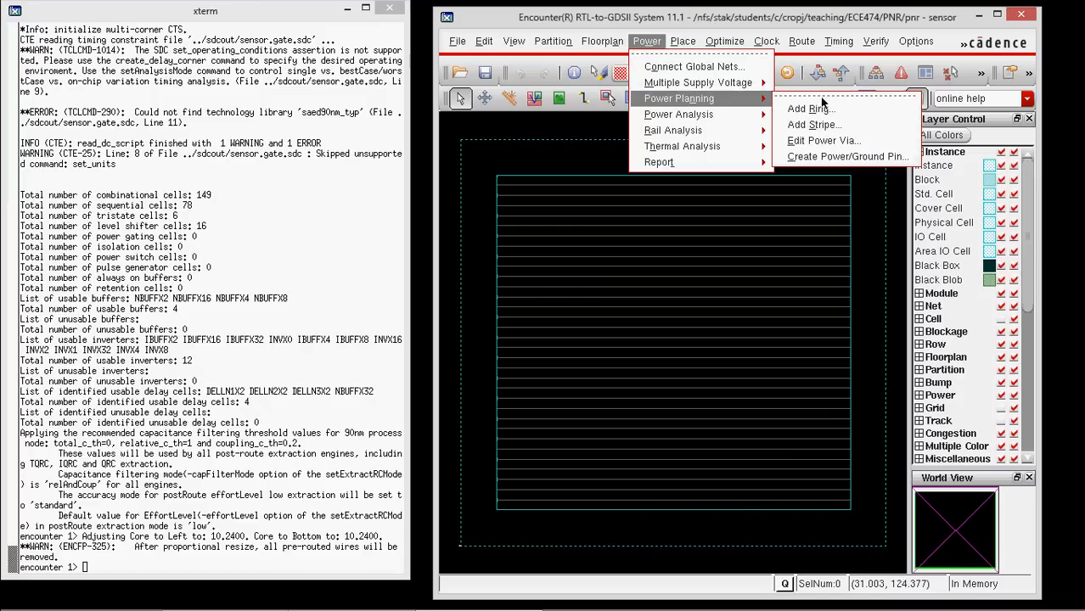
# Start Add Ring and select VDD and VSS as the ring nets.
pyautogui.click(811, 109)
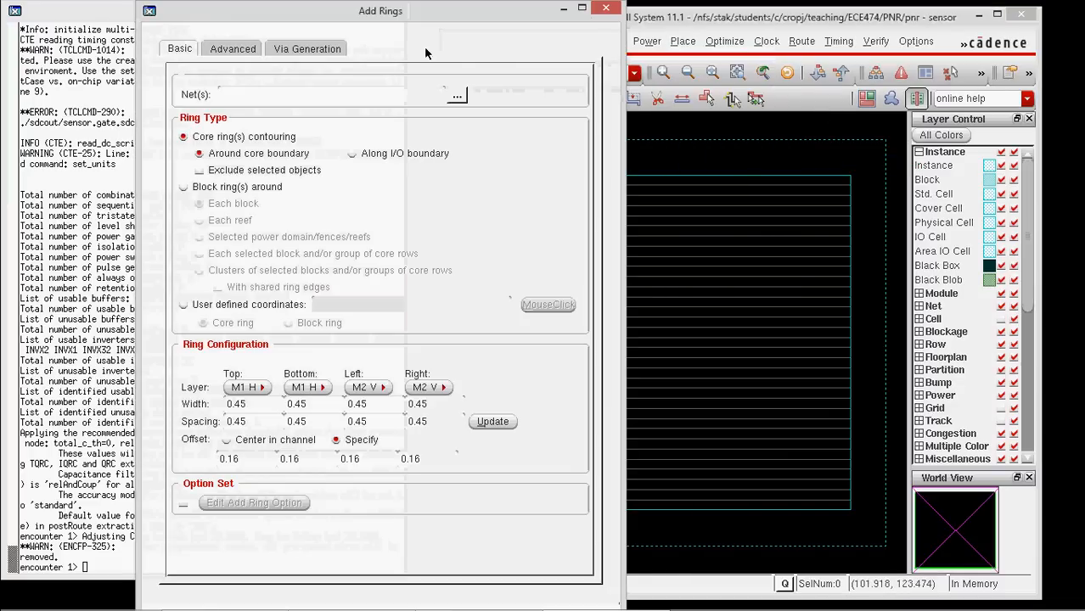
pyautogui.click(457, 94)
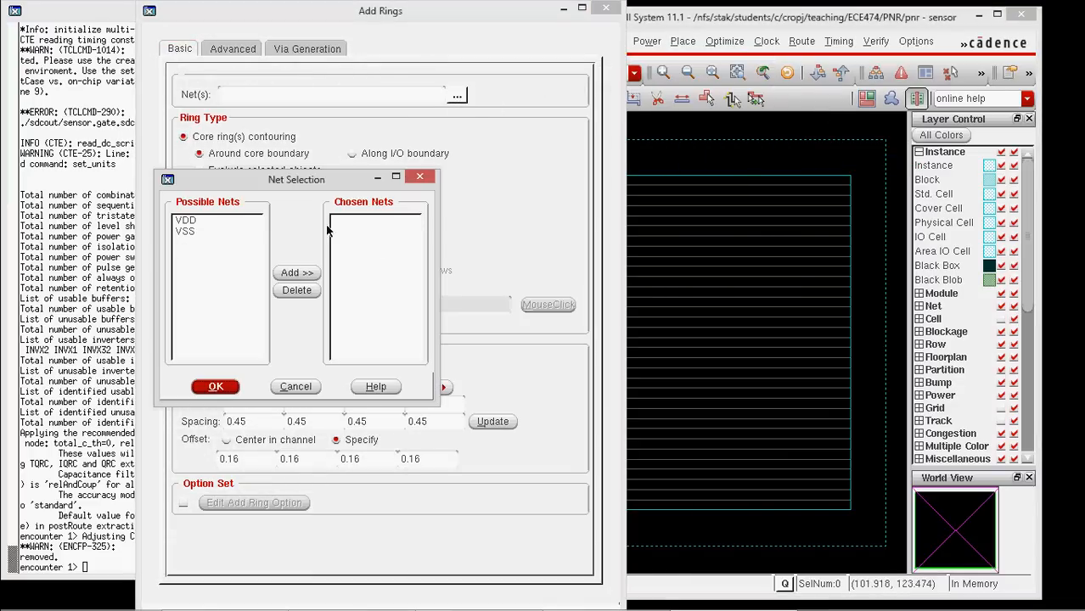
pyautogui.click(185, 219)
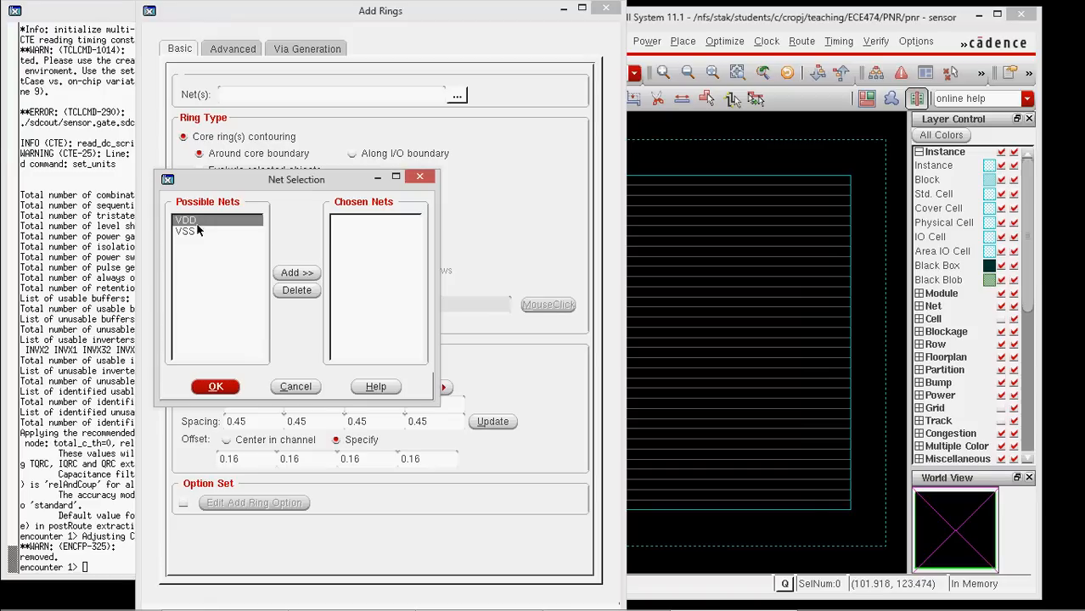
pyautogui.click(185, 231)
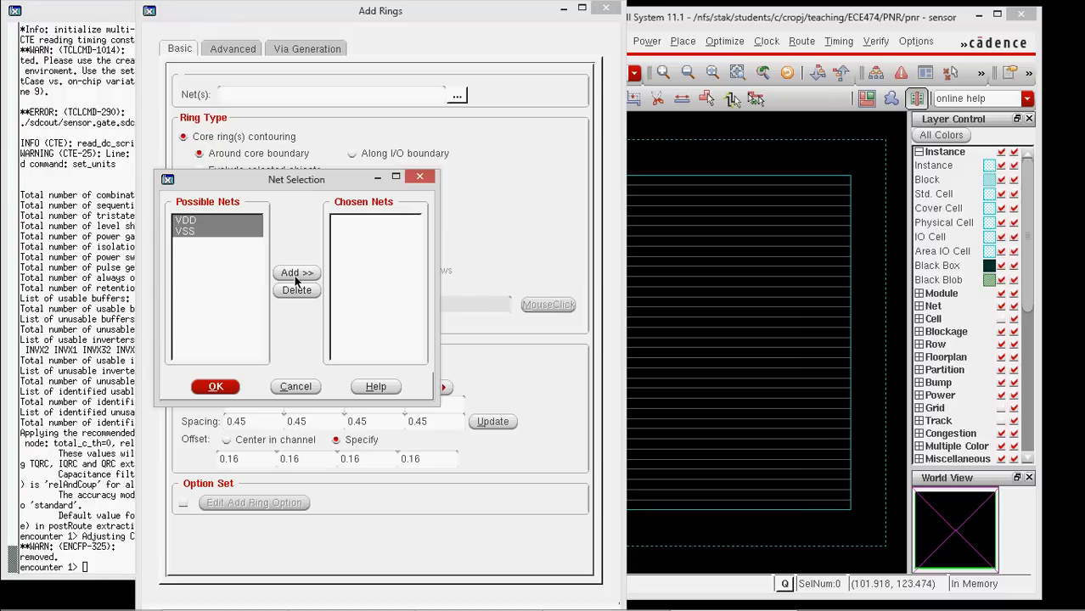
pyautogui.click(296, 273)
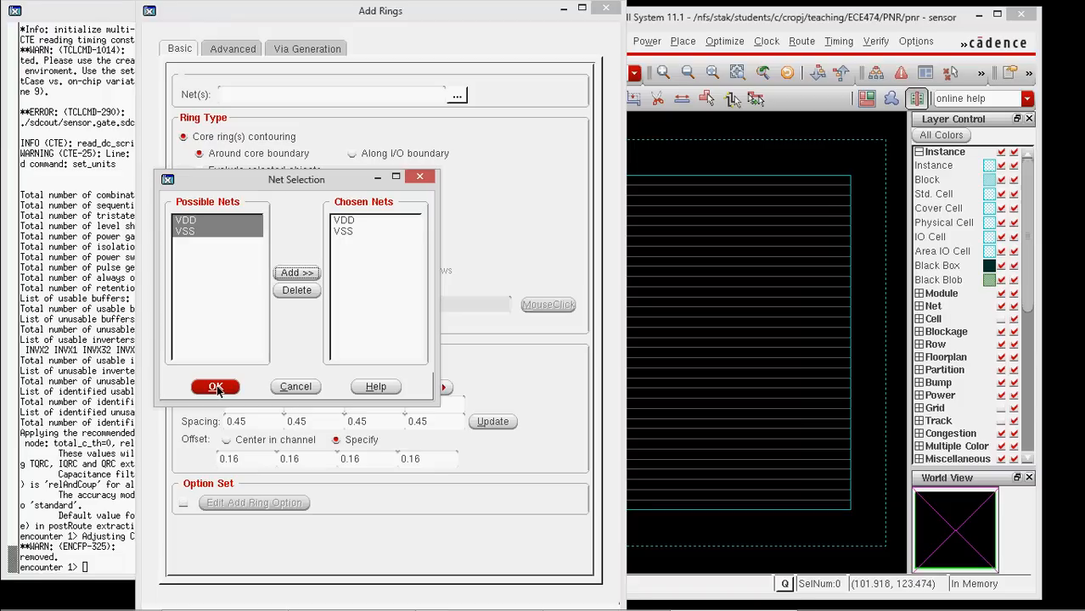
pyautogui.click(216, 386)
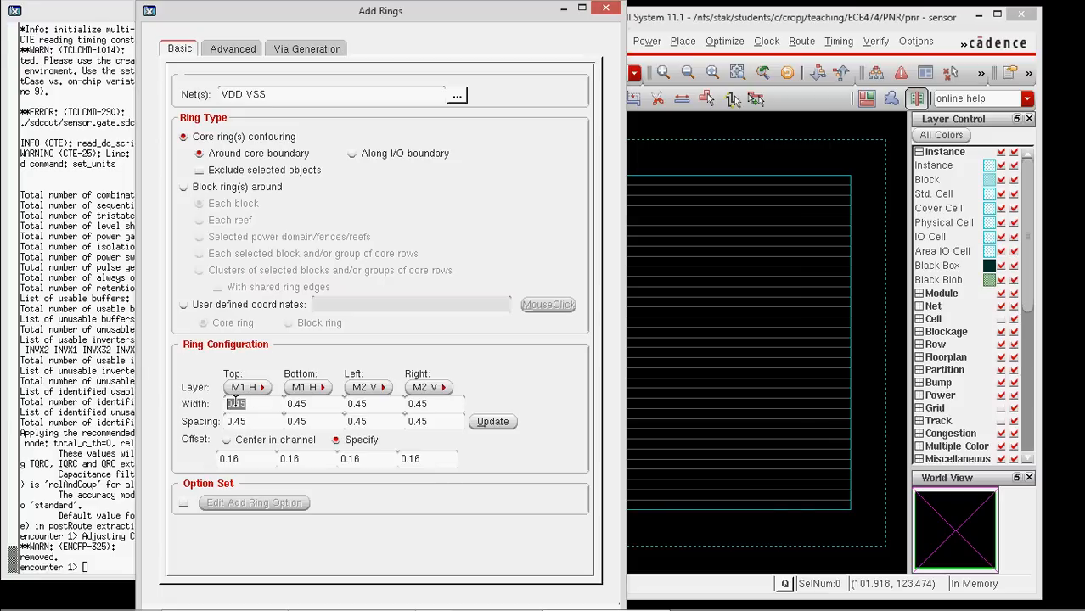
# Create the VDD/VSS core ring with width 3, spacing 1 and offset 1.
pyautogui.write('3')
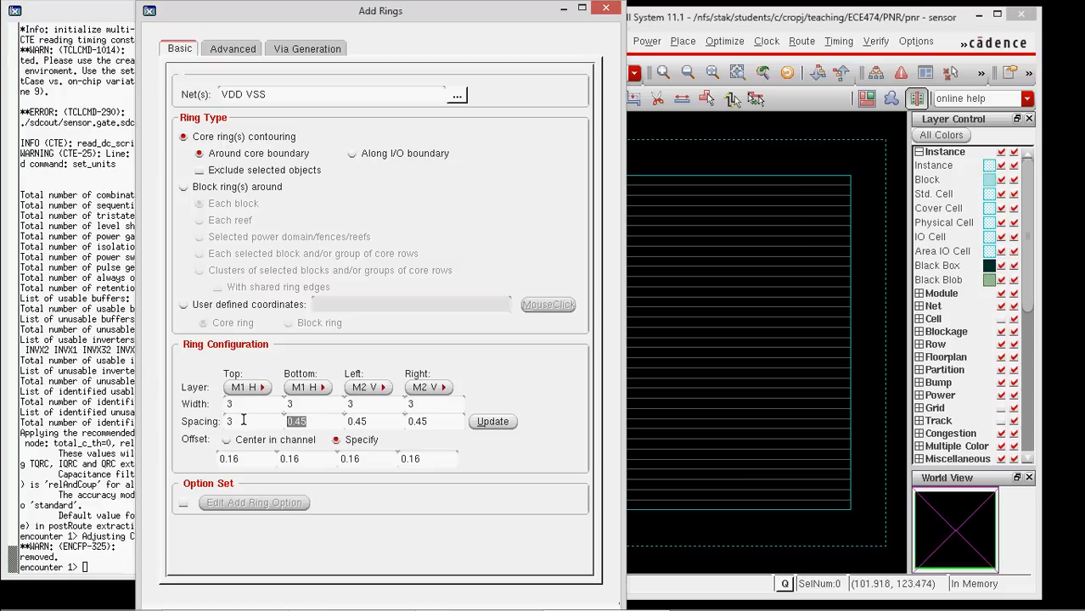
pyautogui.write('1')
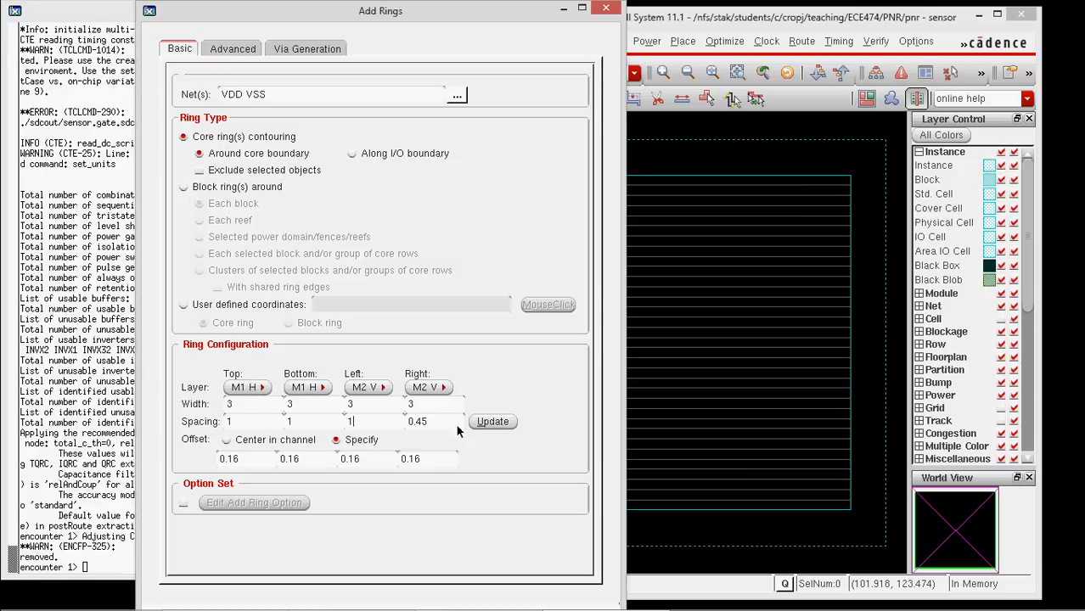
pyautogui.write('1')
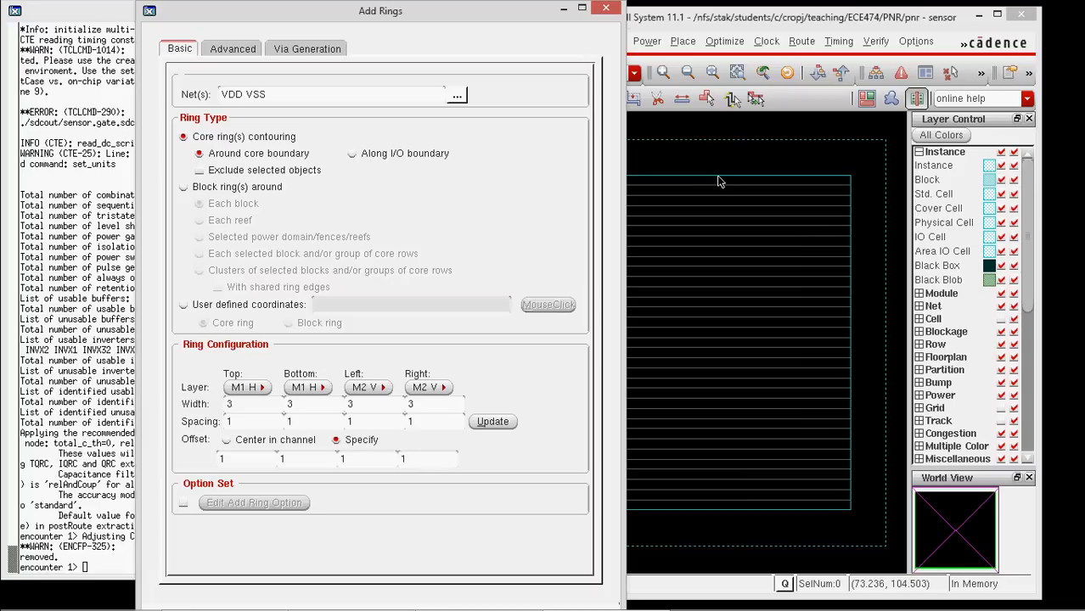
pyautogui.moveTo(798, 180)
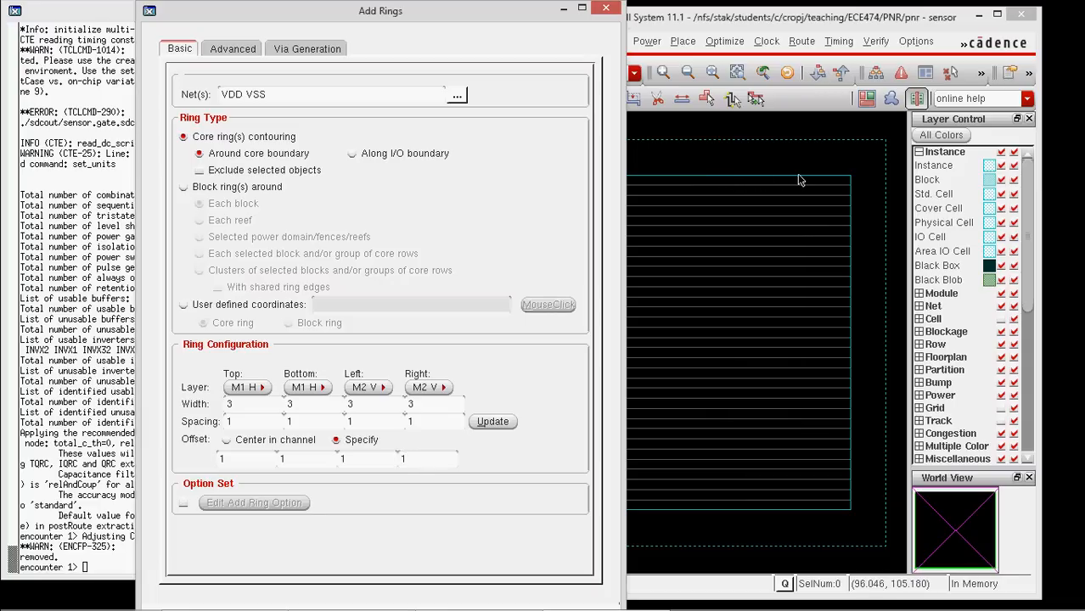
pyautogui.moveTo(797, 162)
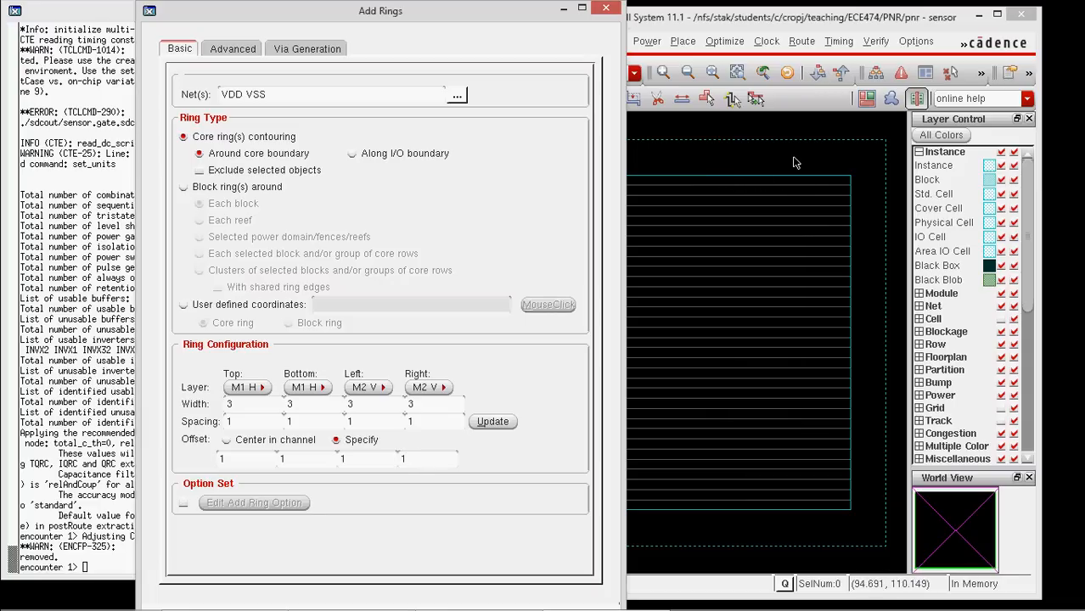
pyautogui.moveTo(787, 163)
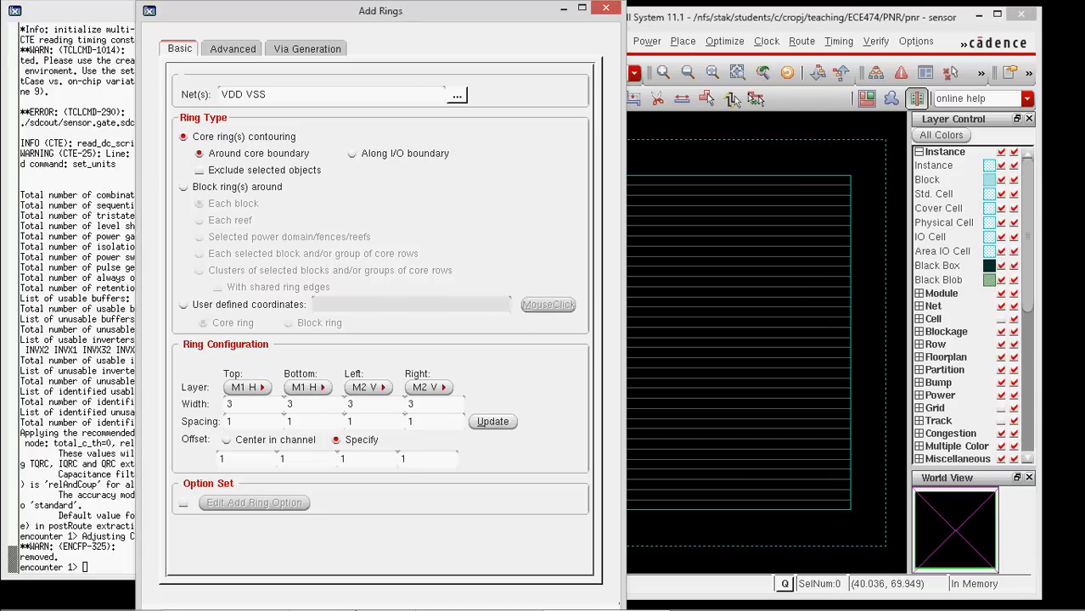
pyautogui.moveTo(510, 212)
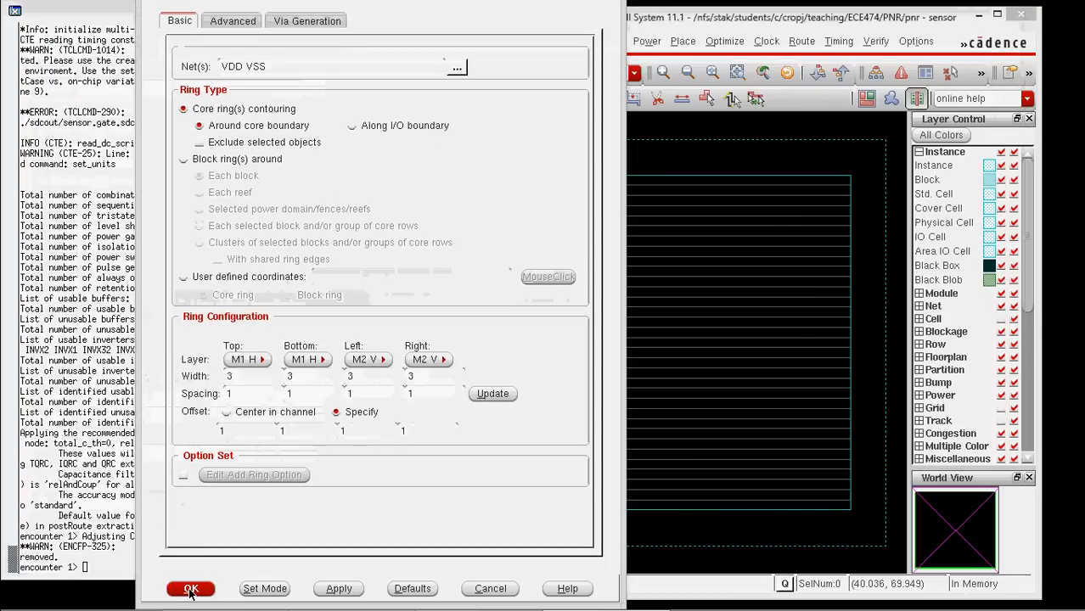
pyautogui.click(191, 588)
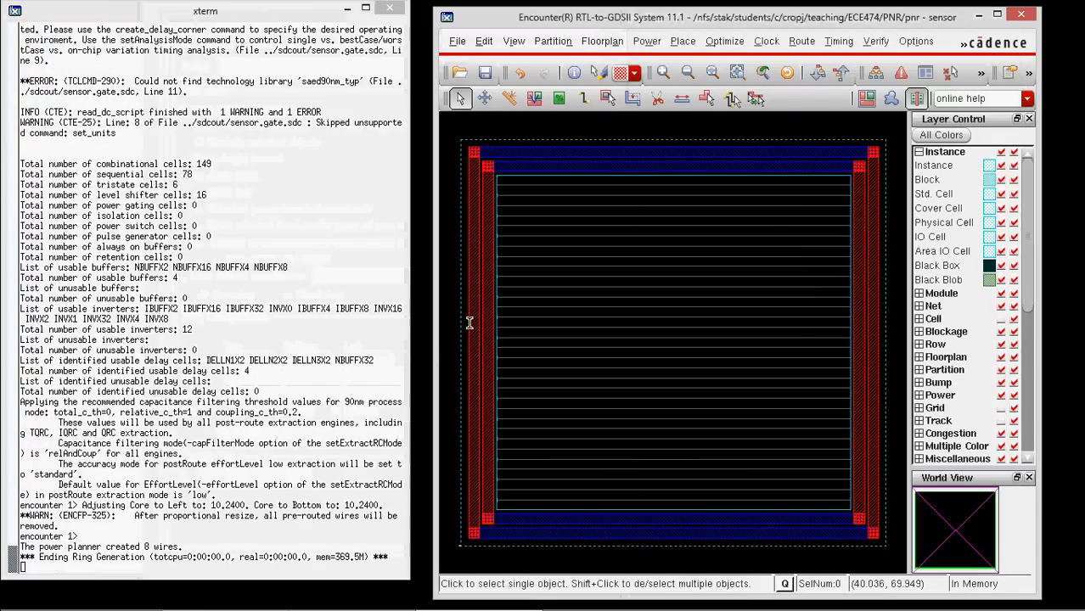
pyautogui.moveTo(851, 219)
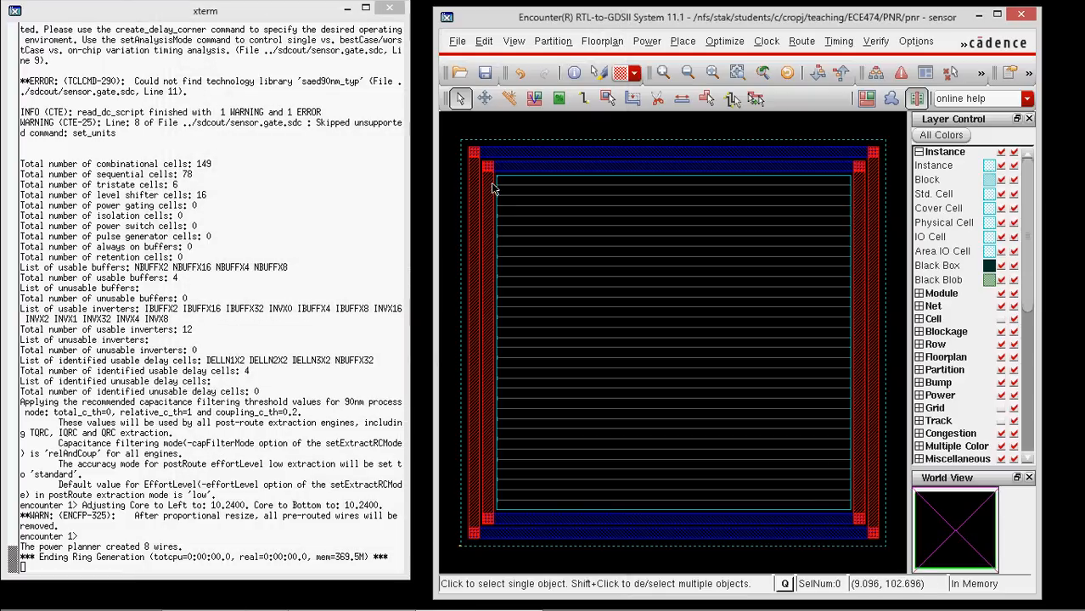
pyautogui.moveTo(495, 185)
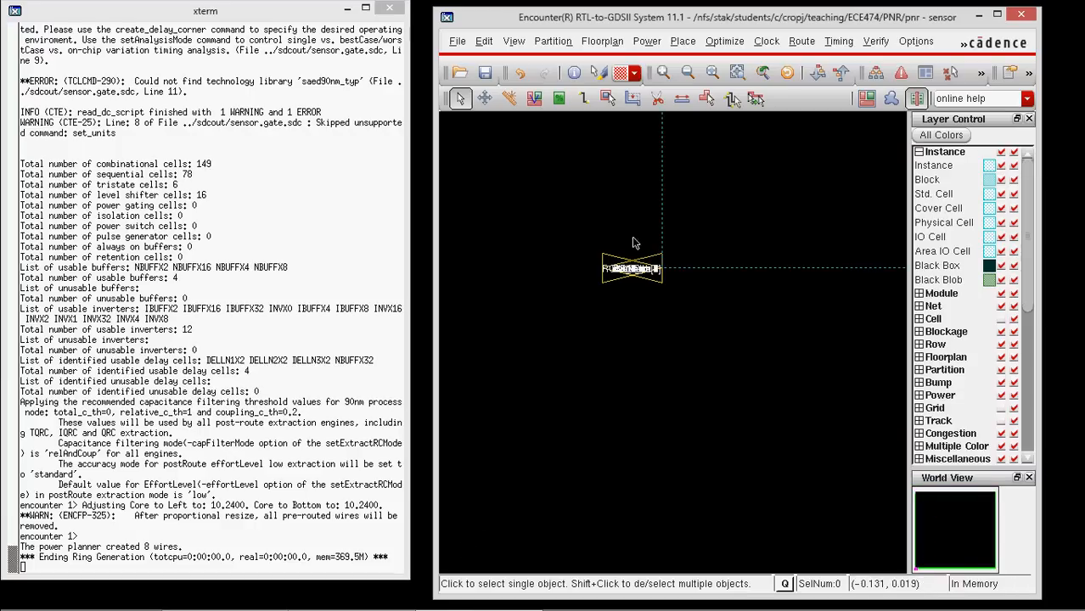
pyautogui.moveTo(675, 258)
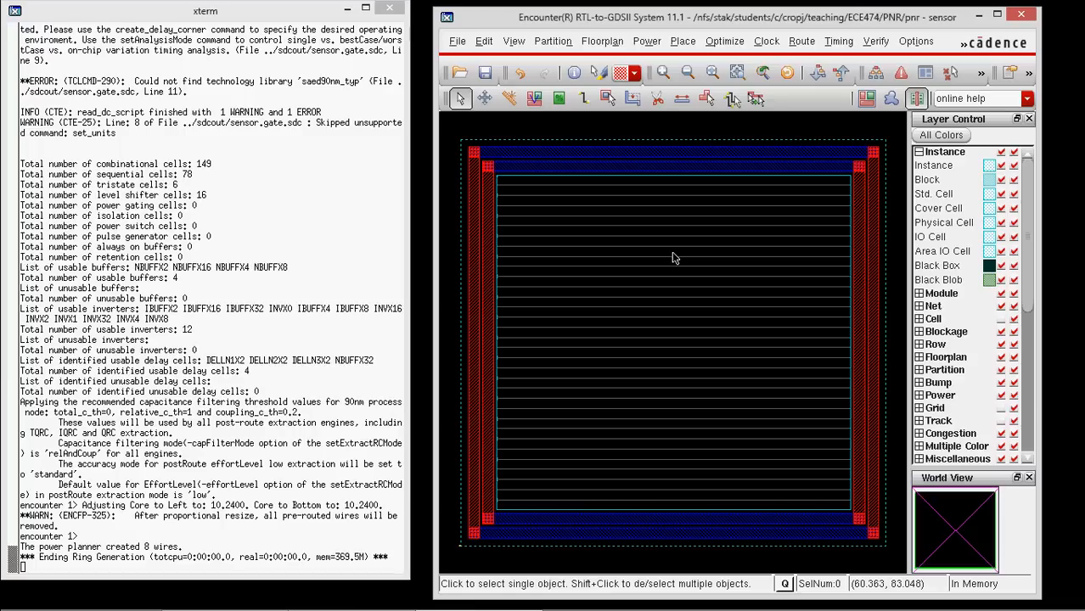
pyautogui.moveTo(664, 230)
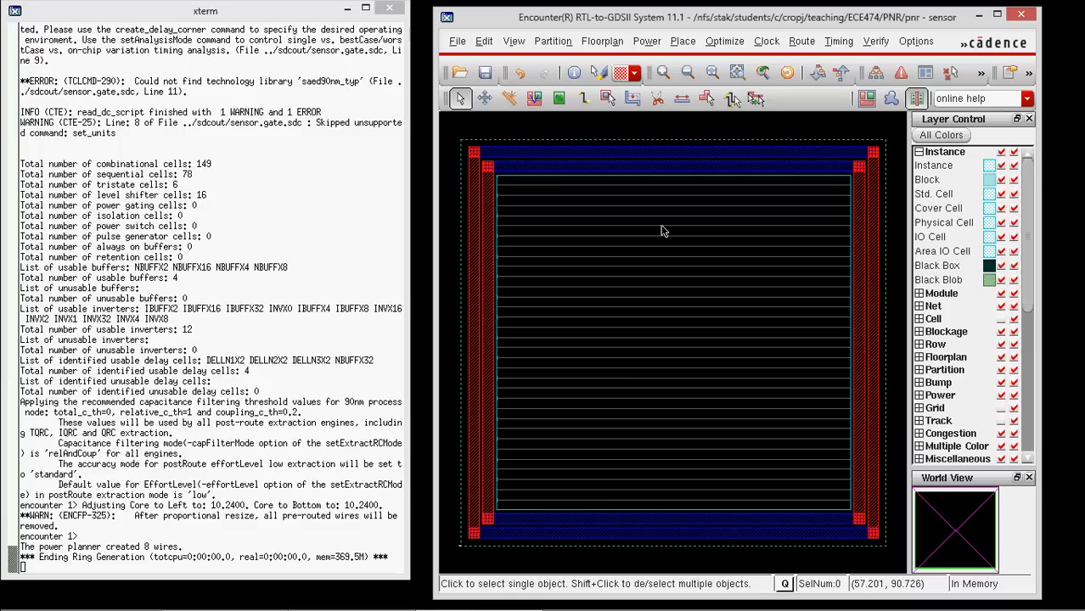
pyautogui.click(484, 40)
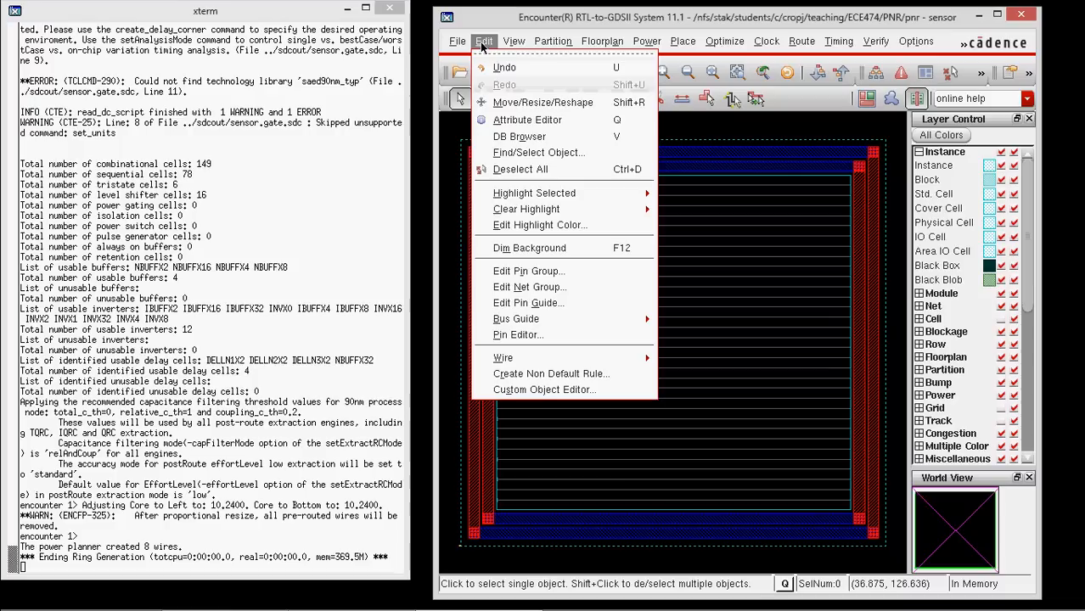
pyautogui.moveTo(516, 334)
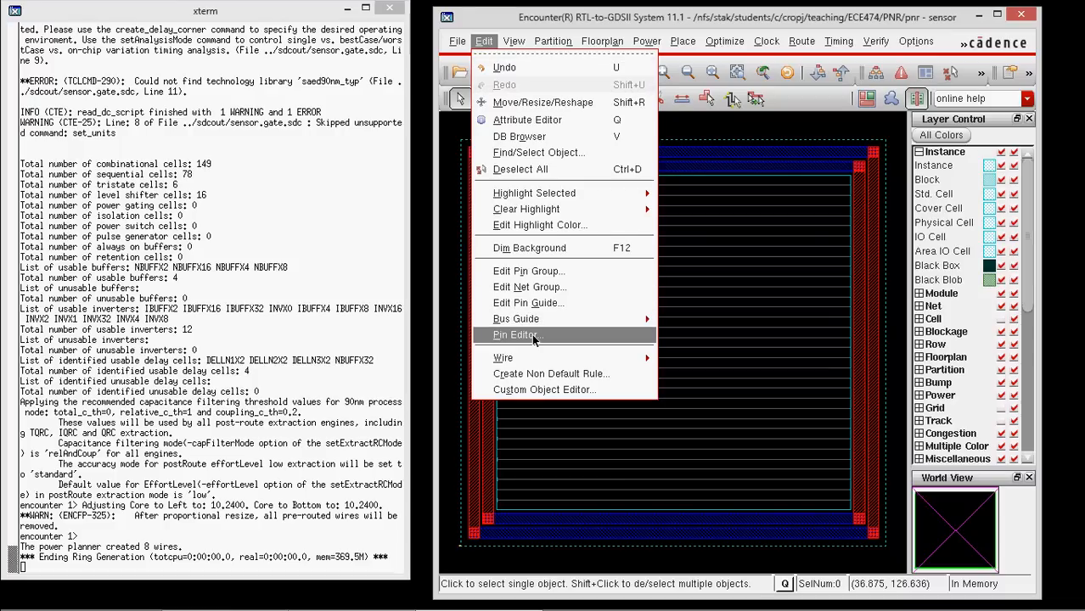
# Open the Pin Editor from the Edit menu.
pyautogui.click(515, 335)
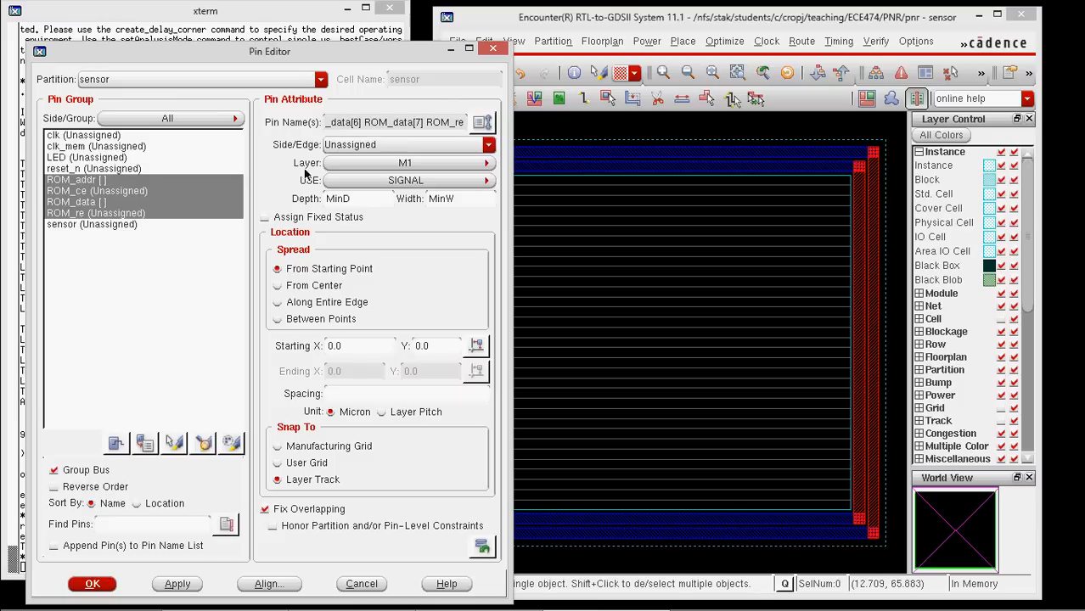
pyautogui.moveTo(331, 157)
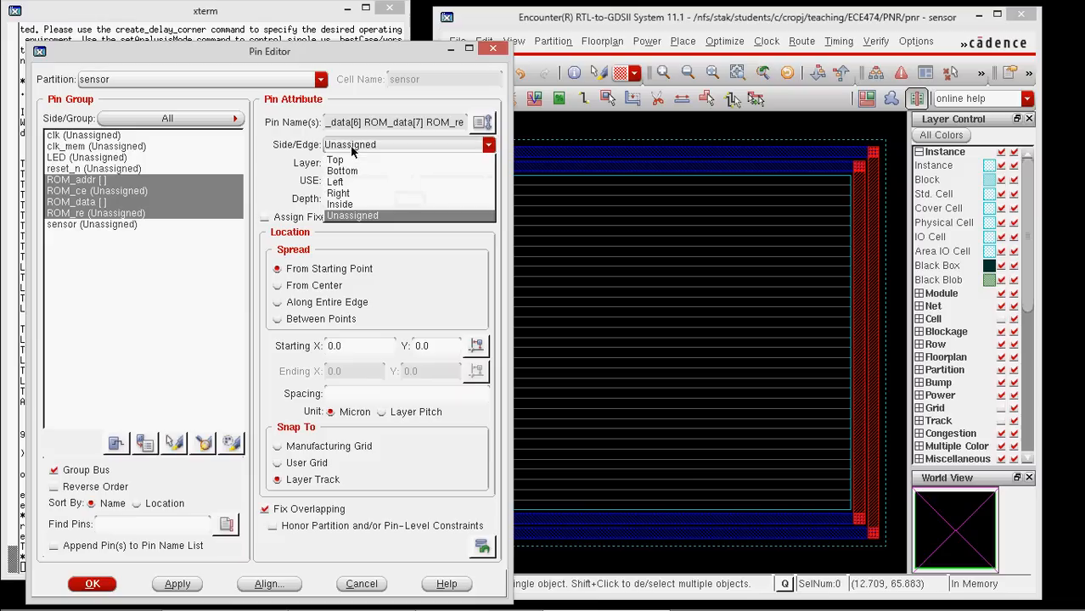
# Assign the ROM pins to the left edge on layer M3 with spacing 2.
pyautogui.click(334, 181)
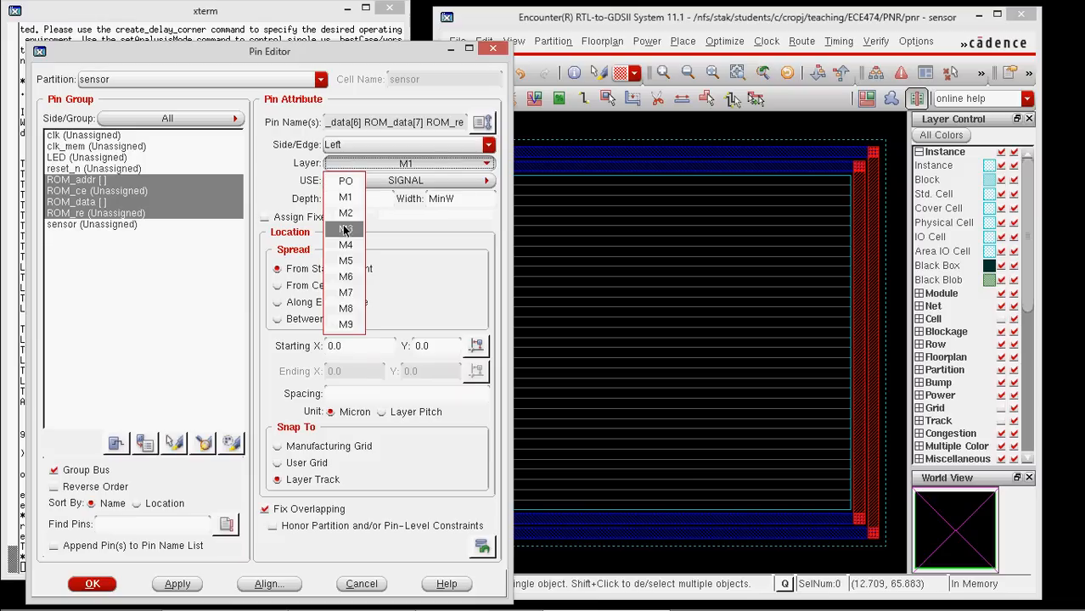
pyautogui.click(346, 228)
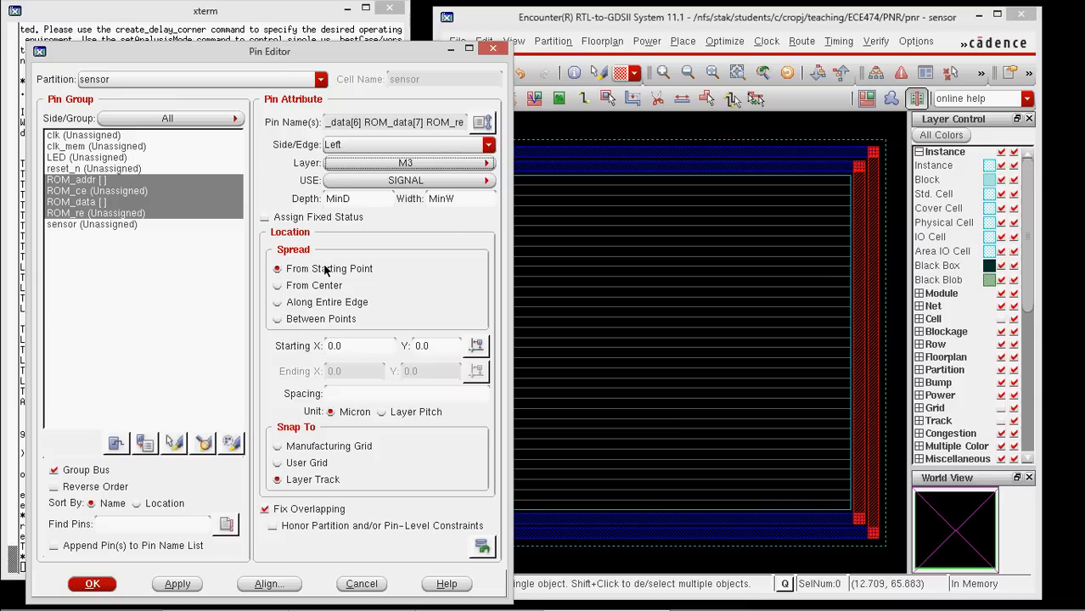
pyautogui.moveTo(259, 315)
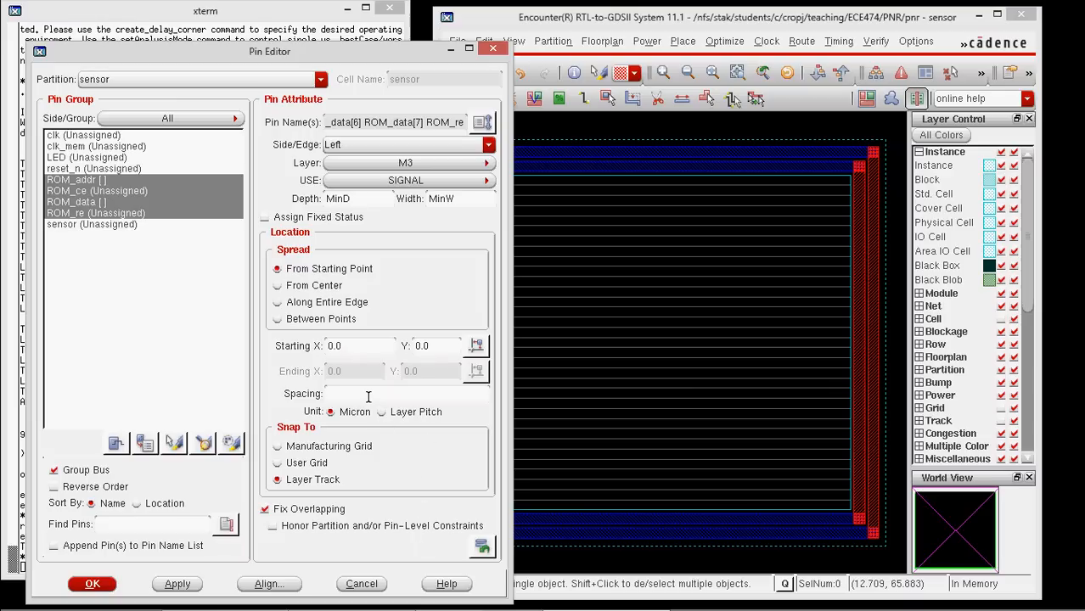
pyautogui.write('2')
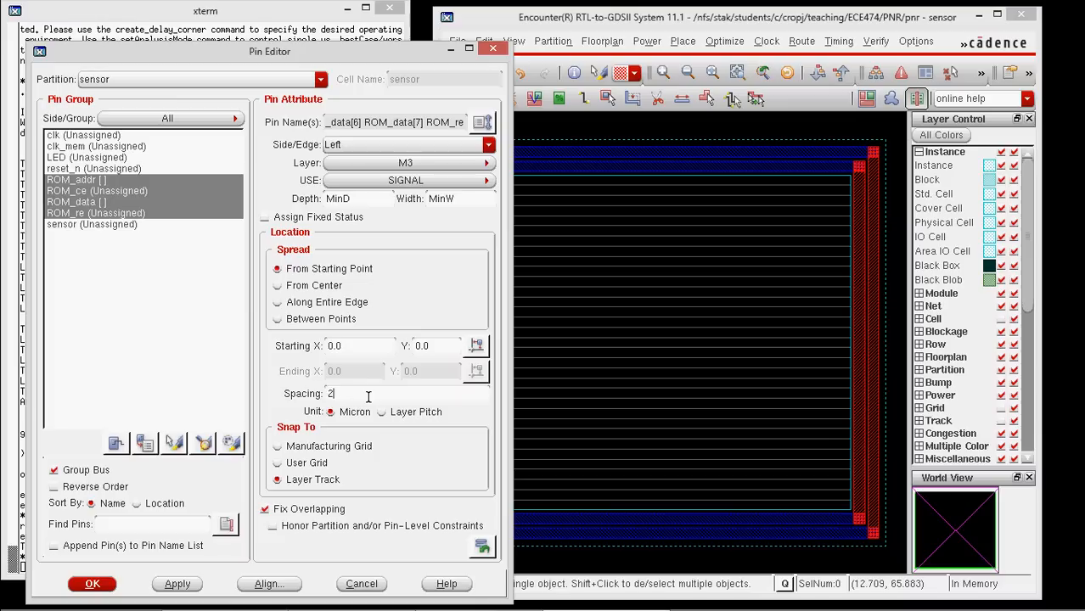
pyautogui.moveTo(441, 51)
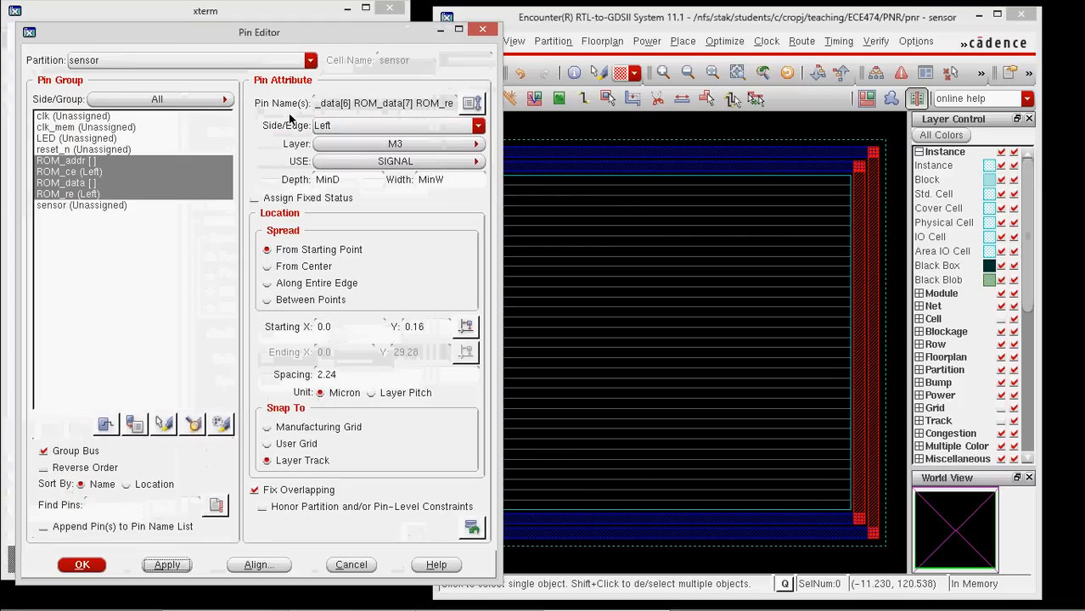
# Place clk, clk_mem, LED, reset_n and sensor on the right edge, spacing 4.
pyautogui.click(73, 116)
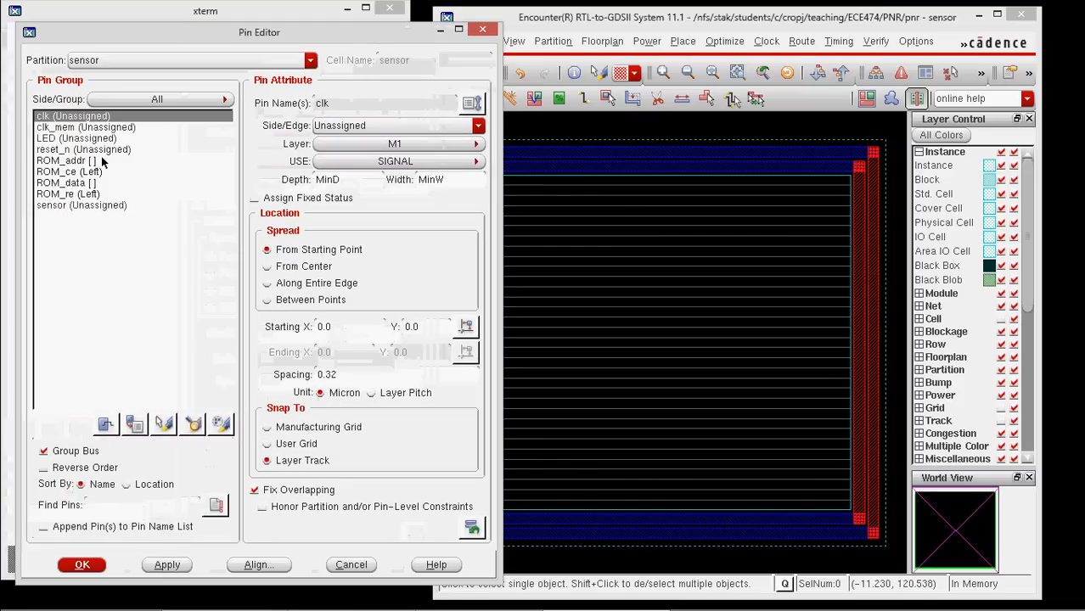
pyautogui.click(81, 204)
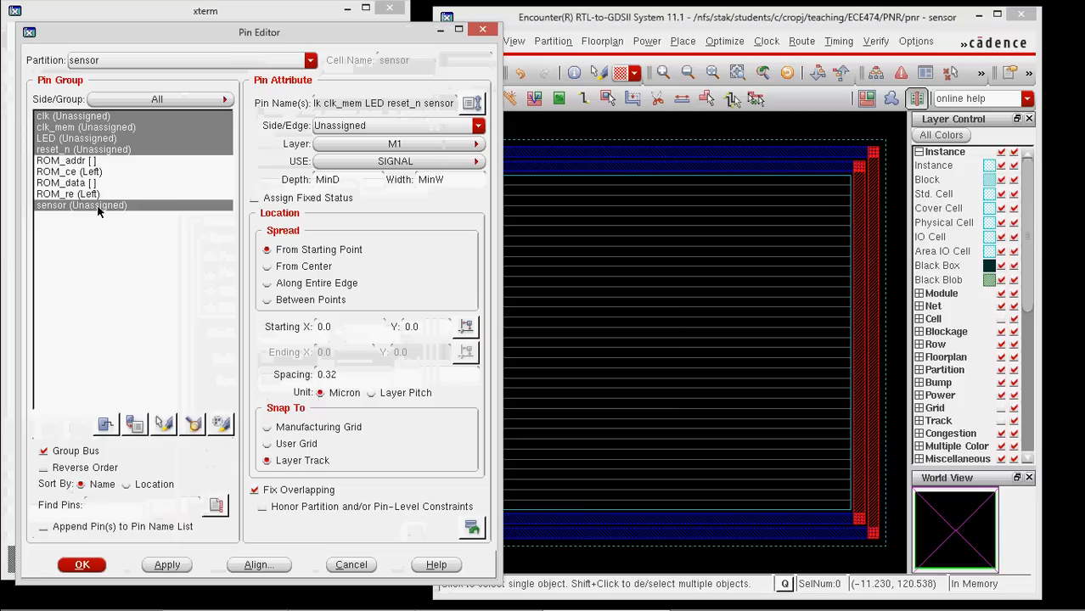
pyautogui.click(477, 124)
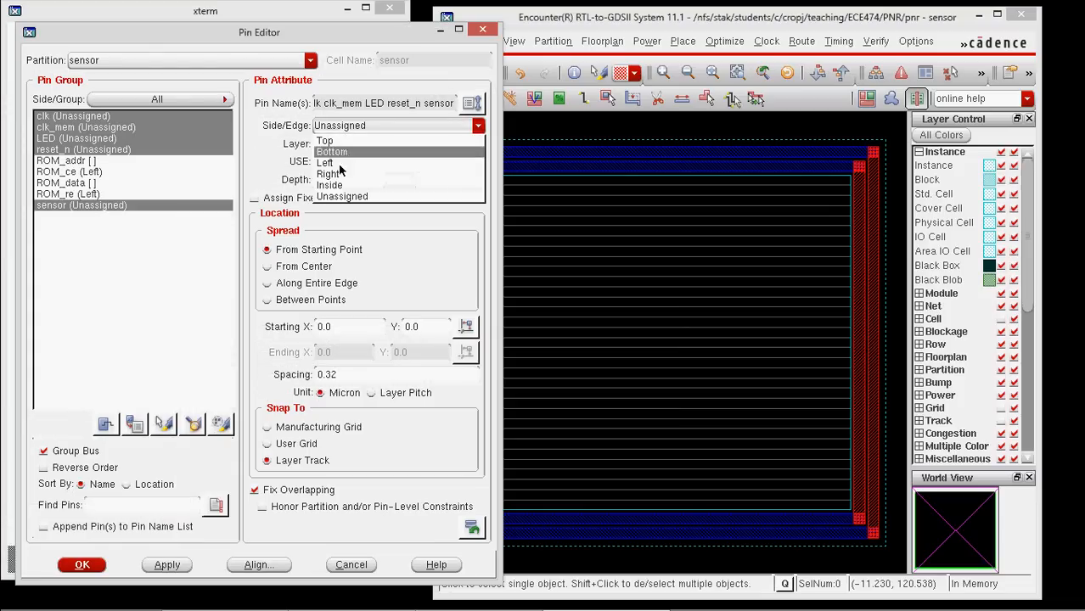
pyautogui.click(330, 174)
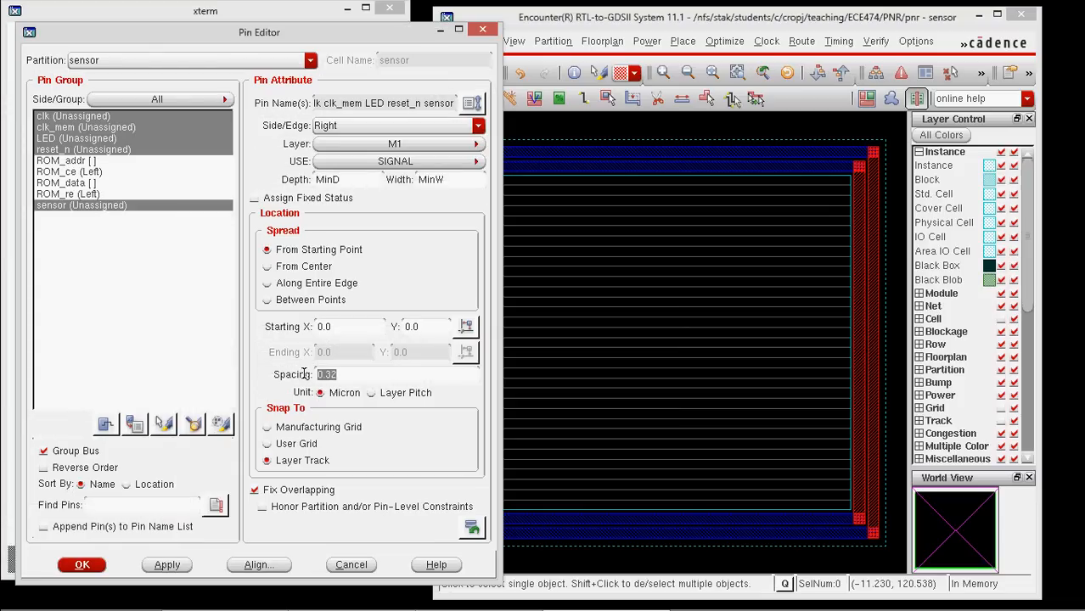
pyautogui.write('4.16')
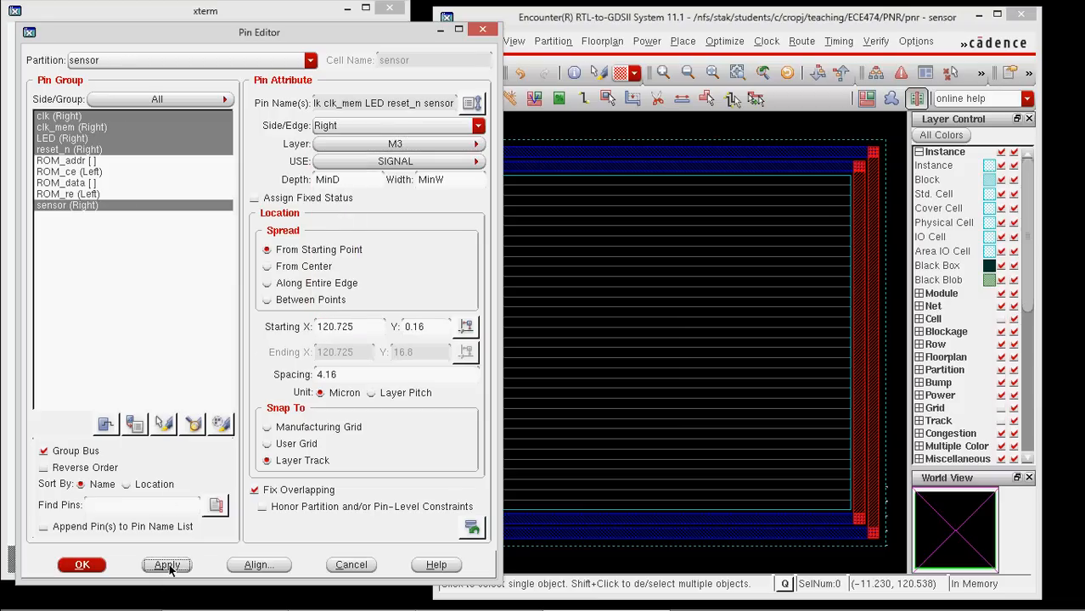
pyautogui.moveTo(858, 427)
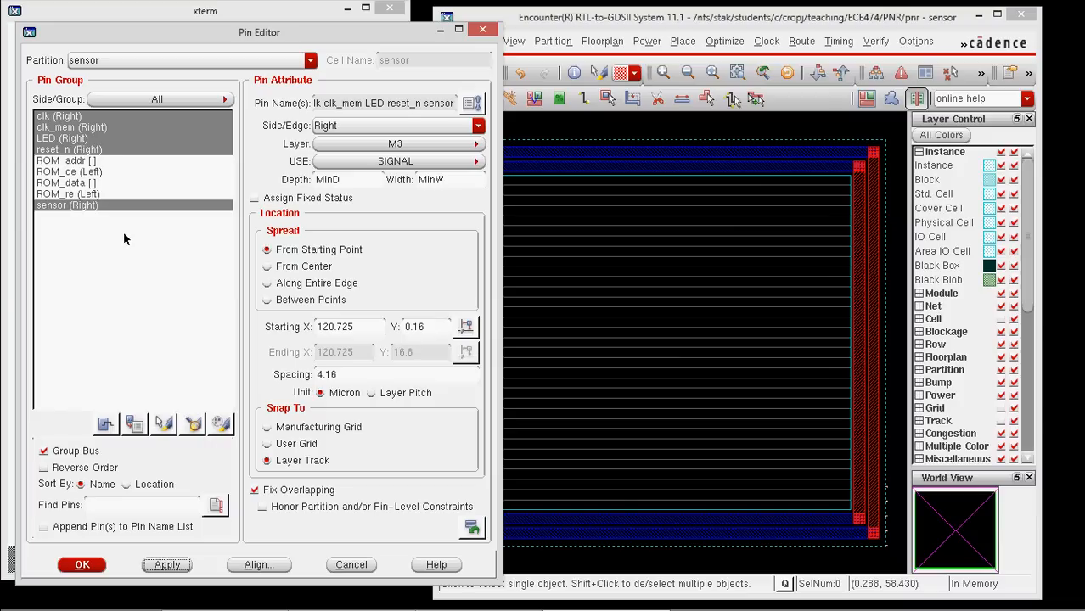
pyautogui.click(65, 183)
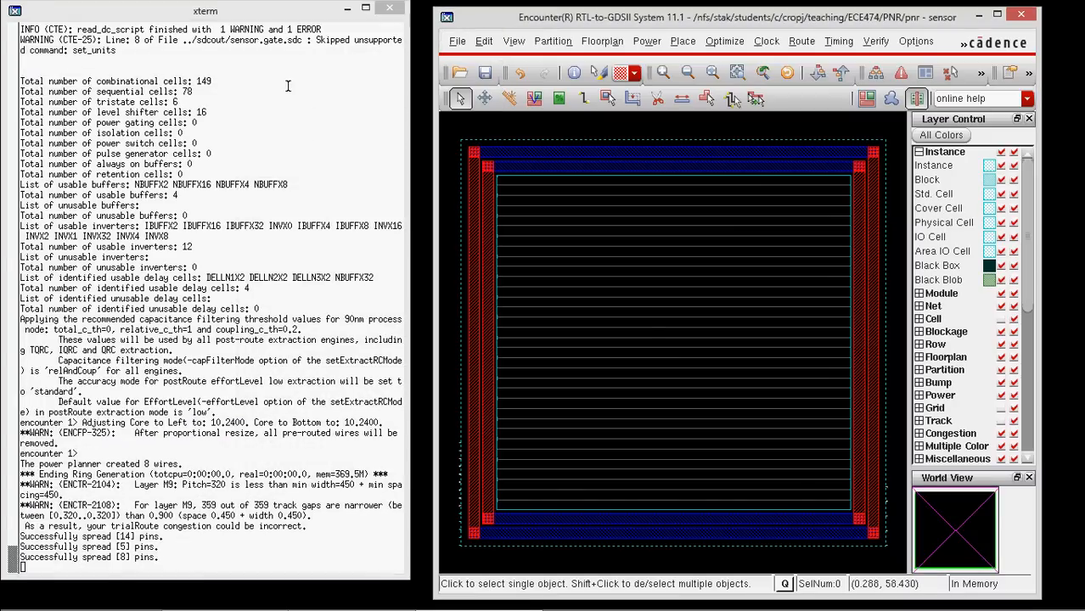
pyautogui.moveTo(590, 398)
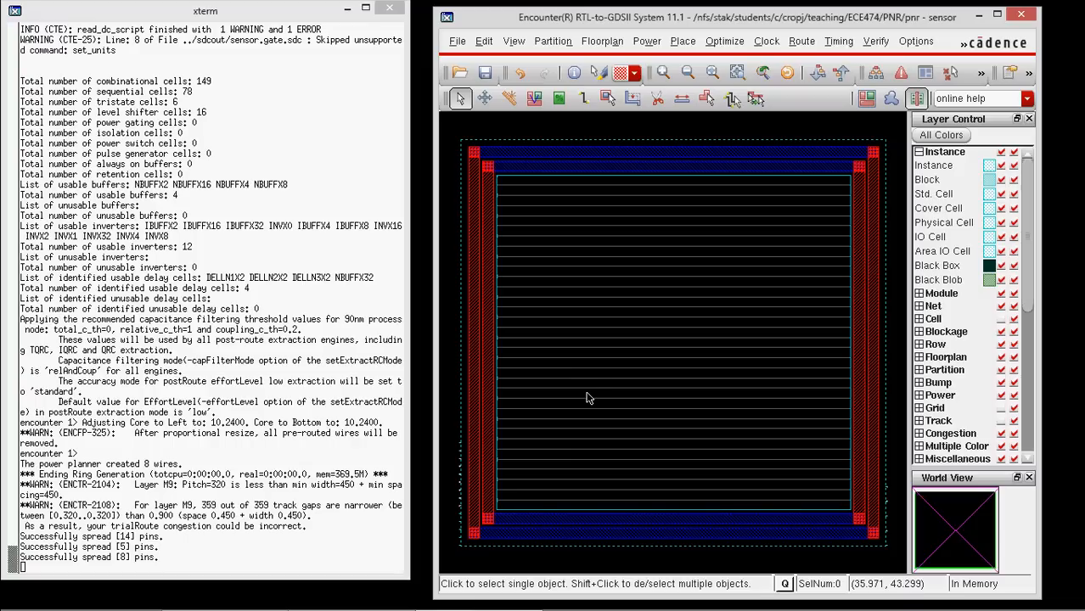
pyautogui.moveTo(544, 308)
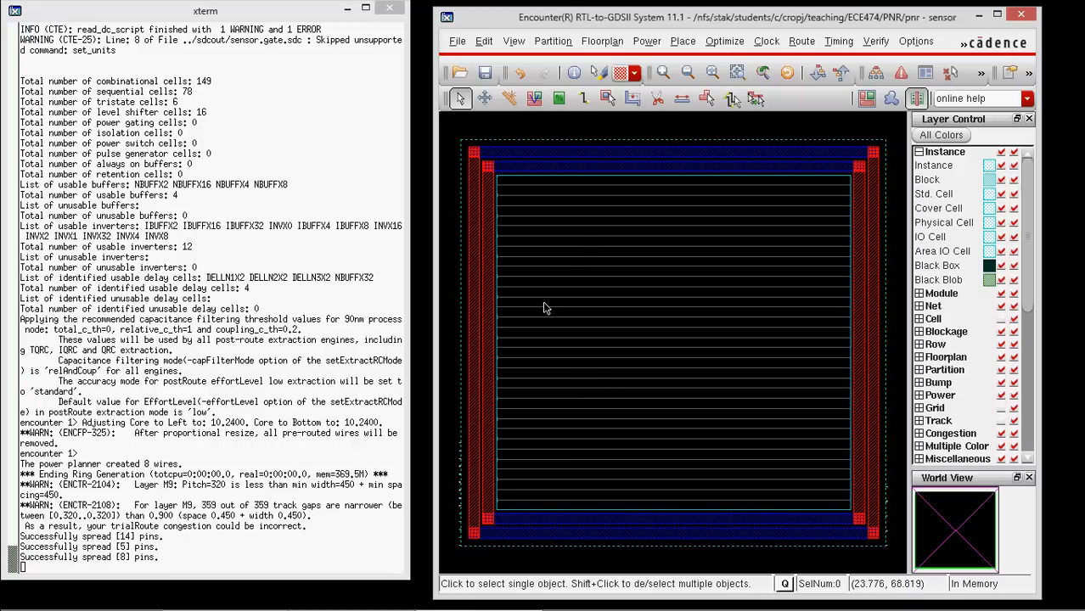
pyautogui.moveTo(713, 338)
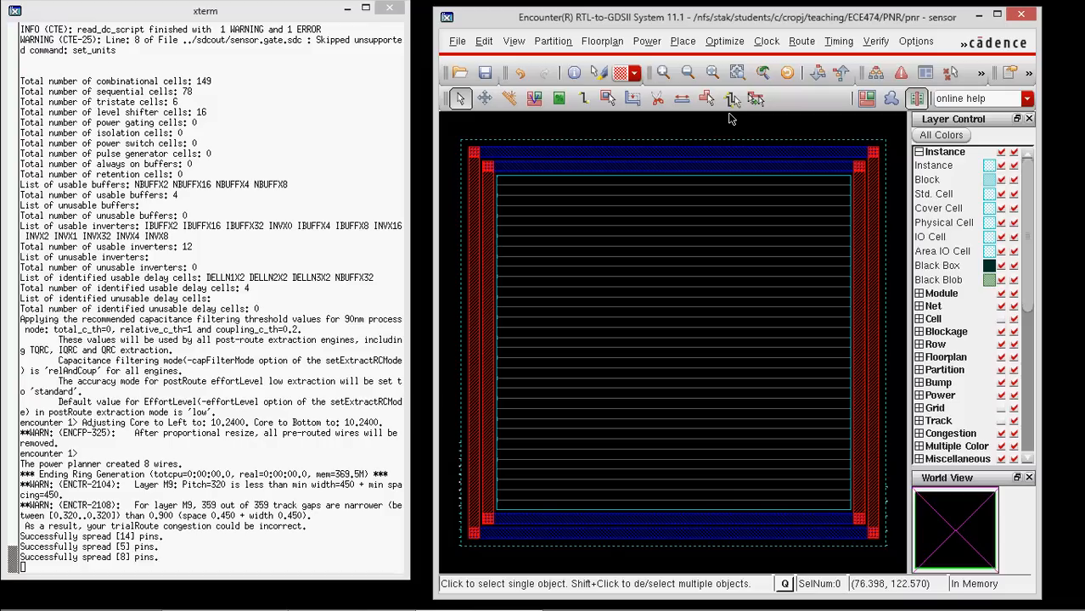
pyautogui.moveTo(829, 276)
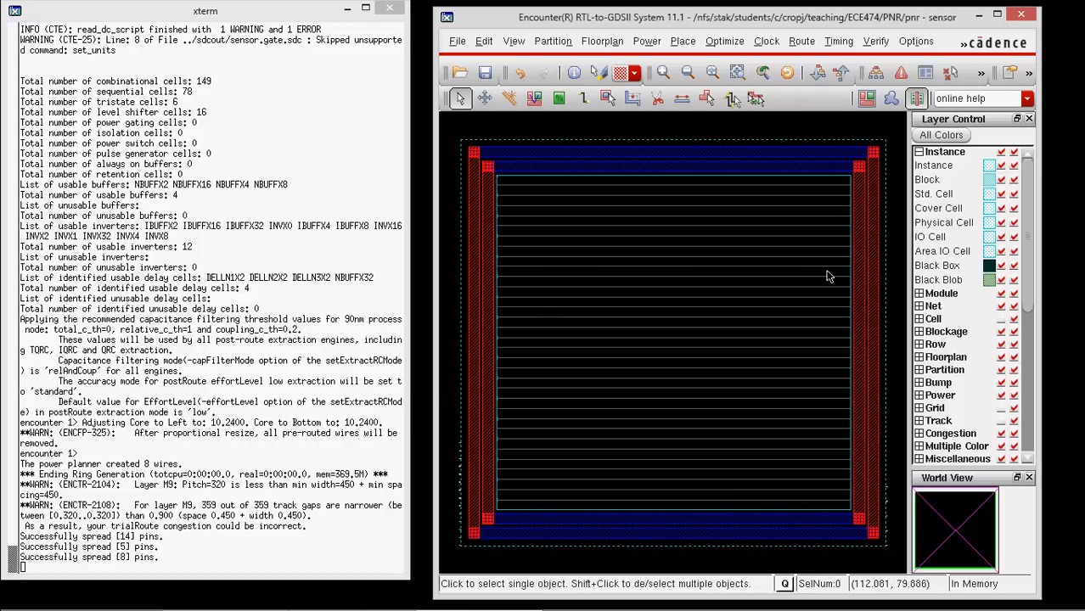
pyautogui.moveTo(784, 452)
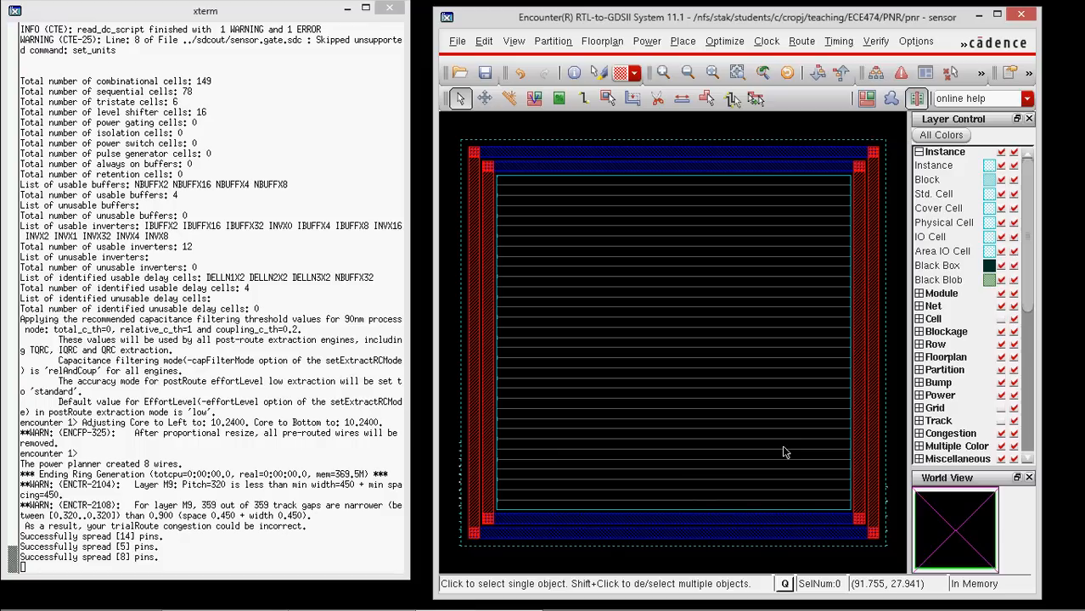
pyautogui.moveTo(709, 102)
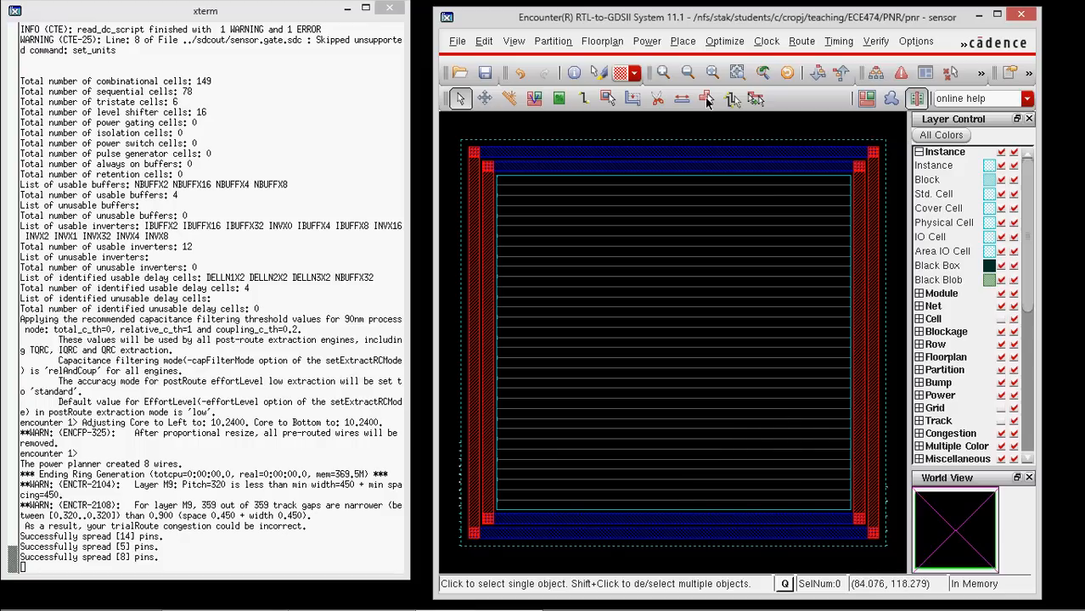
# Choose VDD and VSS as the nets in the Special Route settings.
pyautogui.click(646, 40)
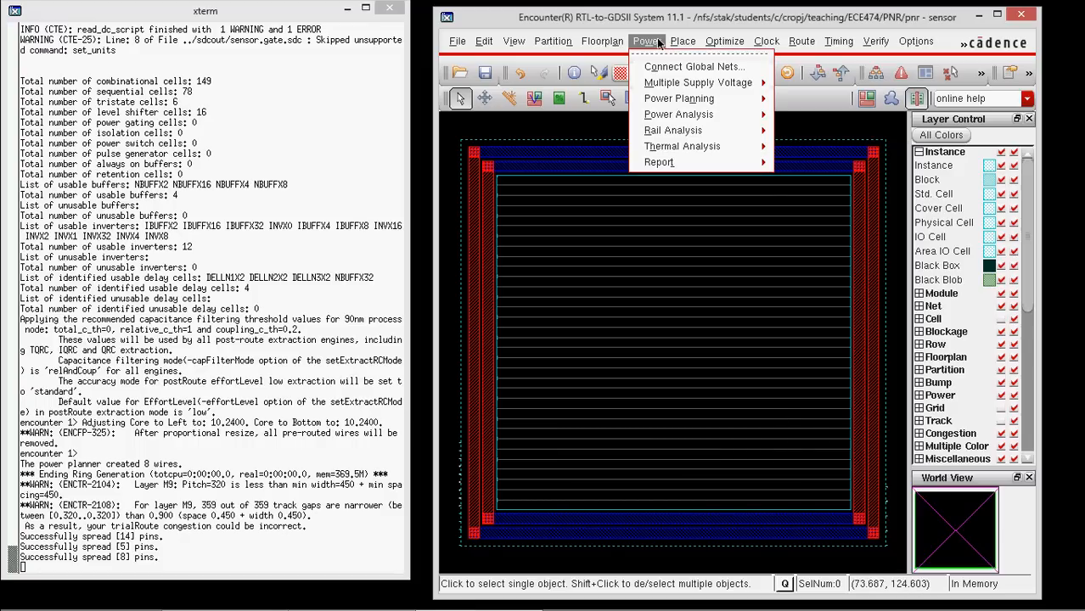
pyautogui.click(800, 41)
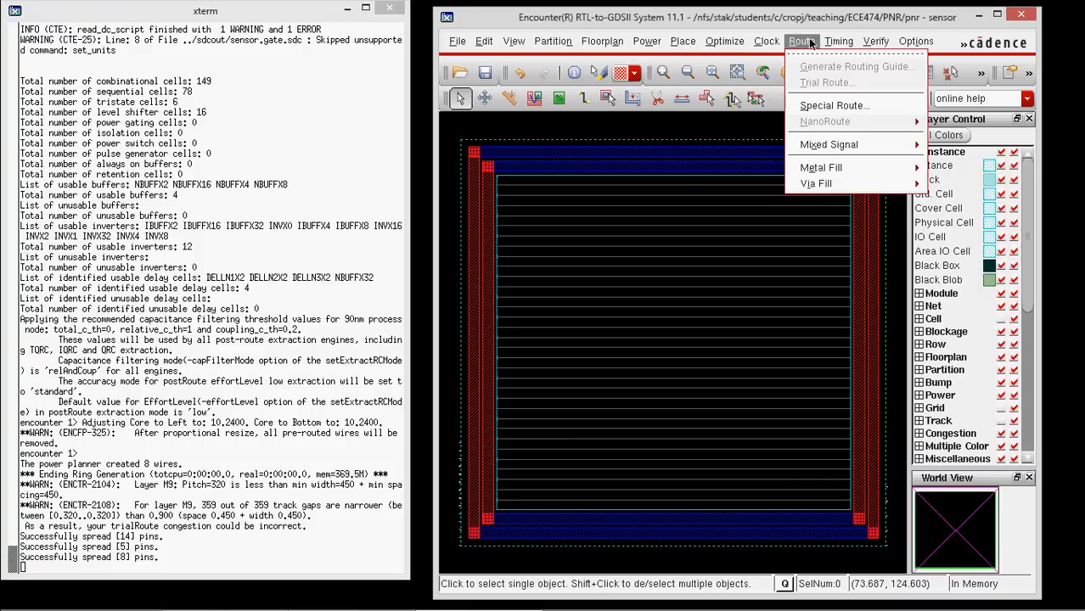
pyautogui.moveTo(833, 105)
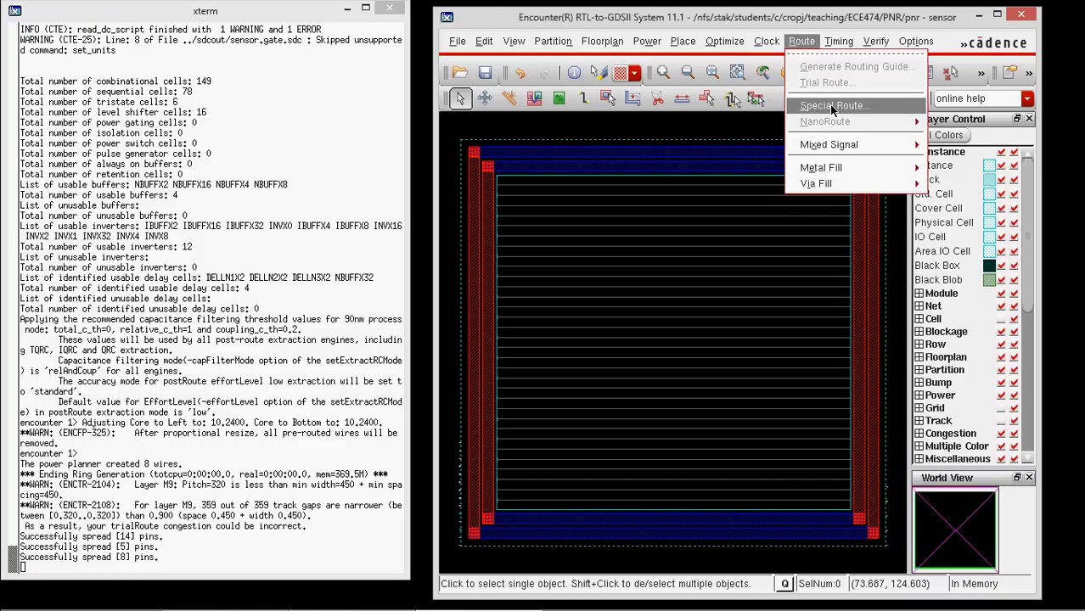
pyautogui.click(833, 106)
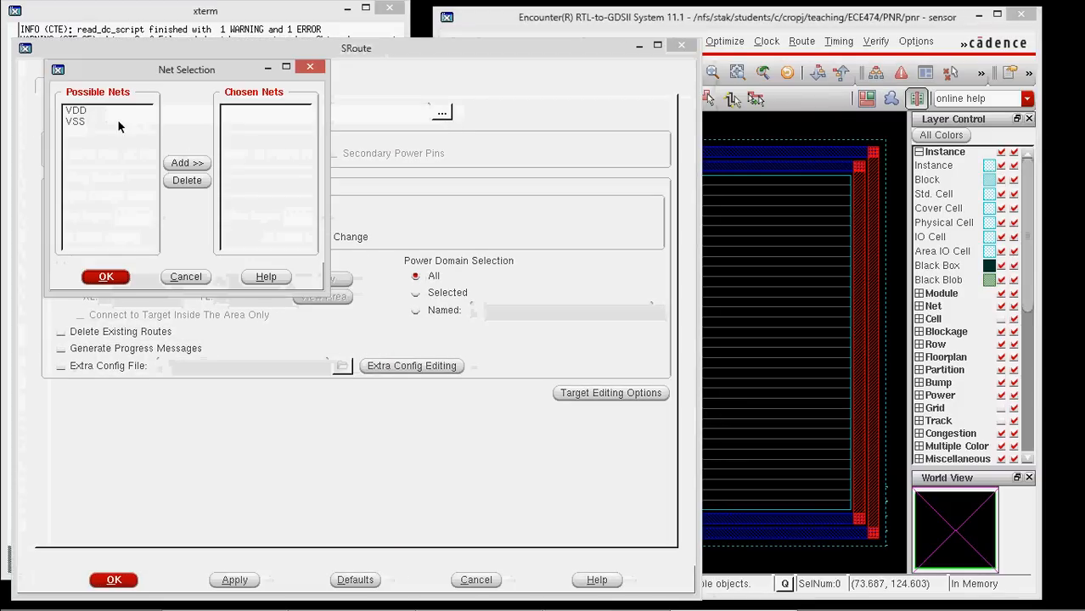
pyautogui.click(80, 115)
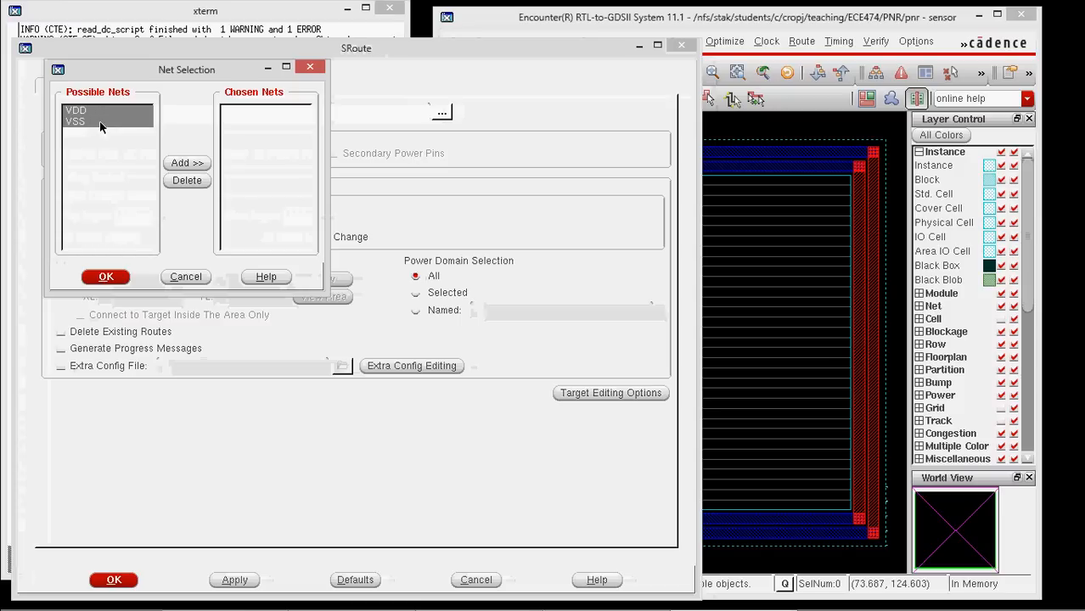
pyautogui.click(187, 162)
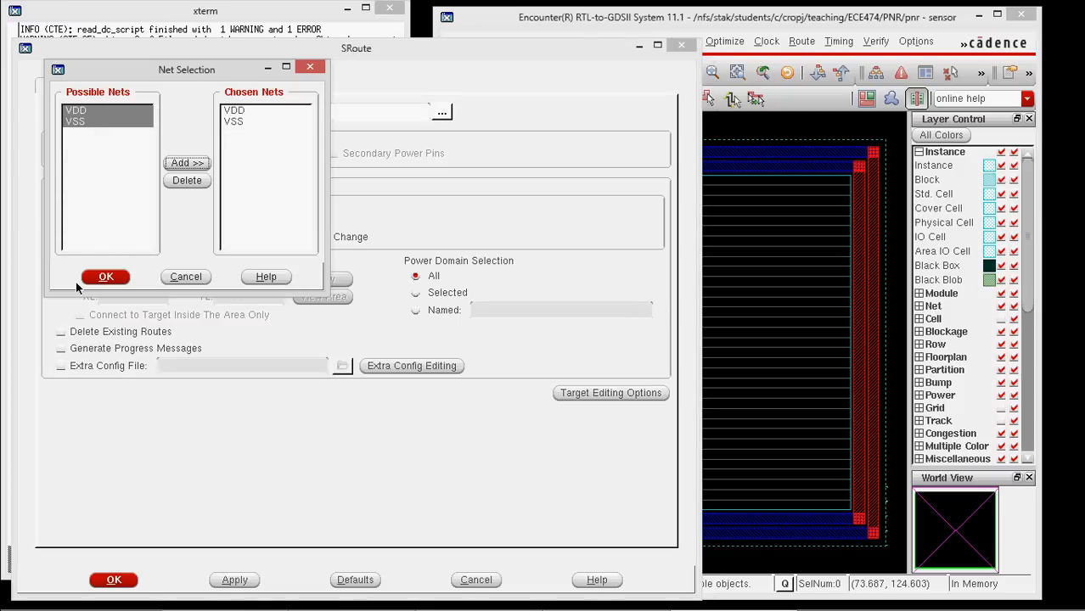
pyautogui.click(105, 277)
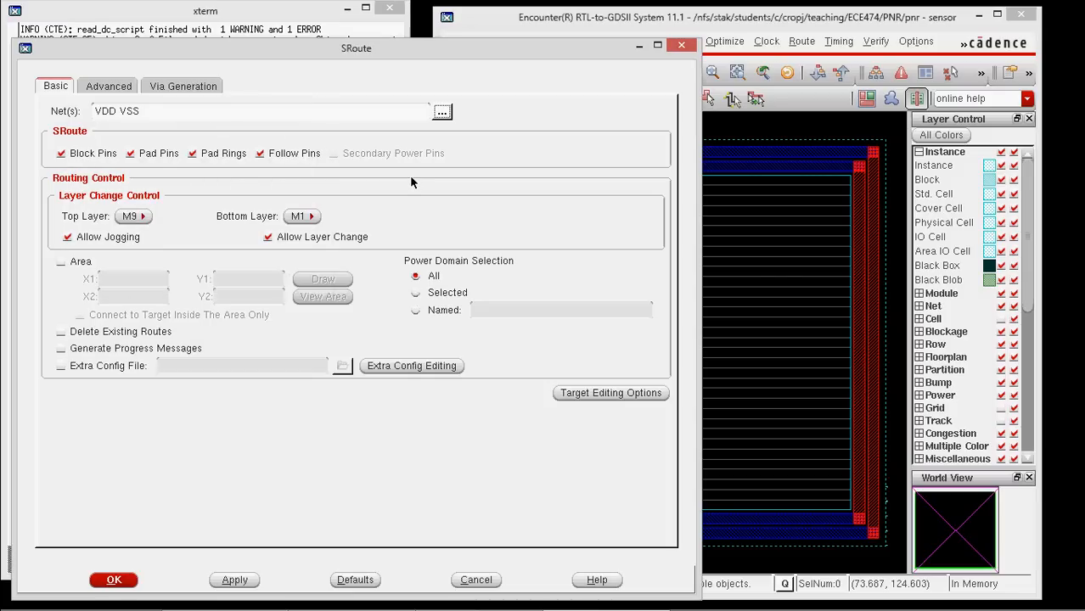
pyautogui.moveTo(124, 308)
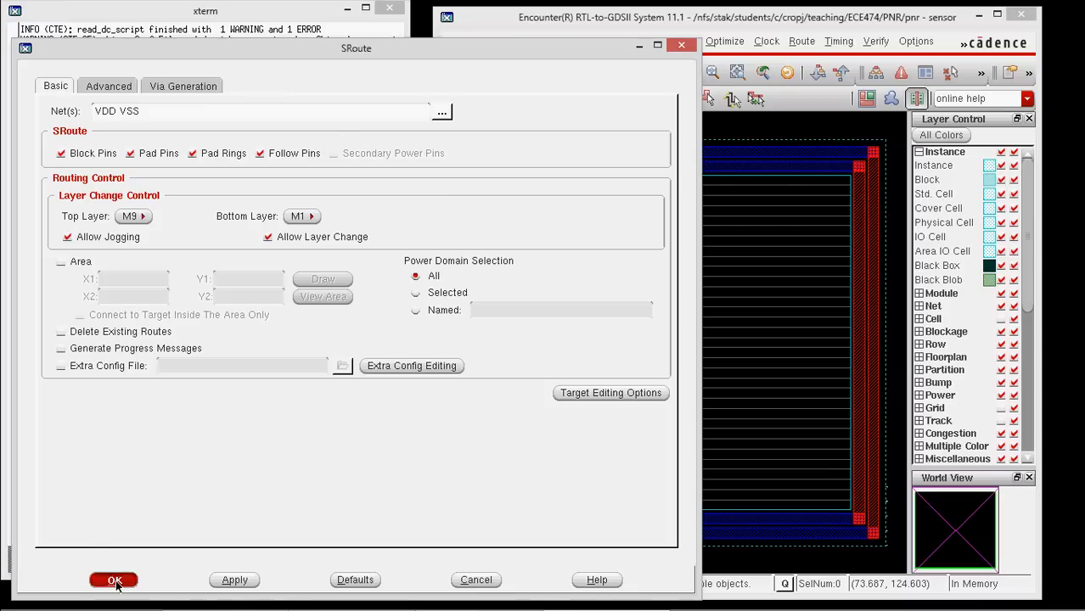
# Run sroute to draw VDD/VSS follow-pin rails across all core rows.
pyautogui.click(114, 580)
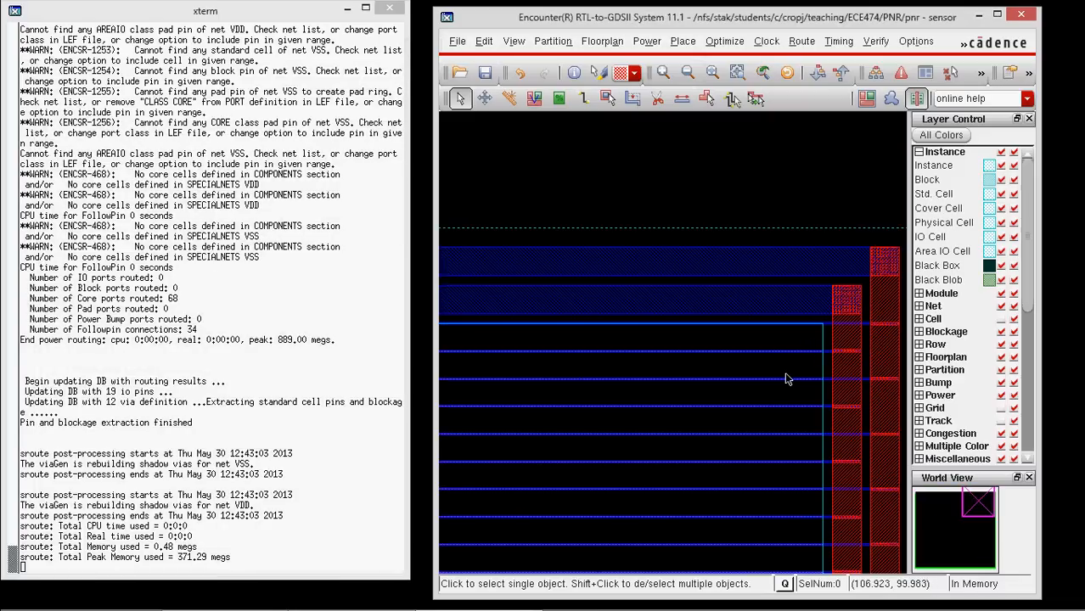
pyautogui.moveTo(783, 333)
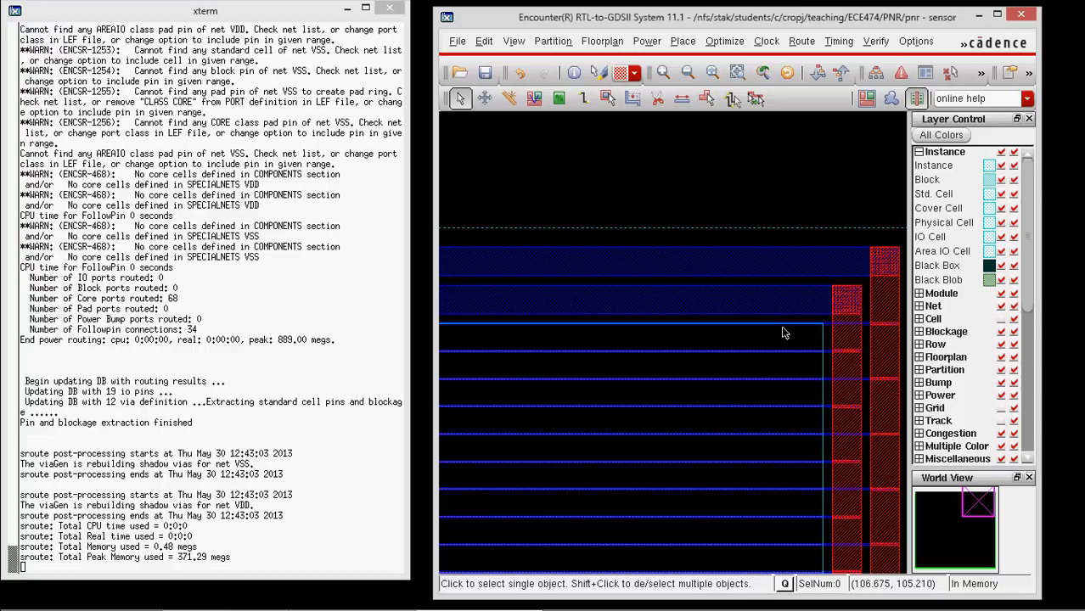
pyautogui.moveTo(794, 358)
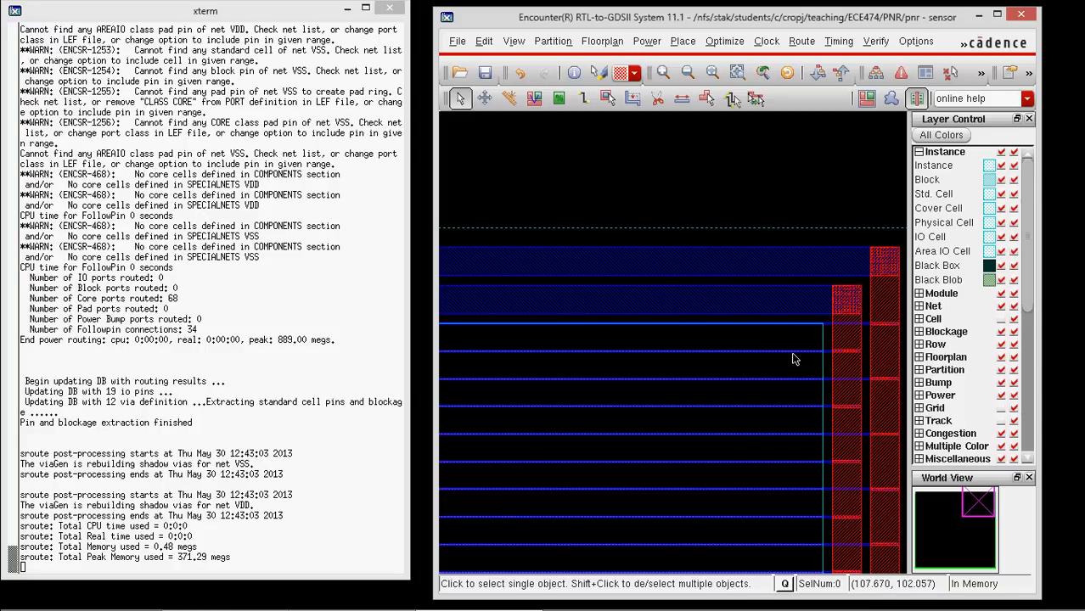
pyautogui.moveTo(794, 369)
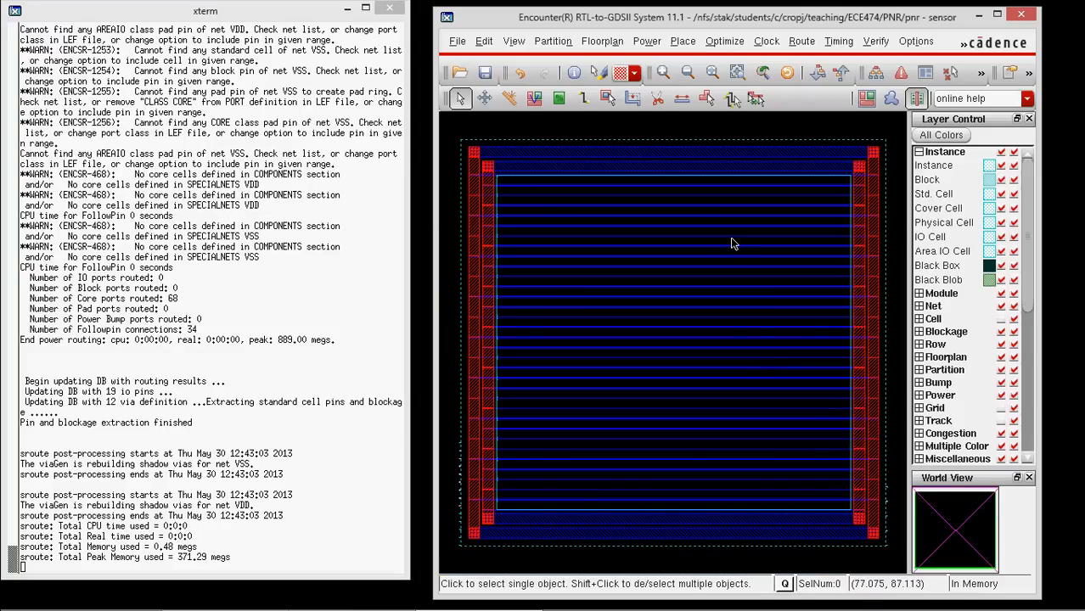
pyautogui.moveTo(683, 44)
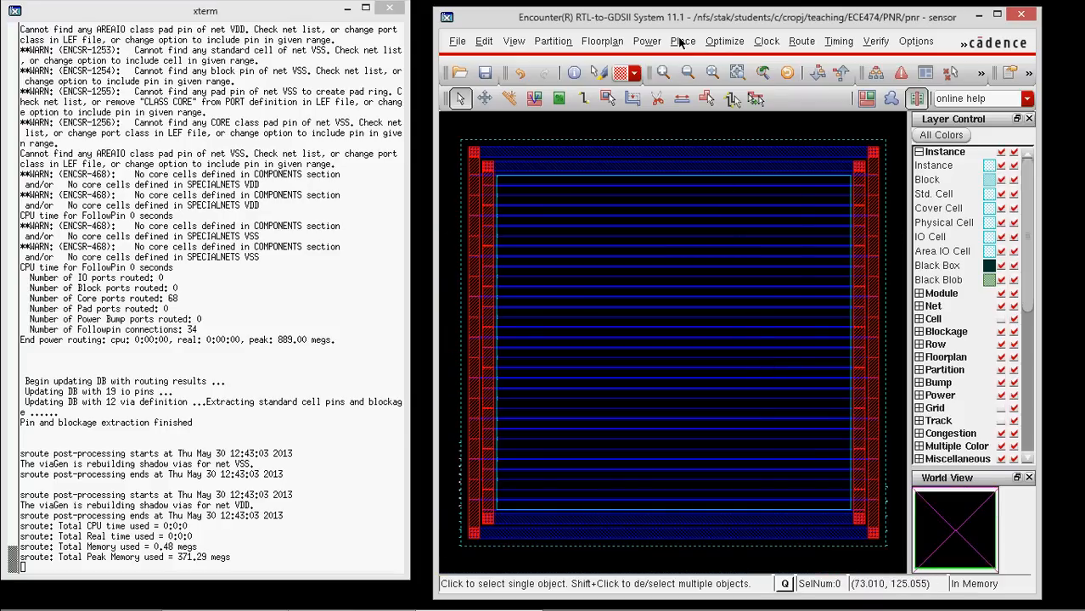
# Run full standard-cell placement with pre-place optimization enabled.
pyautogui.click(683, 41)
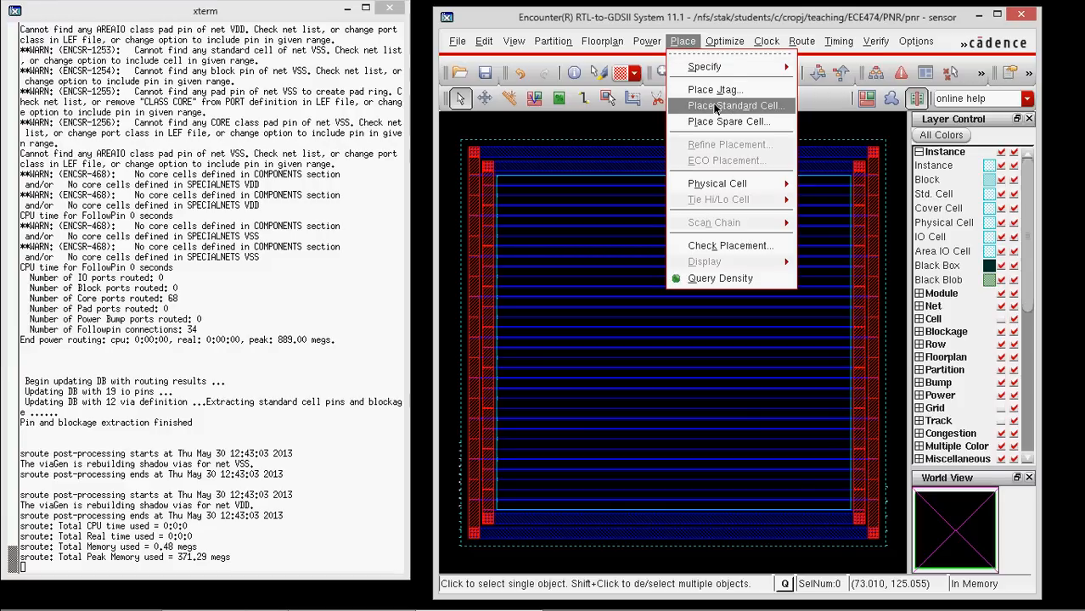
pyautogui.click(733, 105)
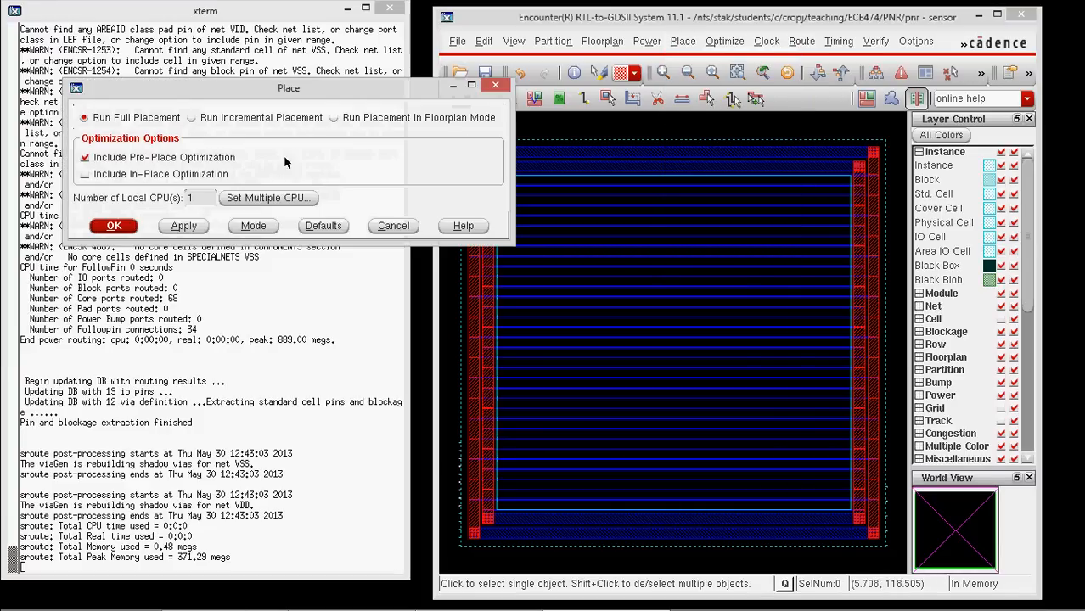
pyautogui.moveTo(296, 153)
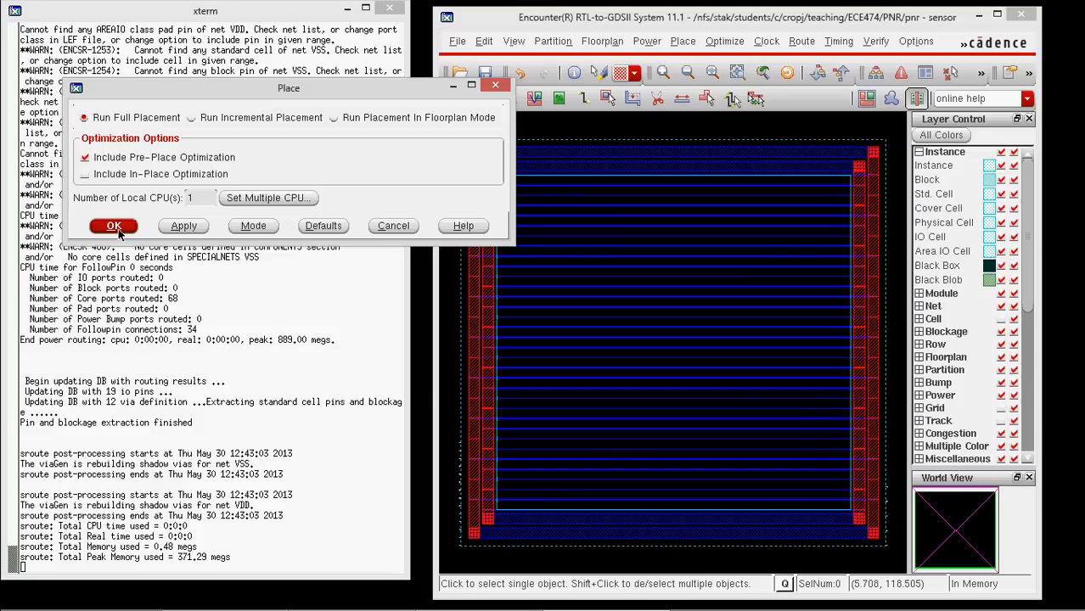
pyautogui.click(113, 225)
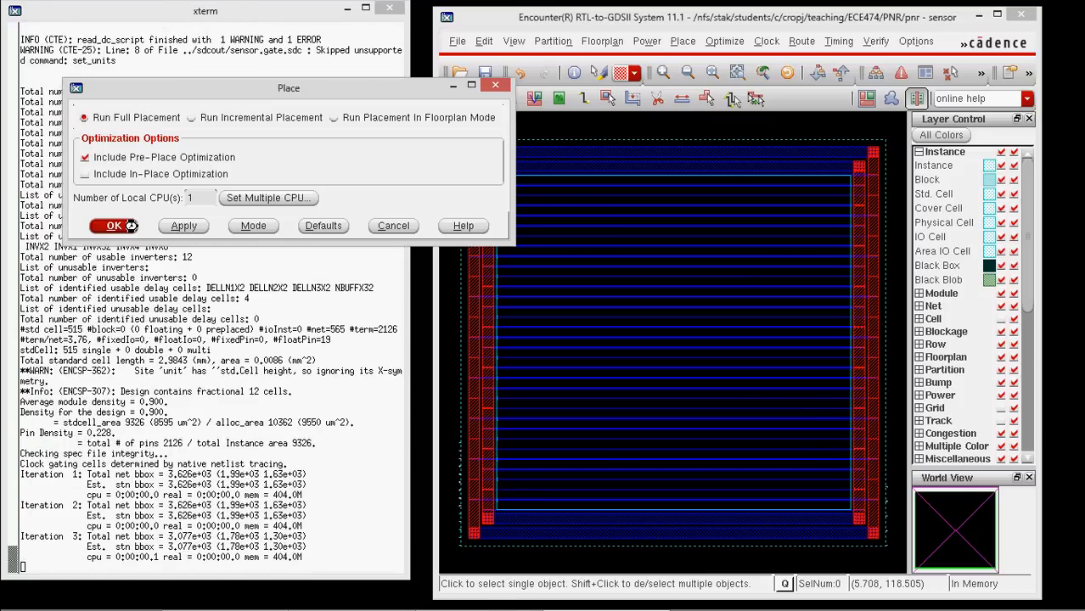
pyautogui.click(113, 225)
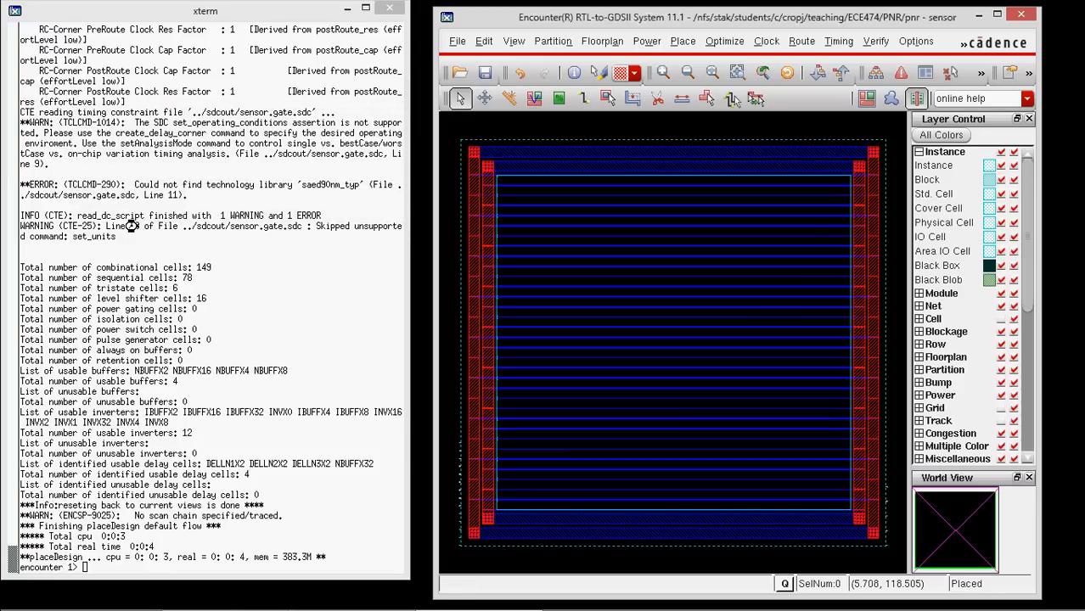
pyautogui.moveTo(888, 149)
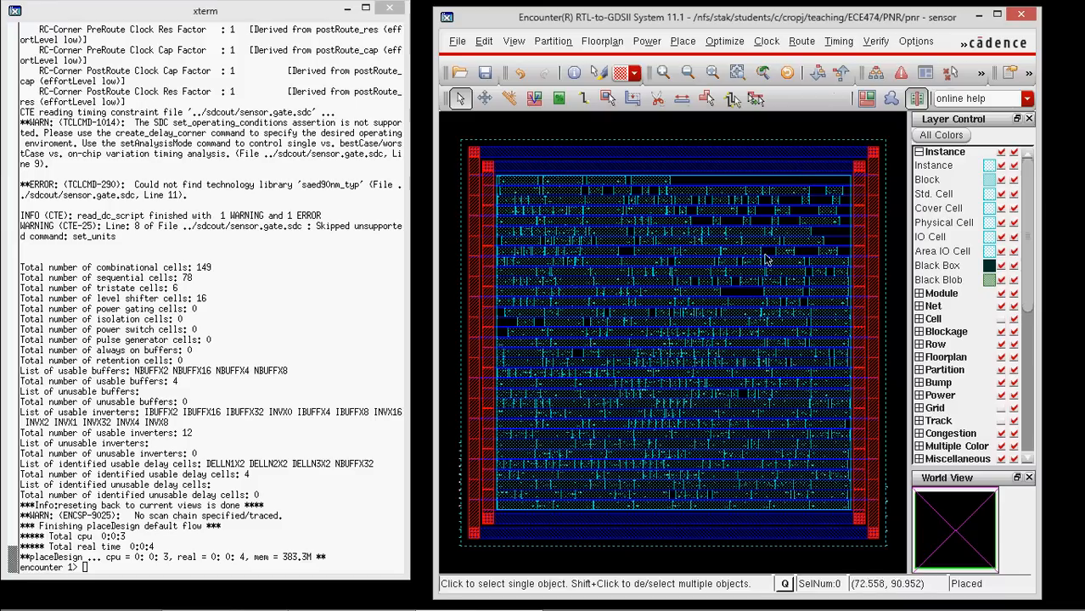
pyautogui.moveTo(819, 260)
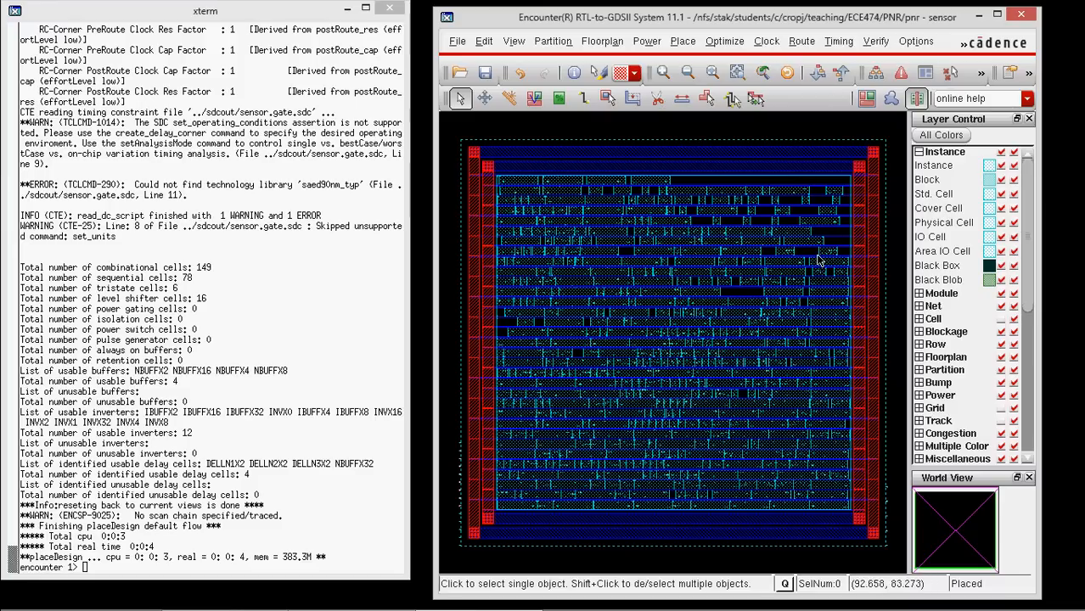
pyautogui.moveTo(643, 427)
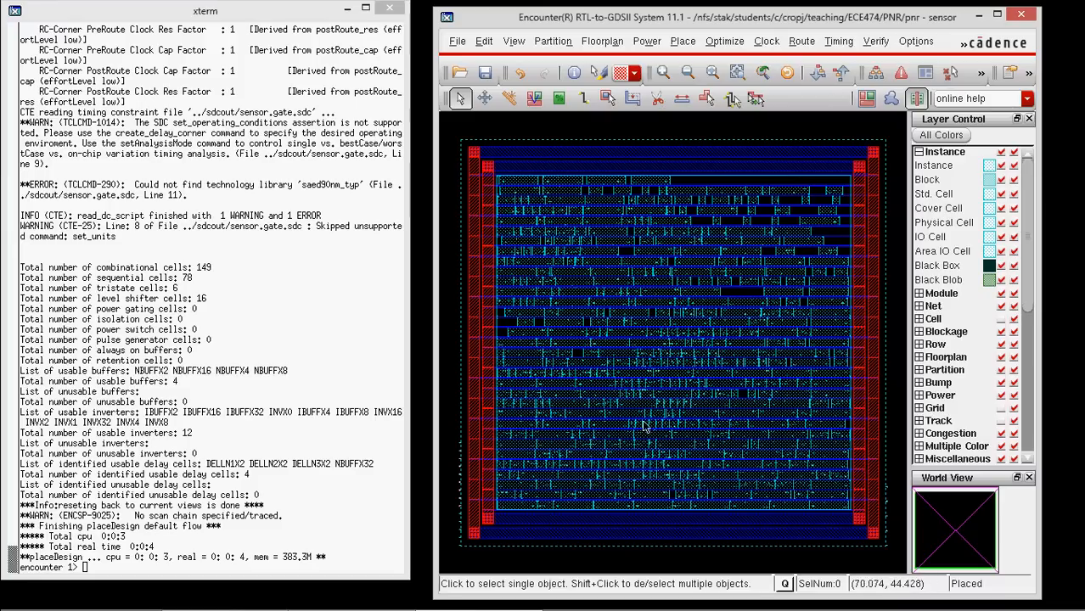
pyautogui.moveTo(787, 501)
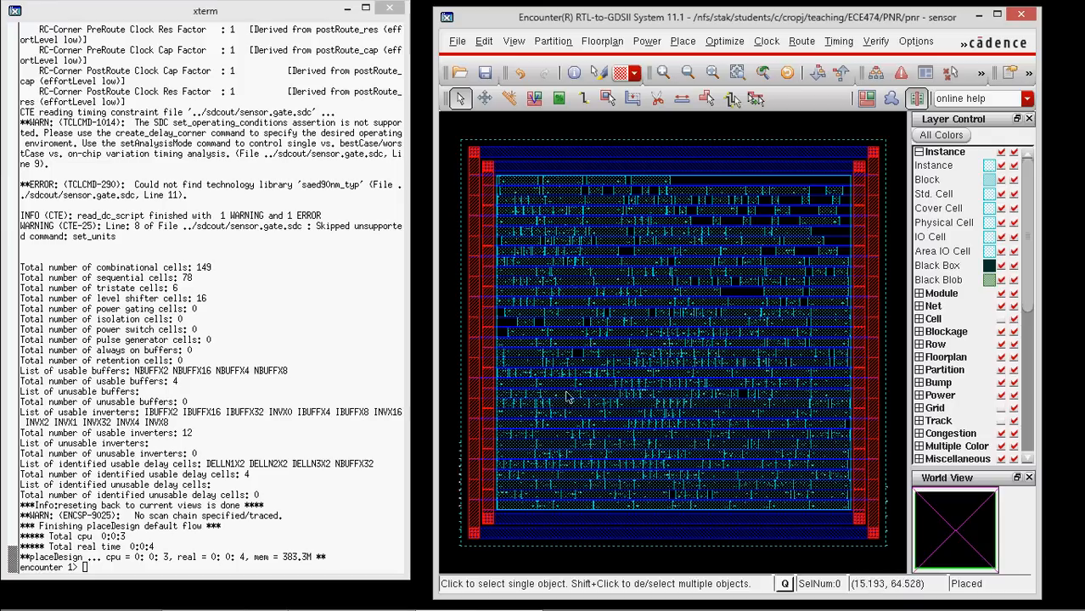
pyautogui.moveTo(647, 372)
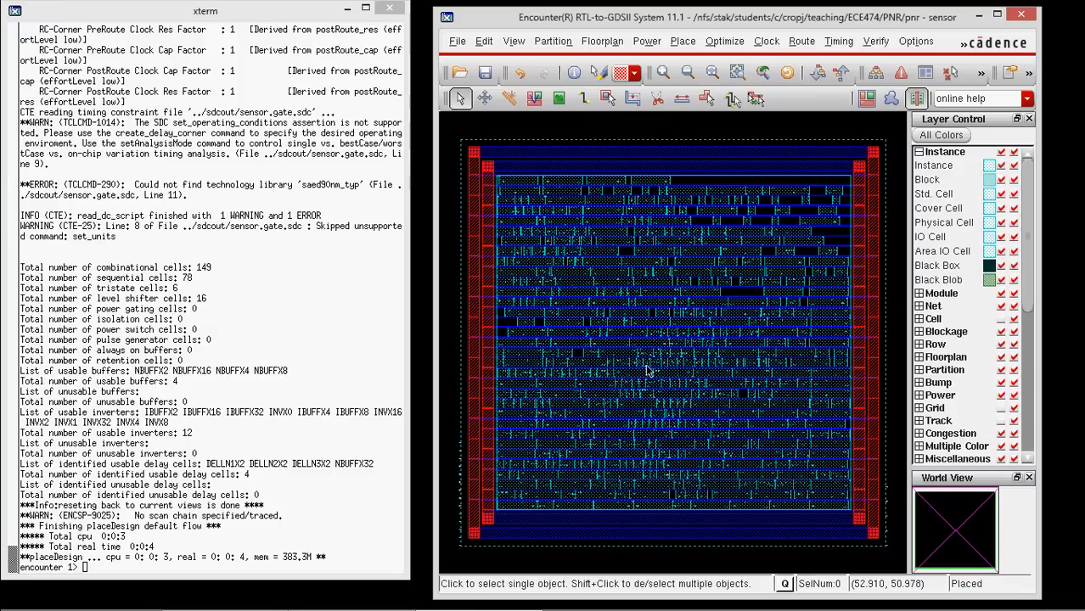
pyautogui.moveTo(641, 143)
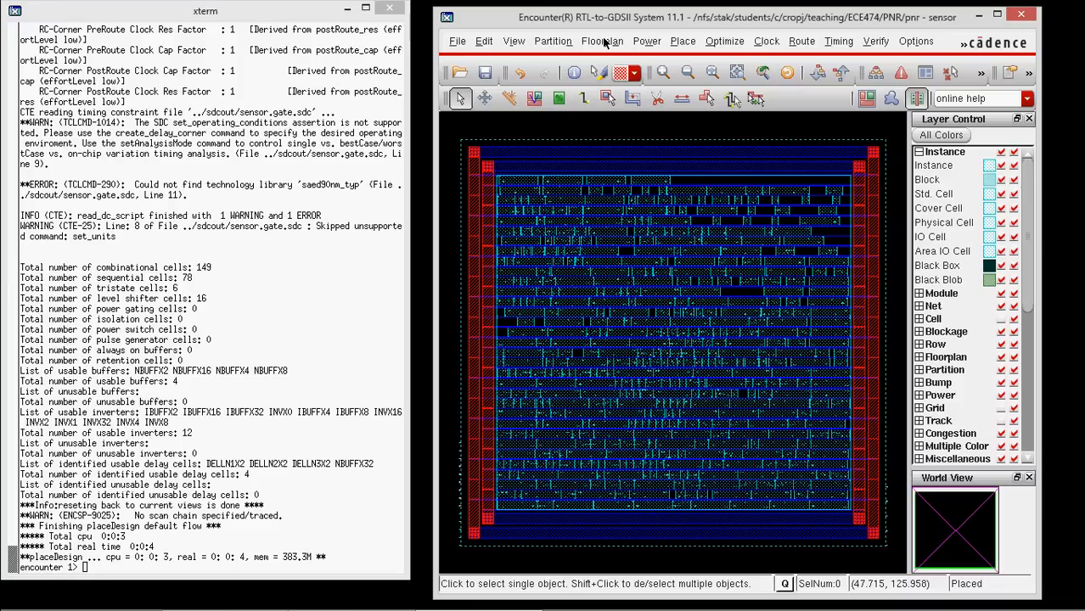
# Bring up the Place Spare Cell dialog from the Place menu.
pyautogui.click(683, 41)
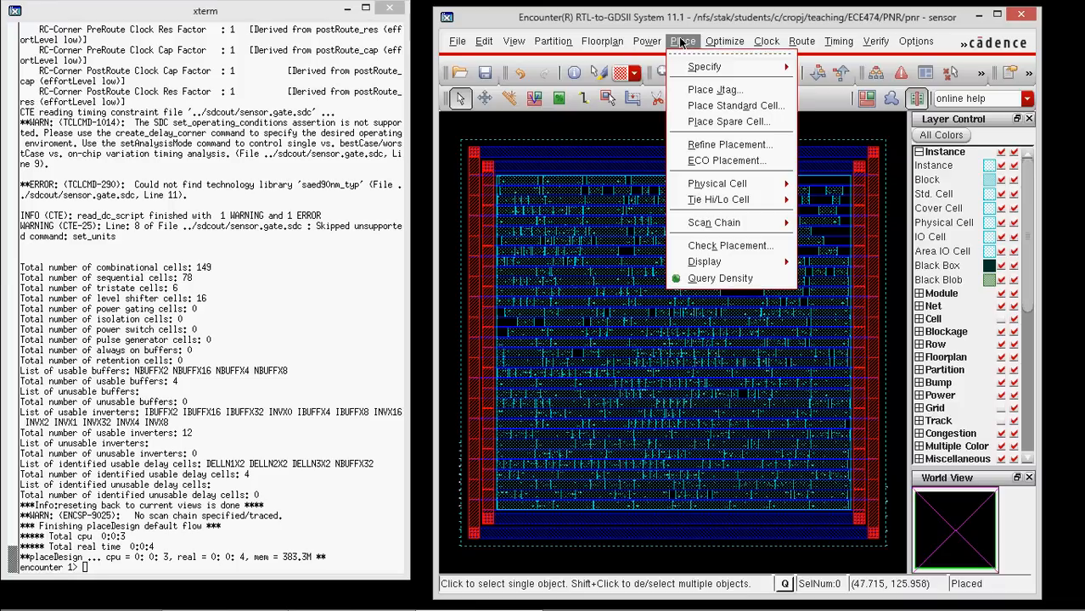
pyautogui.moveTo(717, 183)
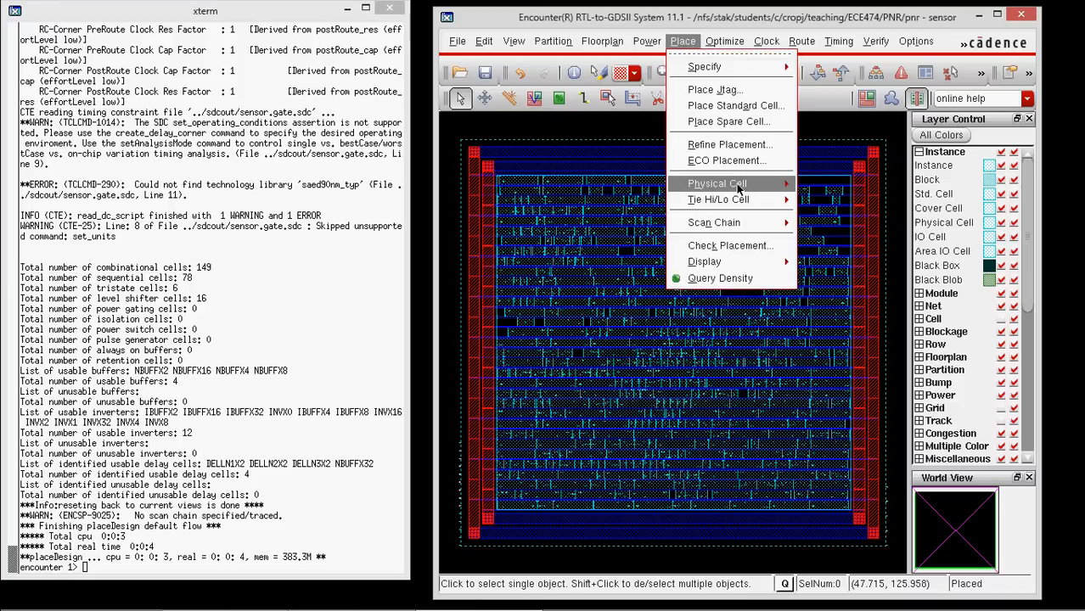
pyautogui.moveTo(717, 184)
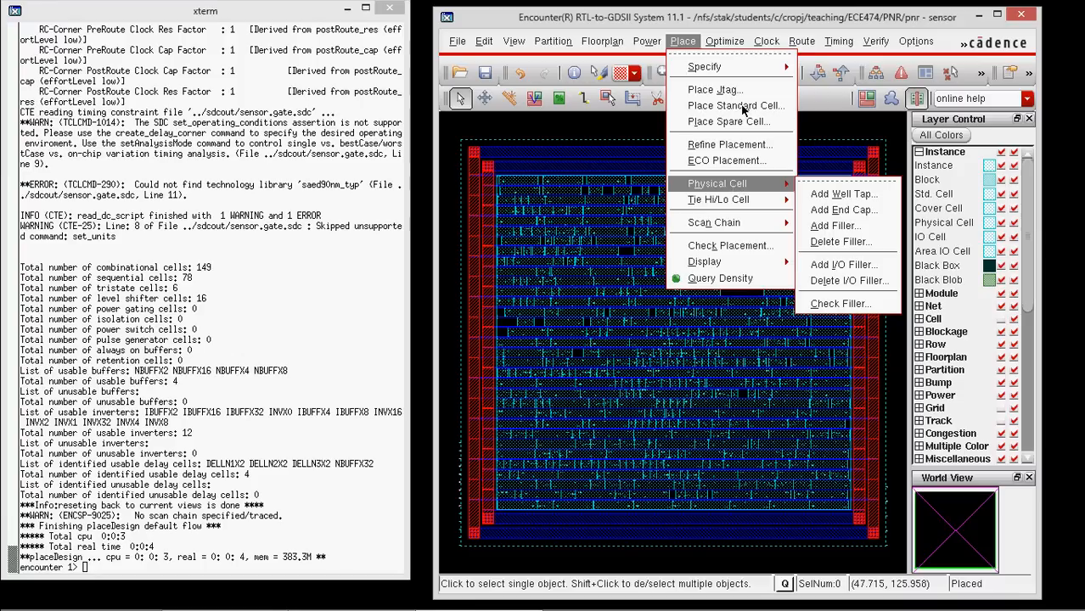
pyautogui.click(729, 121)
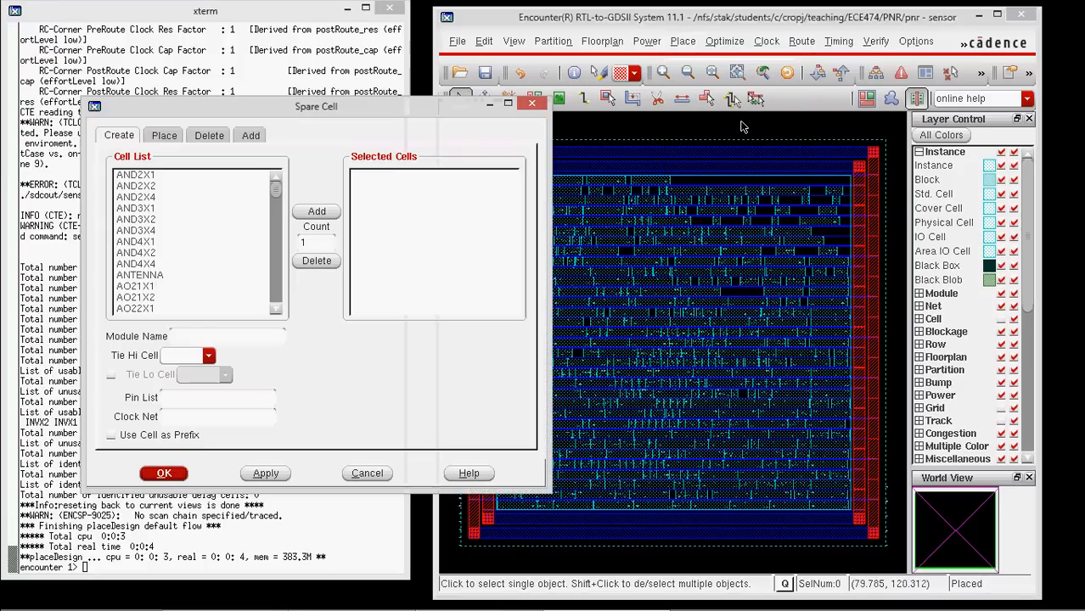
# Add AND2X1, AOINVX1, DFFARX1, FADDX1, INVX4, MUX21X1 and NAND3X1 to the spare cells.
pyautogui.click(135, 174)
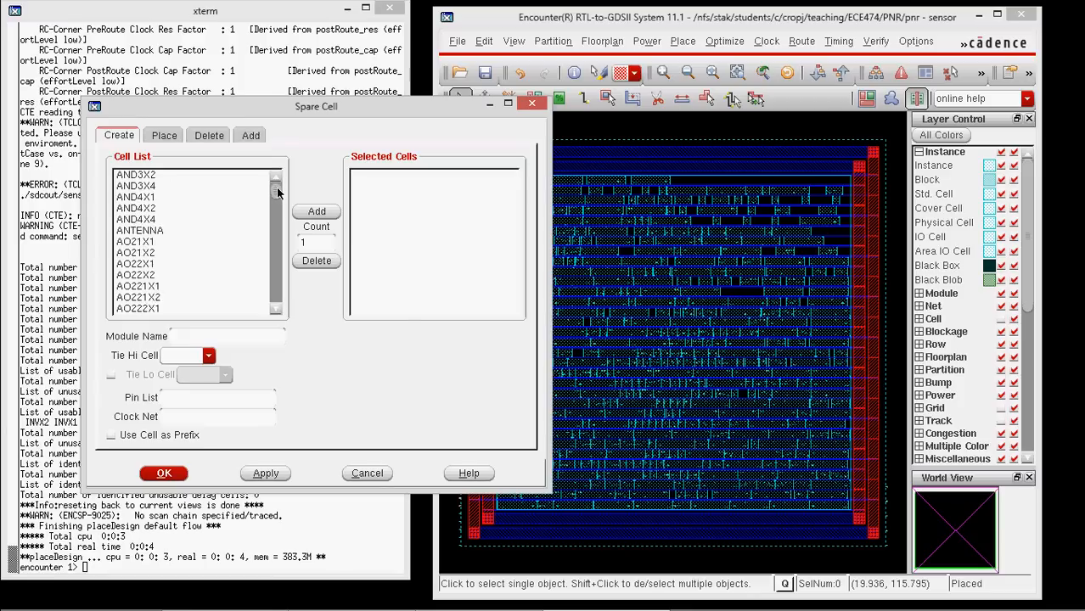
pyautogui.scroll(-3)
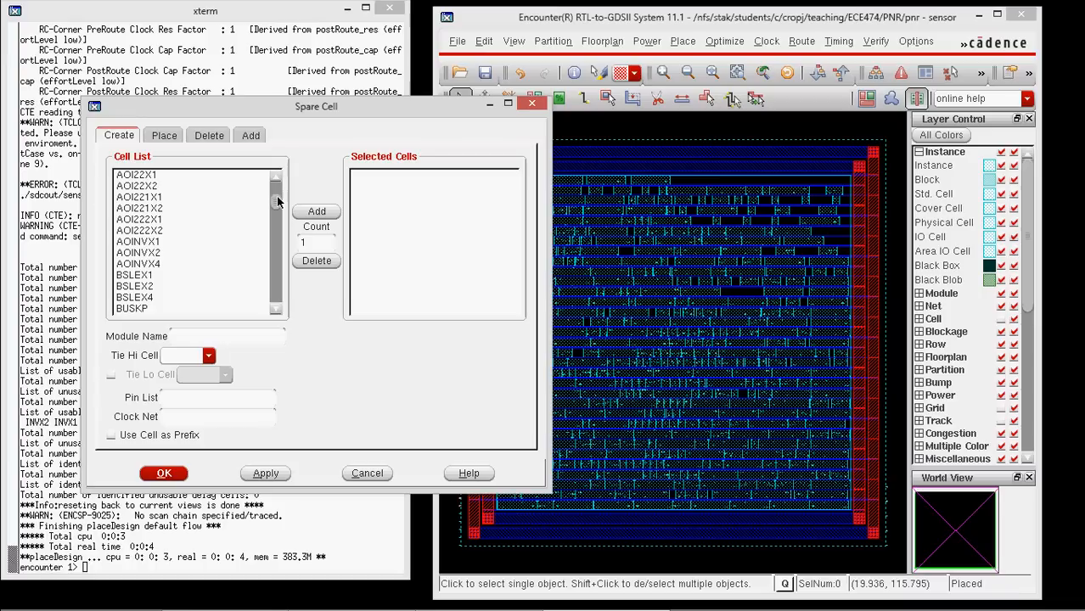
pyautogui.click(138, 242)
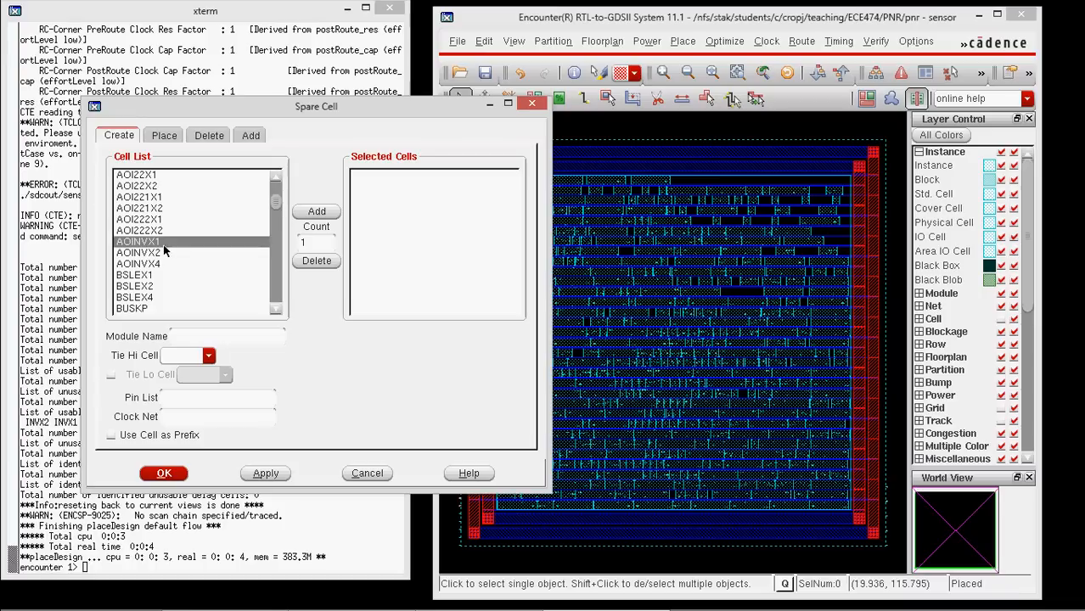
pyautogui.scroll(-3)
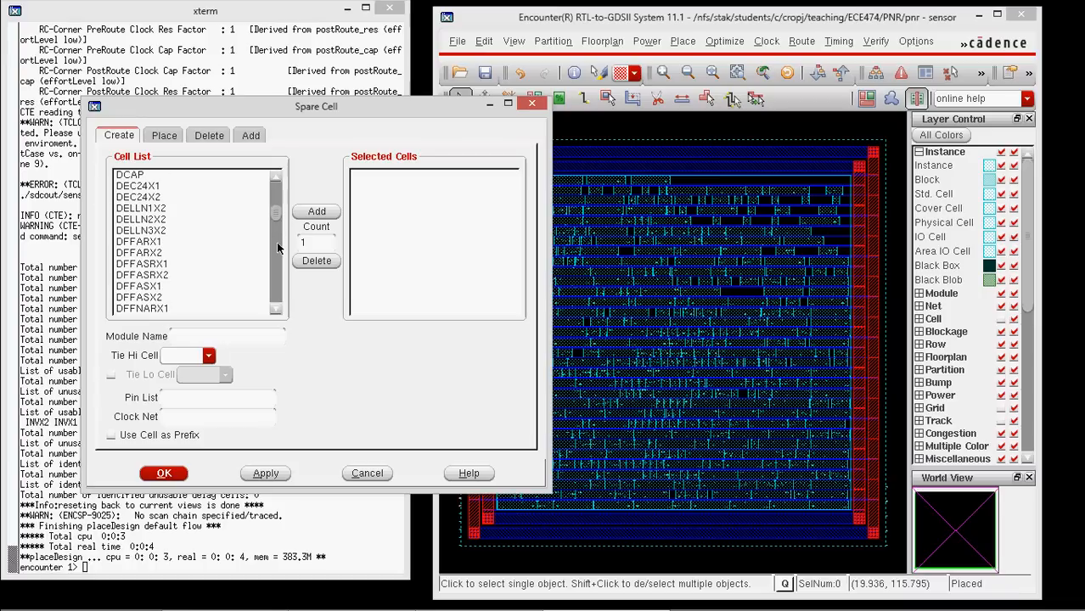
pyautogui.moveTo(263, 264)
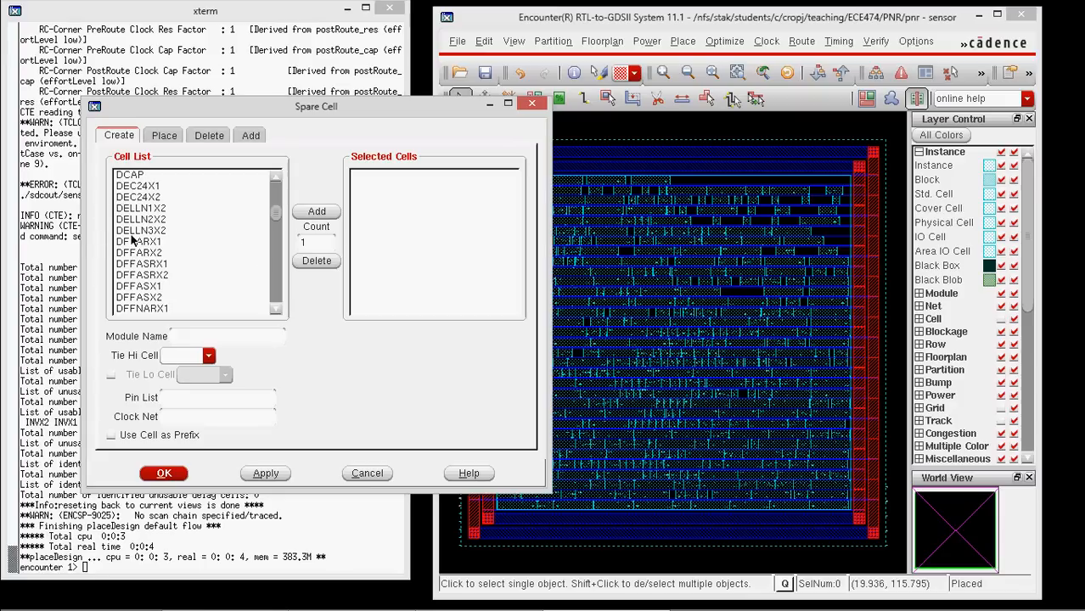
pyautogui.click(138, 242)
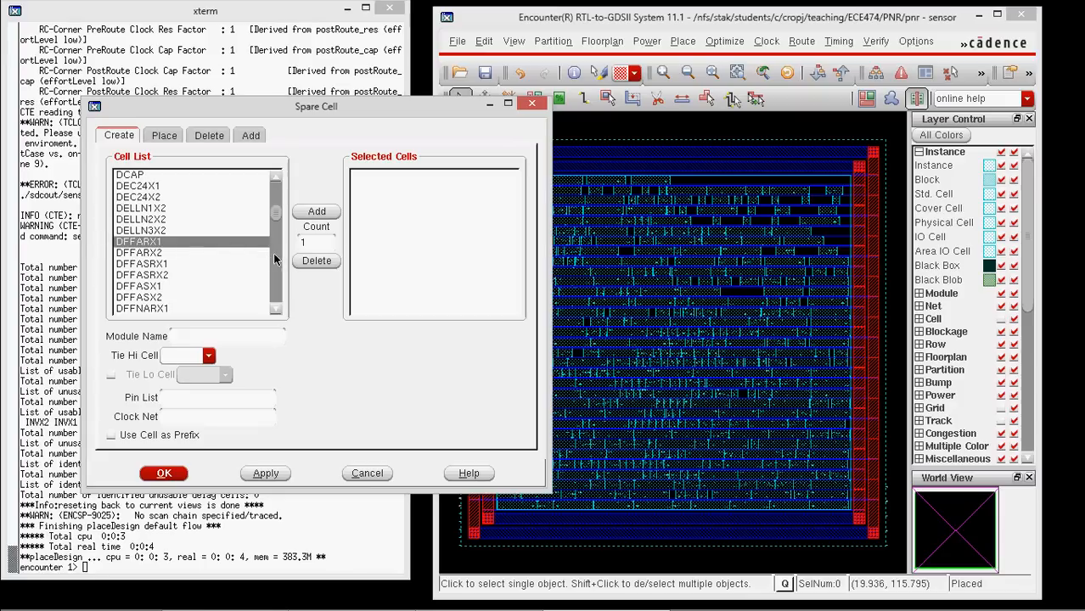
pyautogui.scroll(-3)
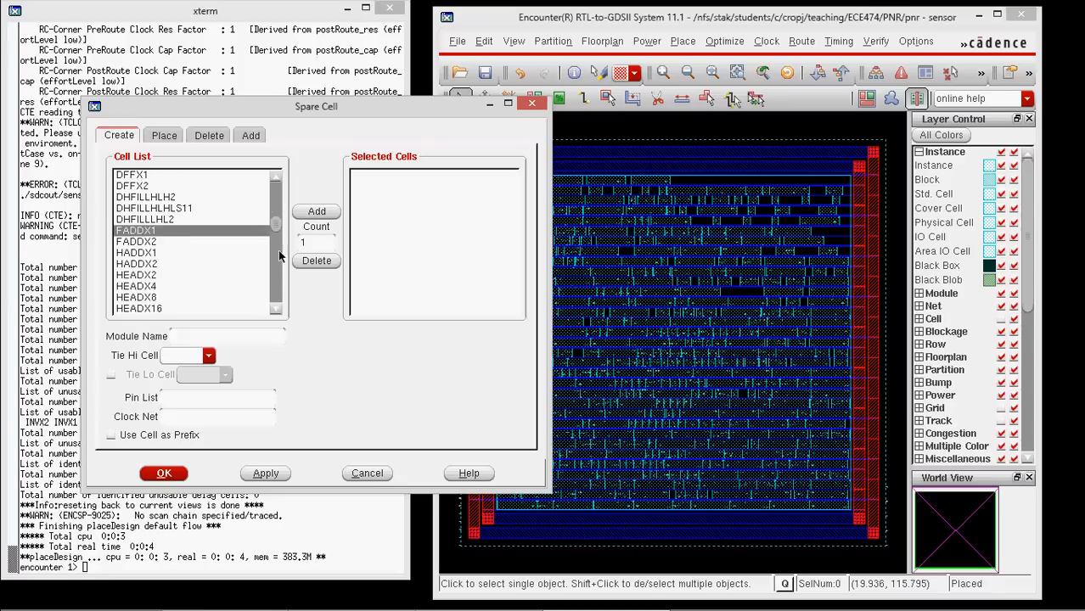
pyautogui.scroll(-3)
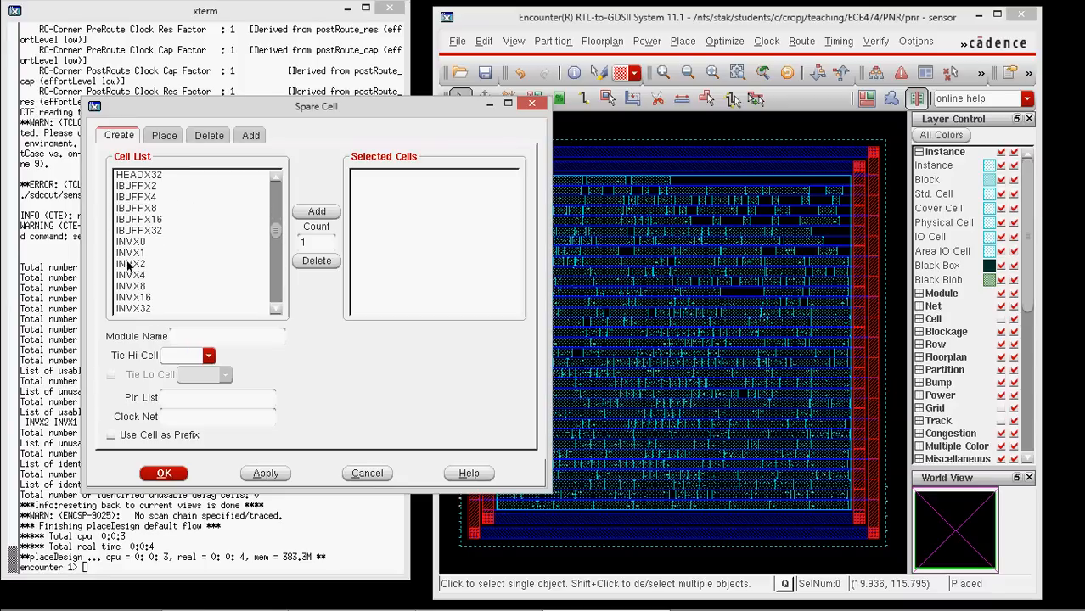
pyautogui.scroll(-3)
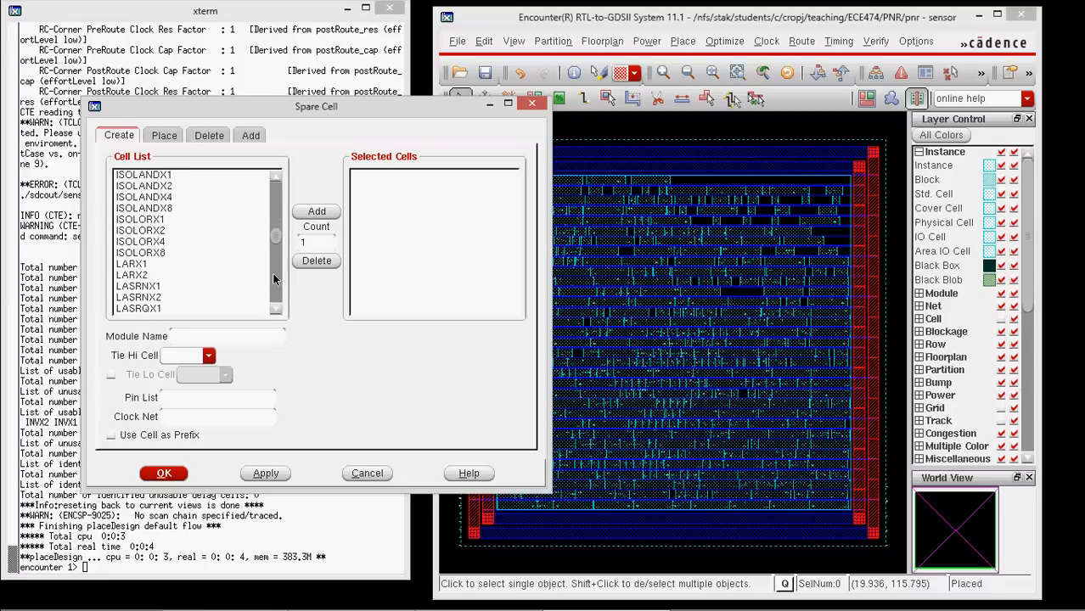
pyautogui.scroll(-3)
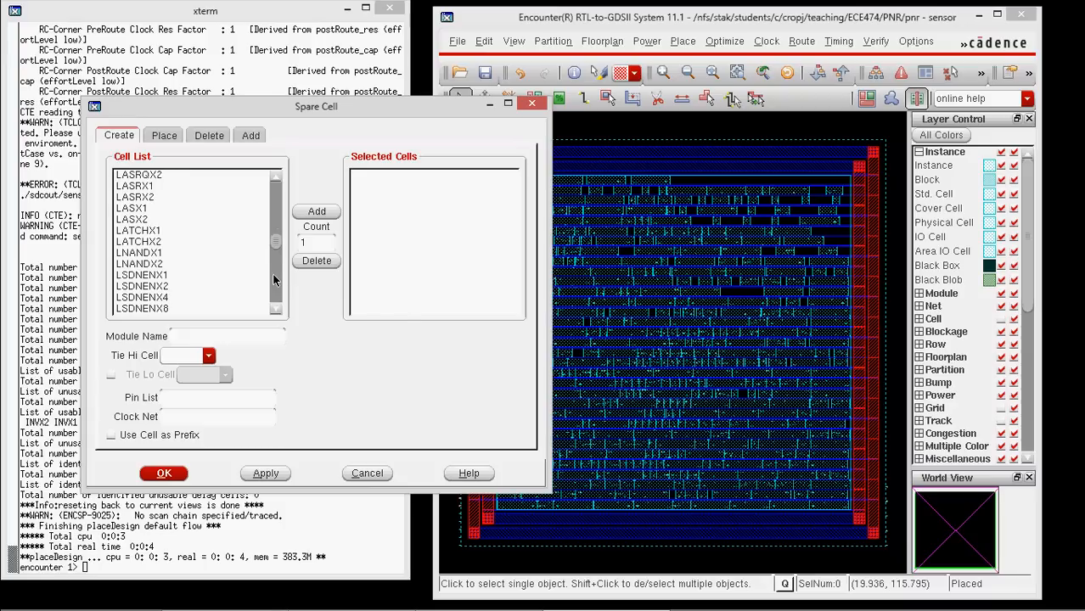
pyautogui.scroll(-3)
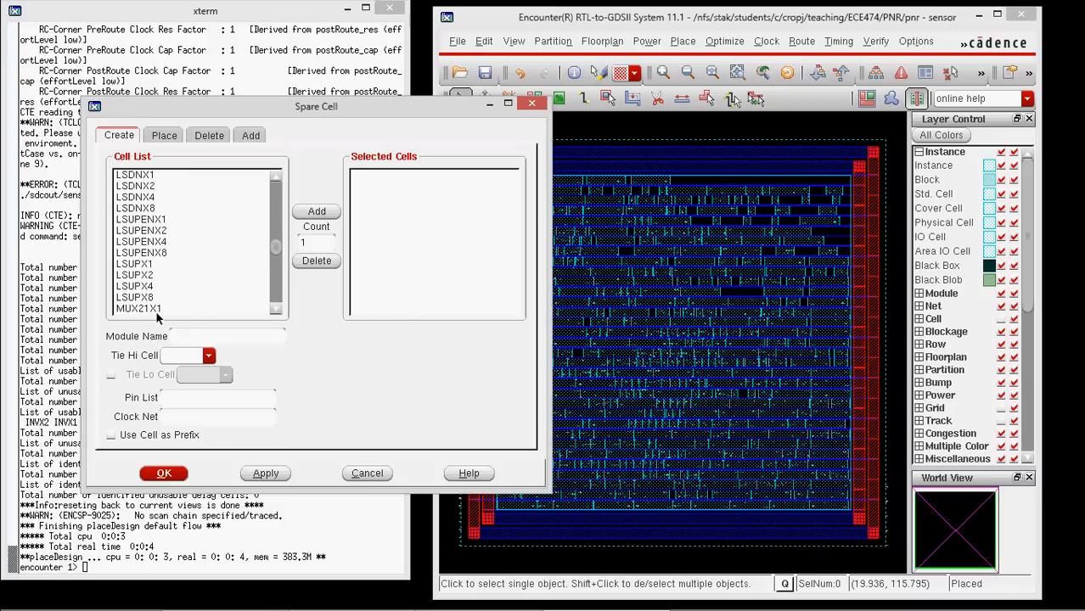
pyautogui.scroll(-3)
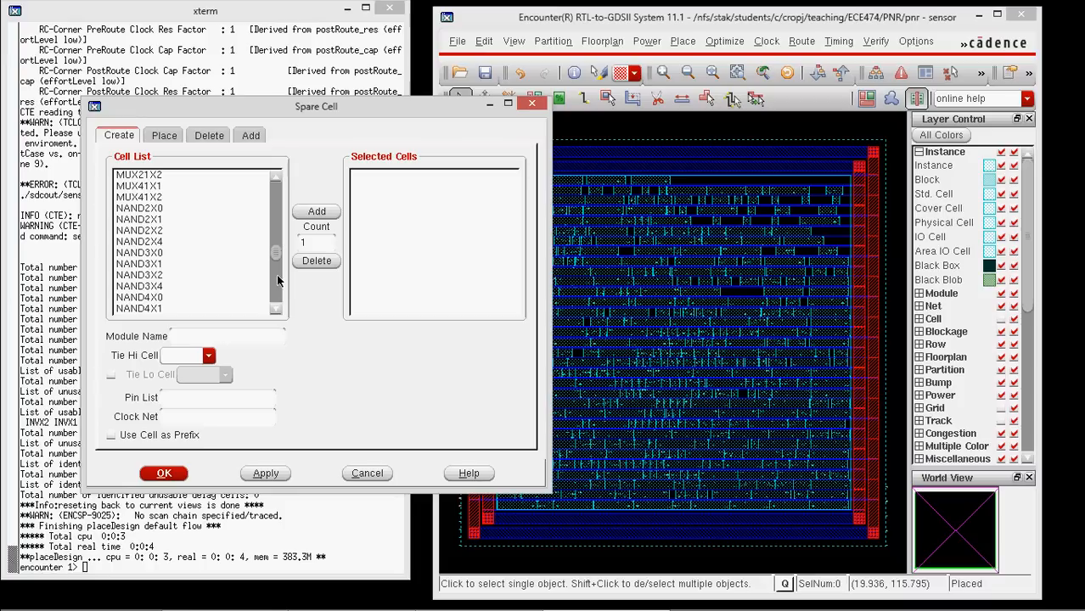
pyautogui.click(139, 263)
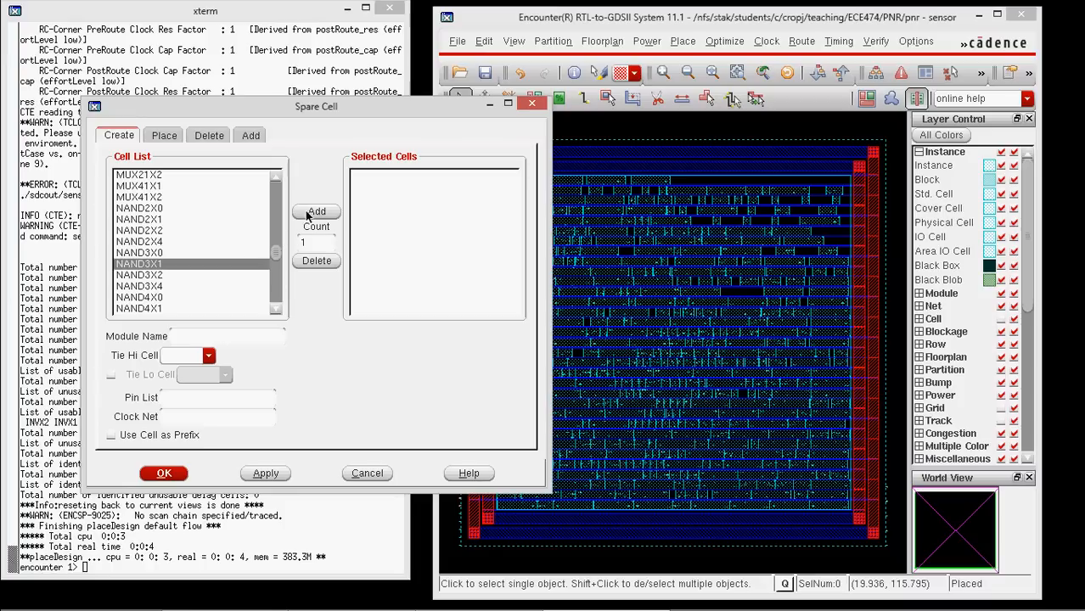
pyautogui.click(316, 212)
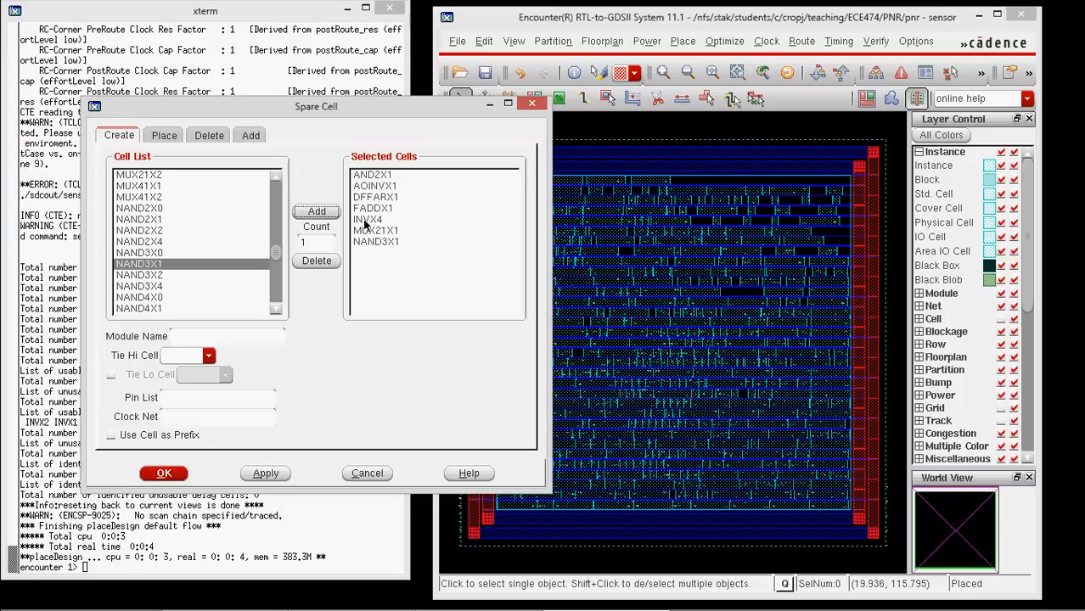
# Name the new spare module 'Spare'.
pyautogui.write('S')
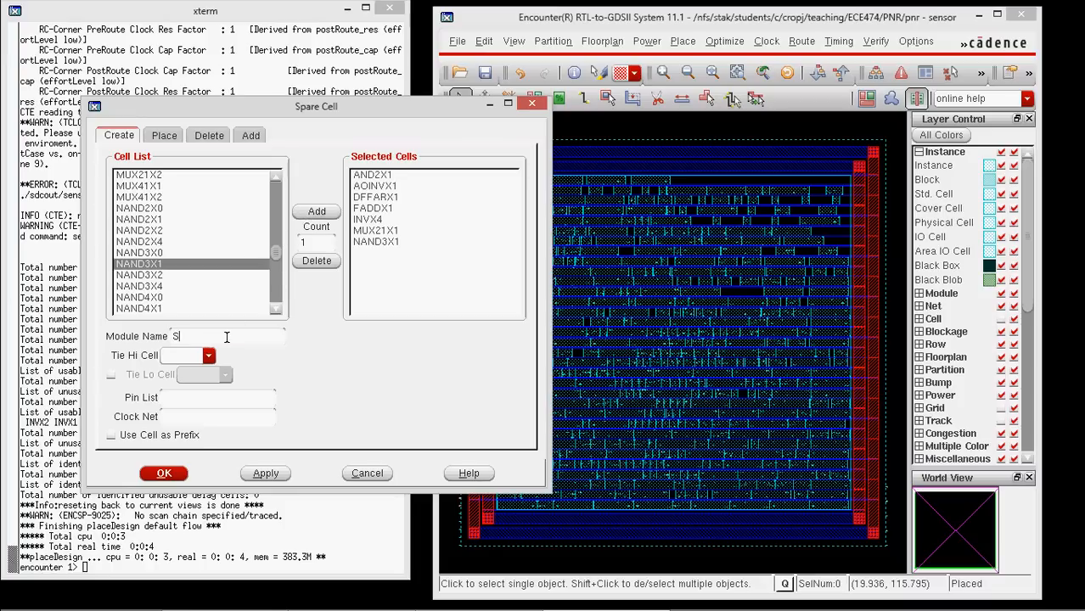
pyautogui.write('pare')
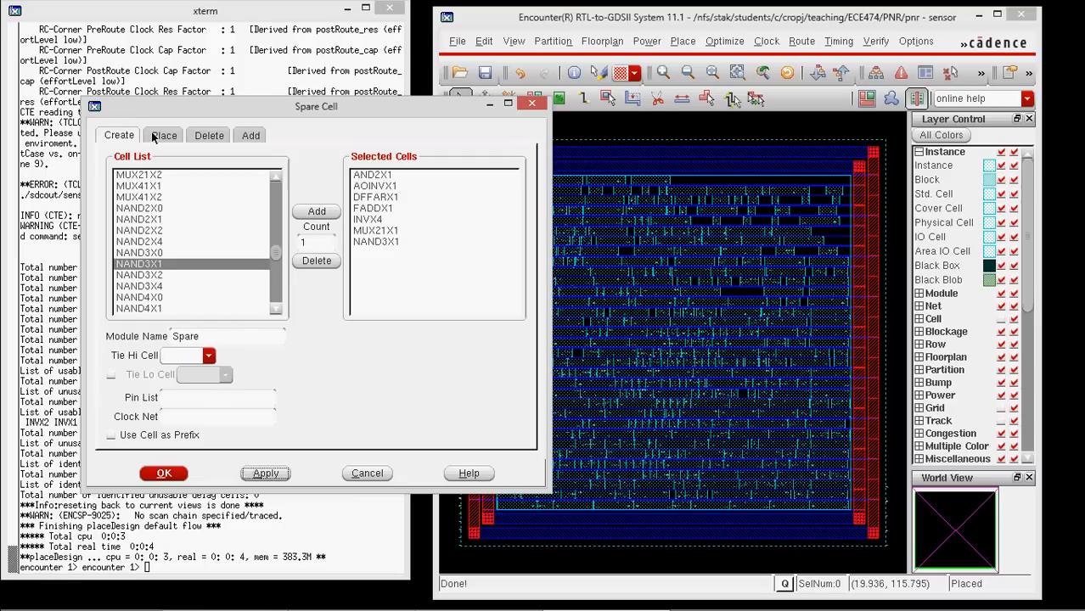
# Place by number of modules (1) with instance prefix myspare_.
pyautogui.click(163, 135)
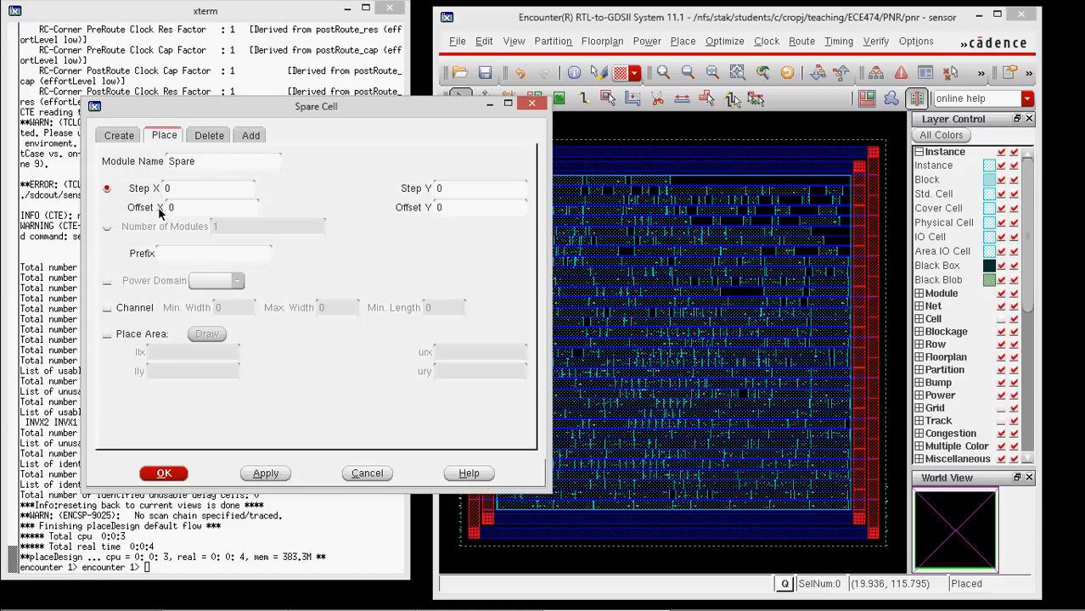
pyautogui.moveTo(108, 233)
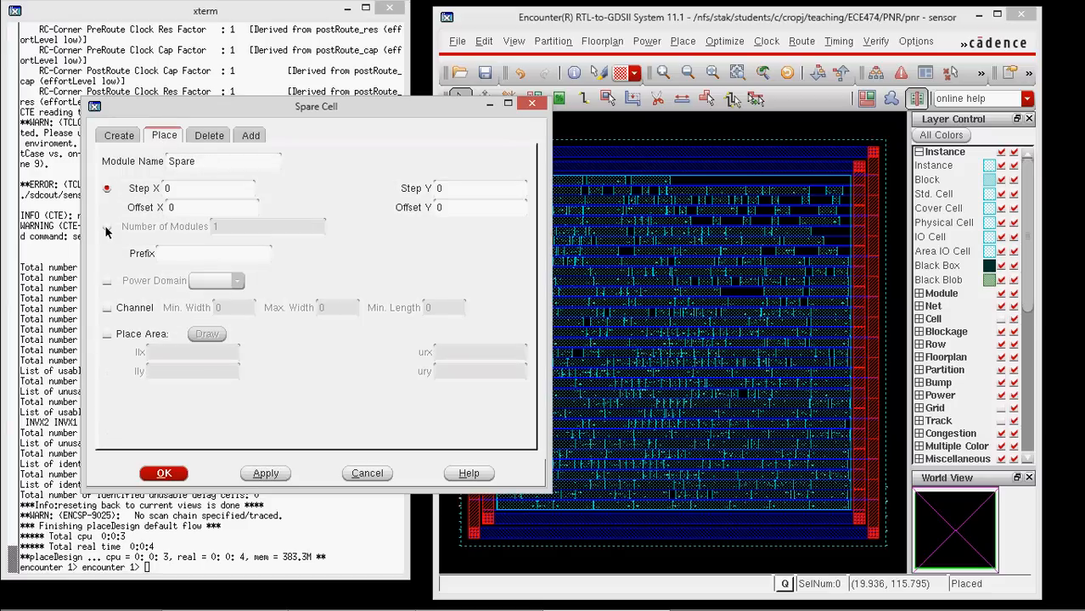
pyautogui.click(107, 227)
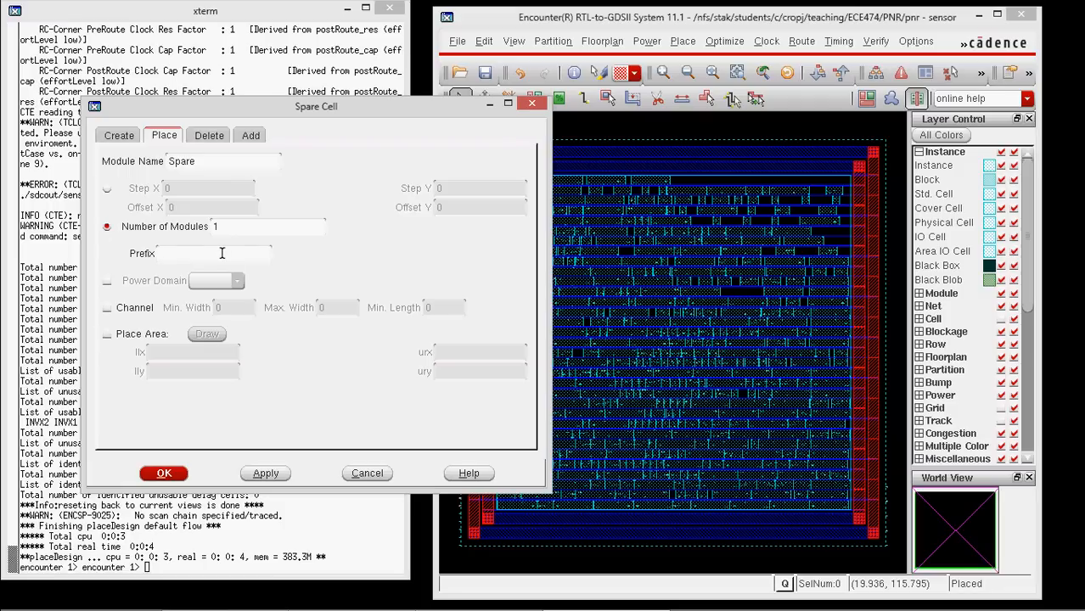
pyautogui.write('myspare_')
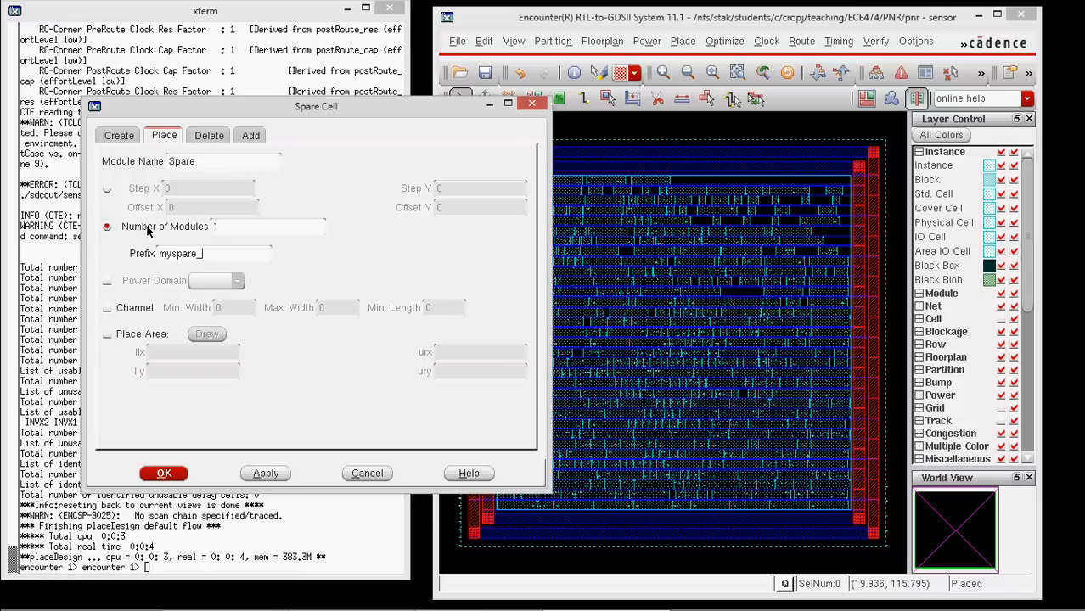
pyautogui.click(163, 473)
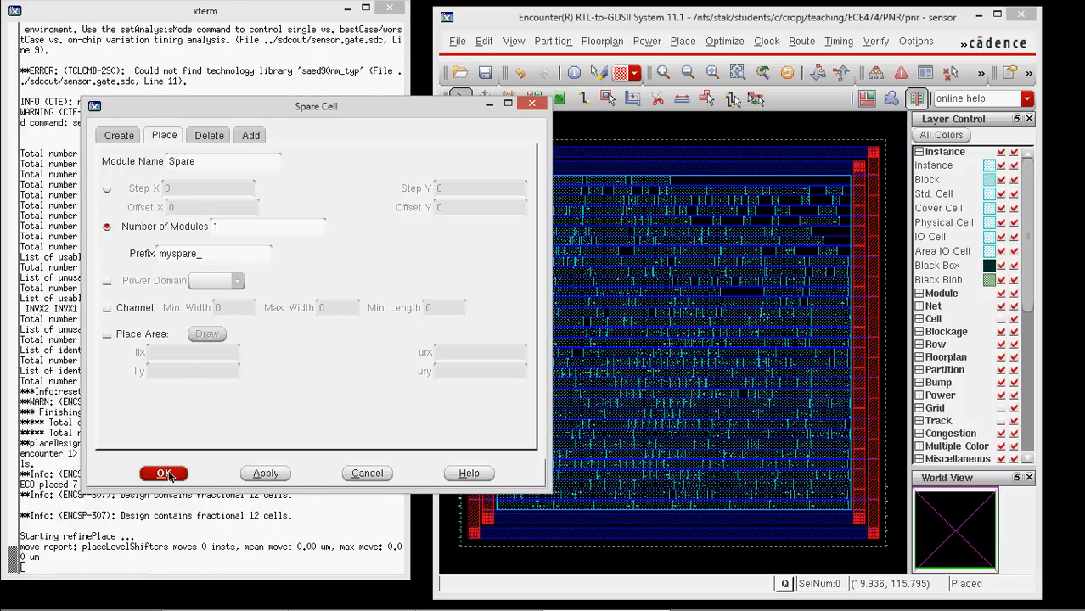
# Confirm spare placement so ECO placement and refinePlace complete.
pyautogui.click(163, 473)
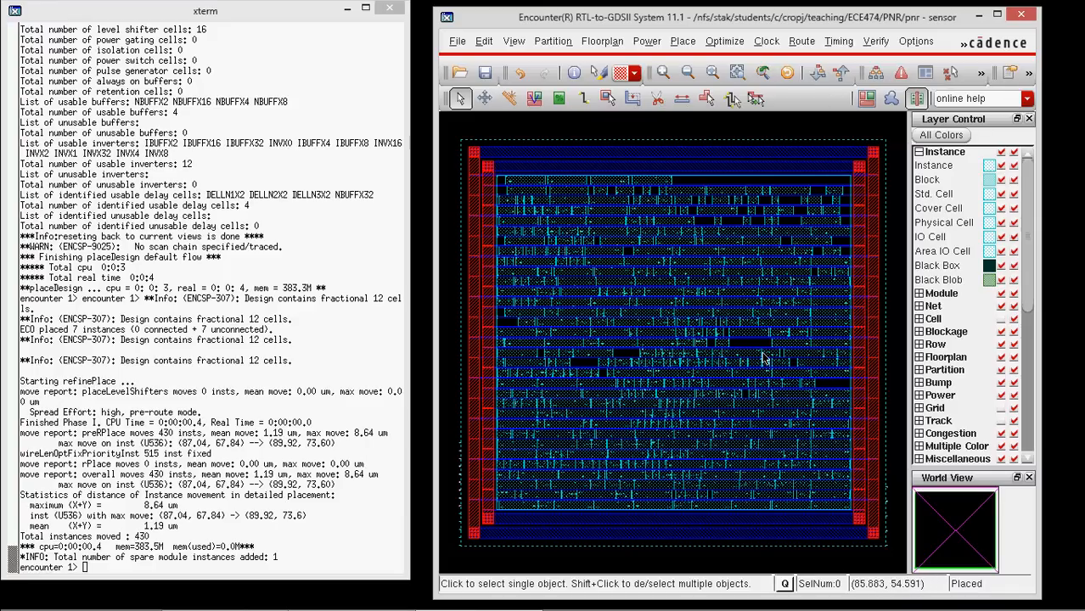
pyautogui.moveTo(696, 177)
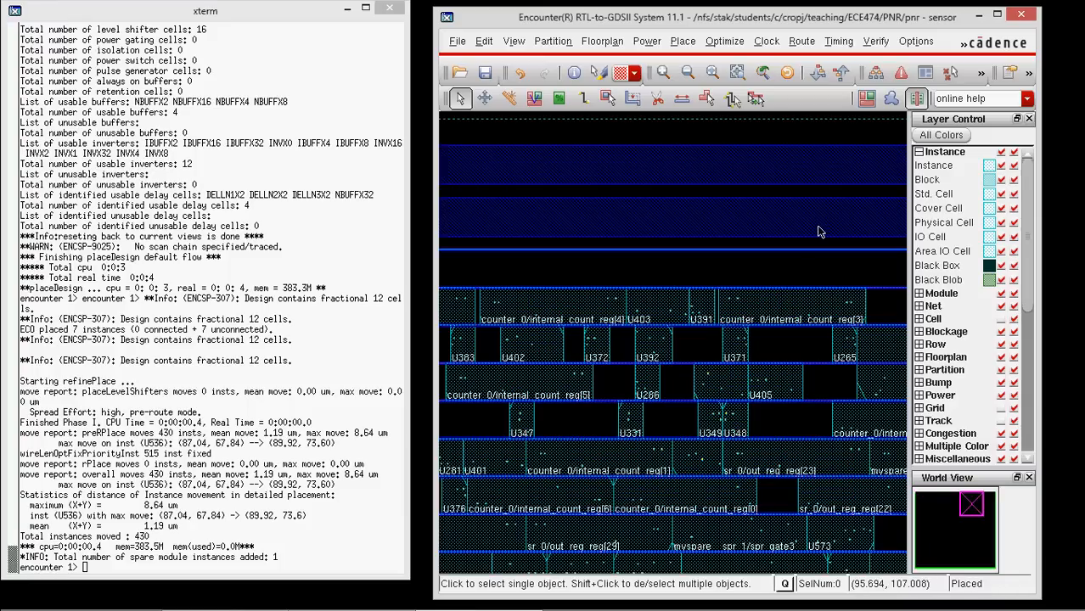
pyautogui.moveTo(713, 334)
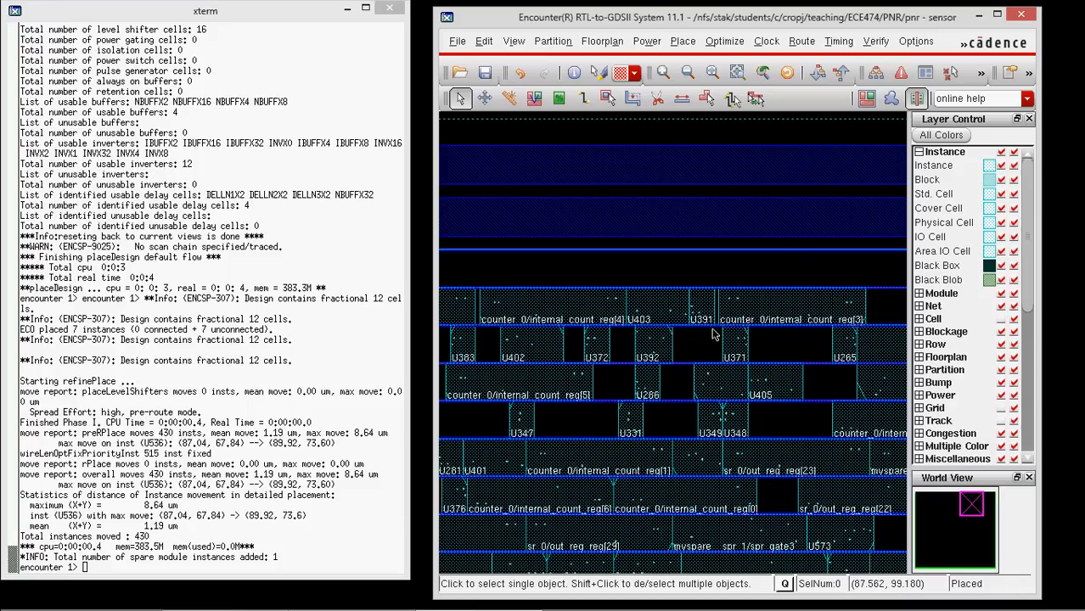
pyautogui.moveTo(685, 362)
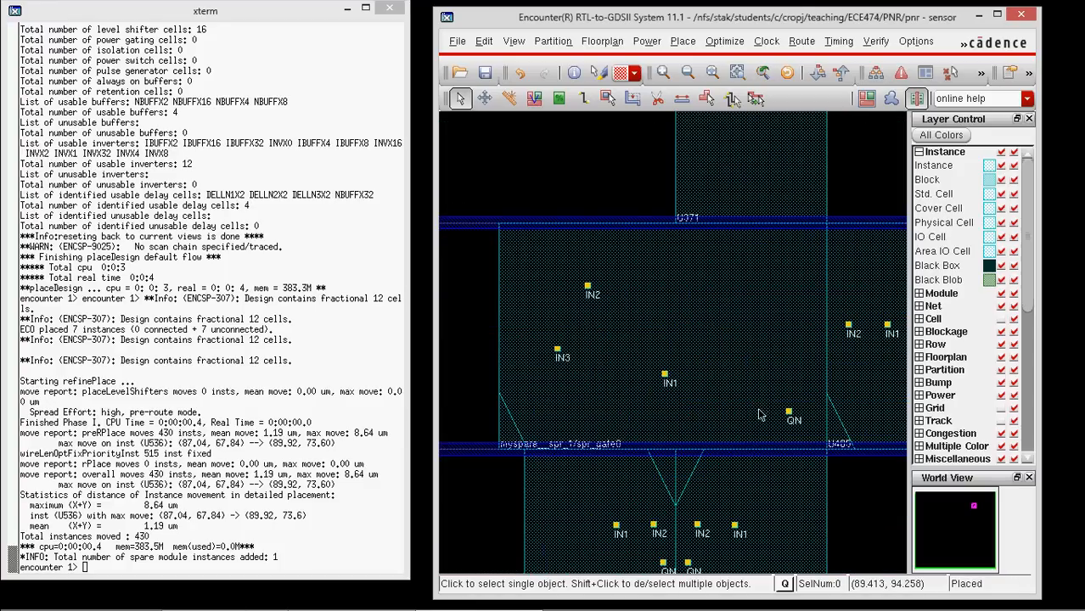
pyautogui.moveTo(571, 415)
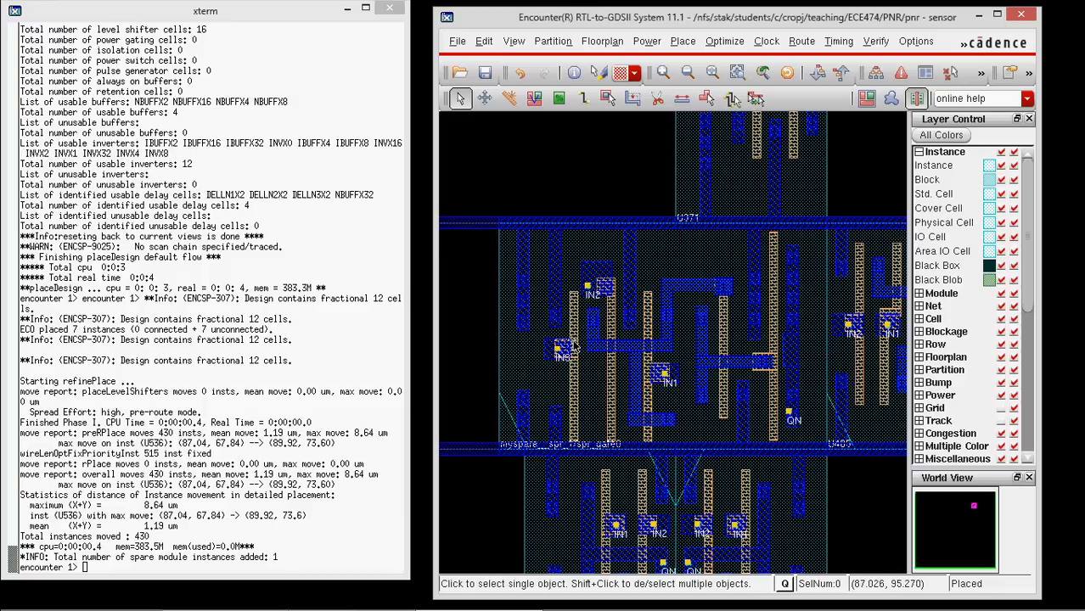
pyautogui.moveTo(568, 408)
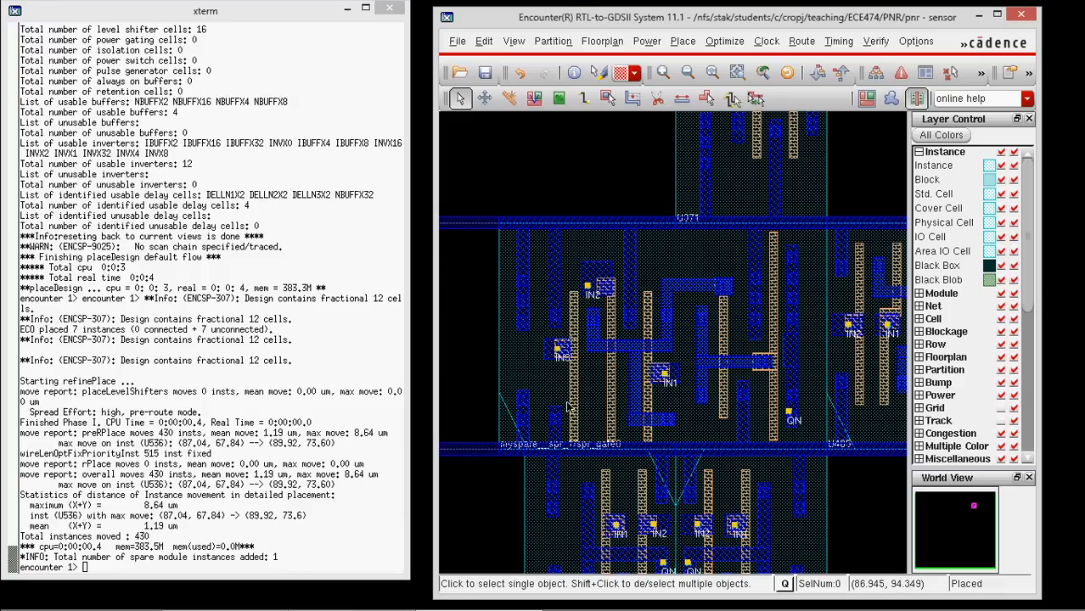
pyautogui.moveTo(670, 322)
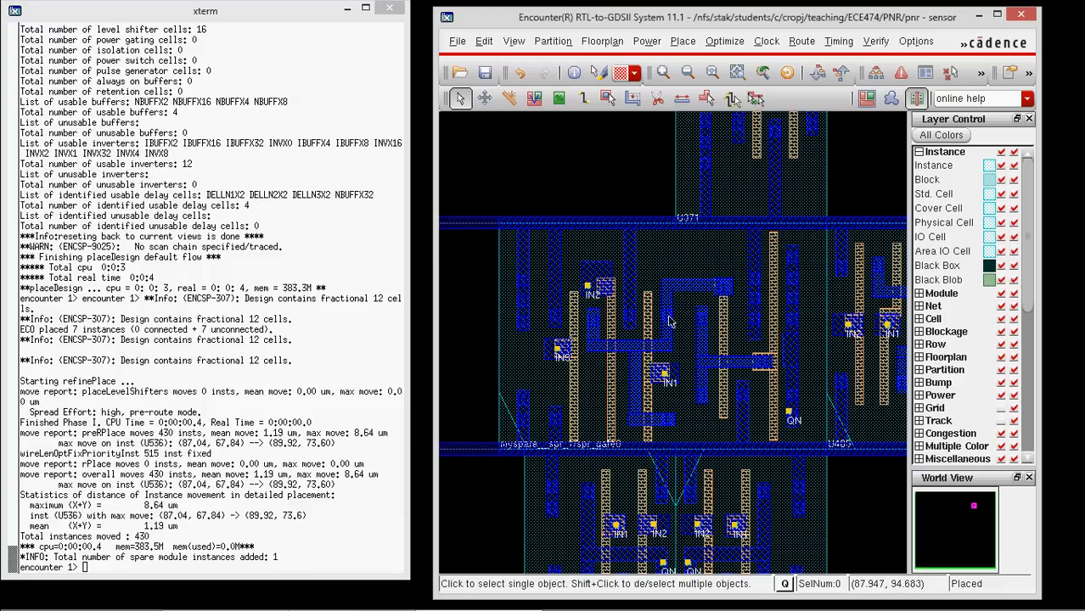
pyautogui.moveTo(641, 404)
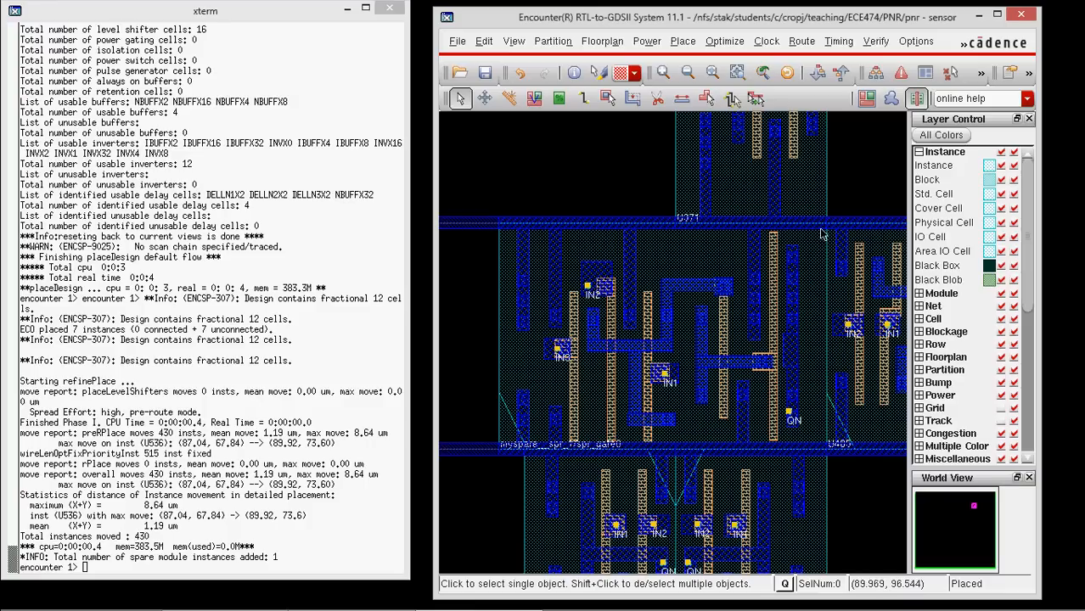
pyautogui.moveTo(520, 238)
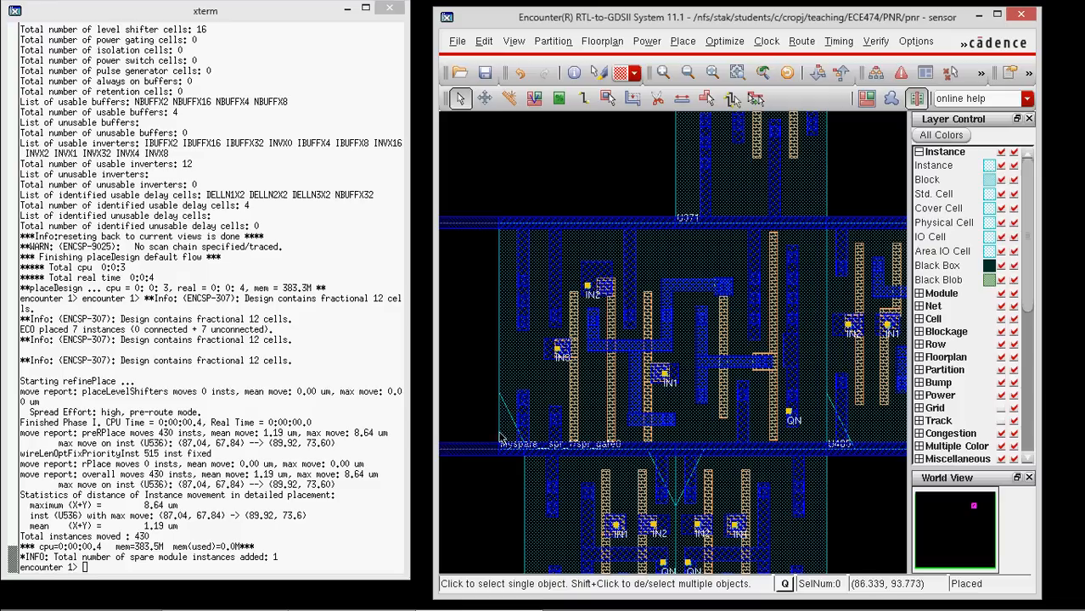
pyautogui.moveTo(552, 365)
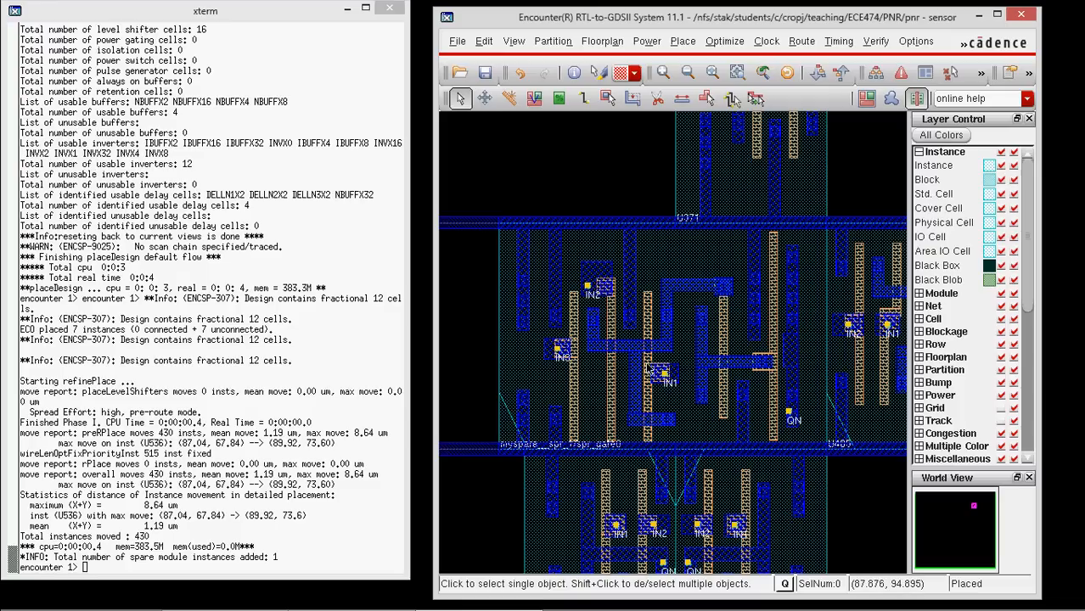
pyautogui.moveTo(798, 391)
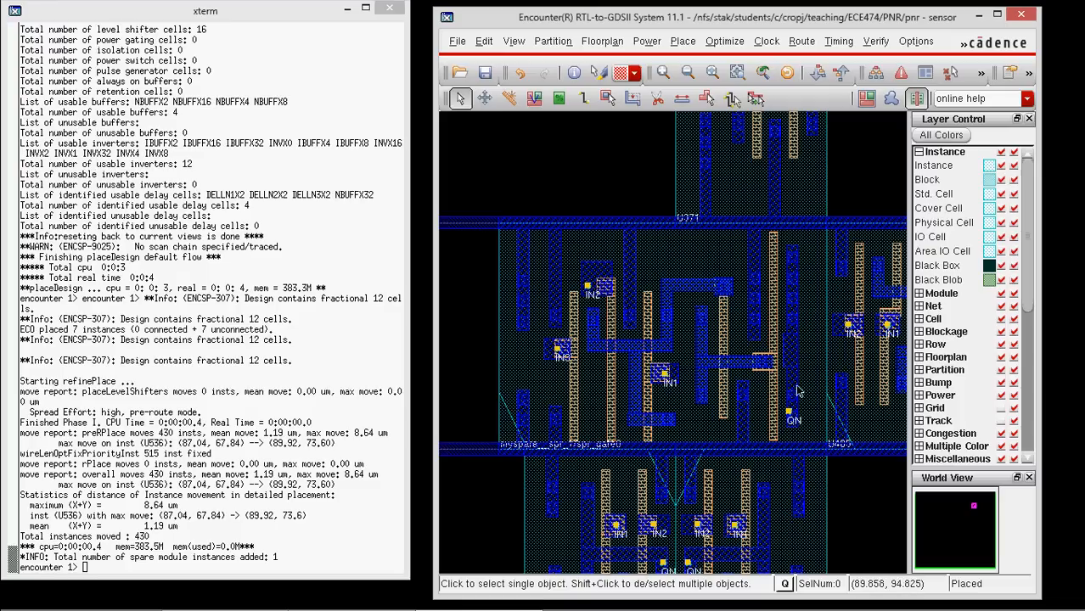
pyautogui.moveTo(666, 378)
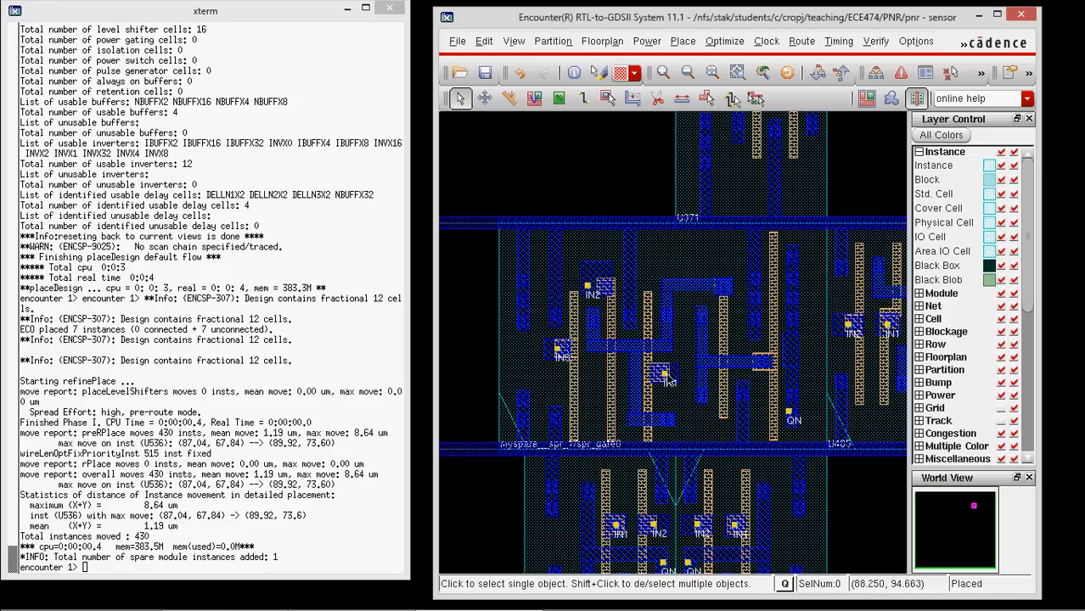
pyautogui.moveTo(592, 272)
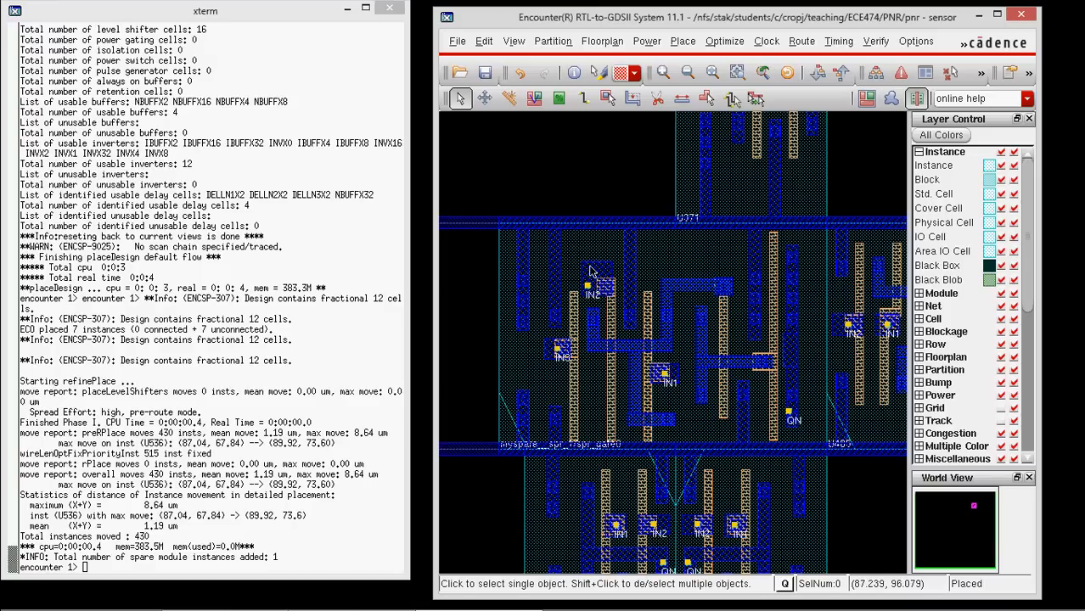
pyautogui.moveTo(606, 288)
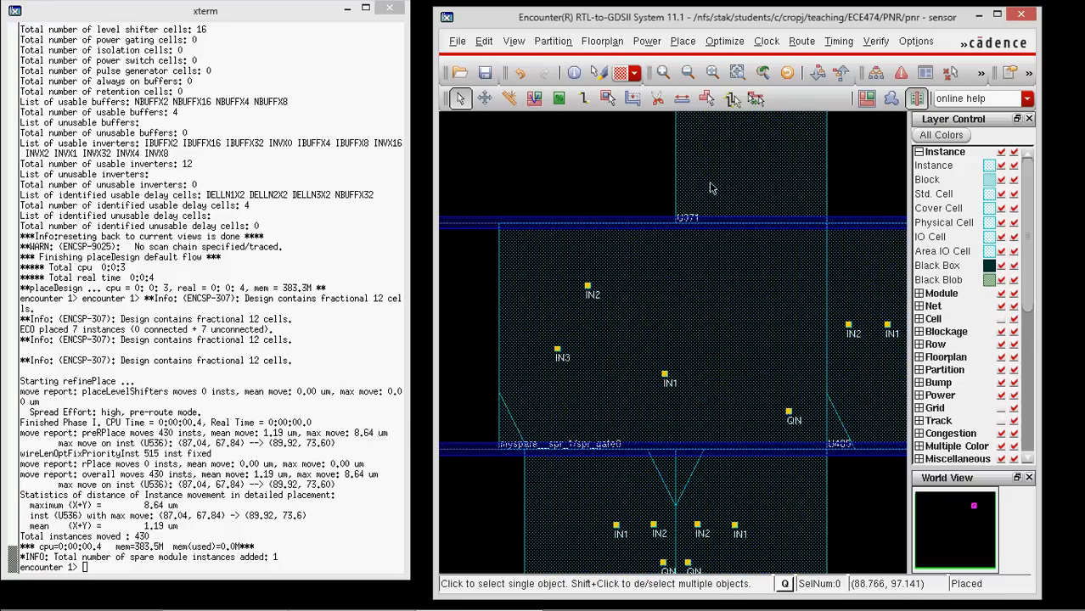
pyautogui.moveTo(707, 214)
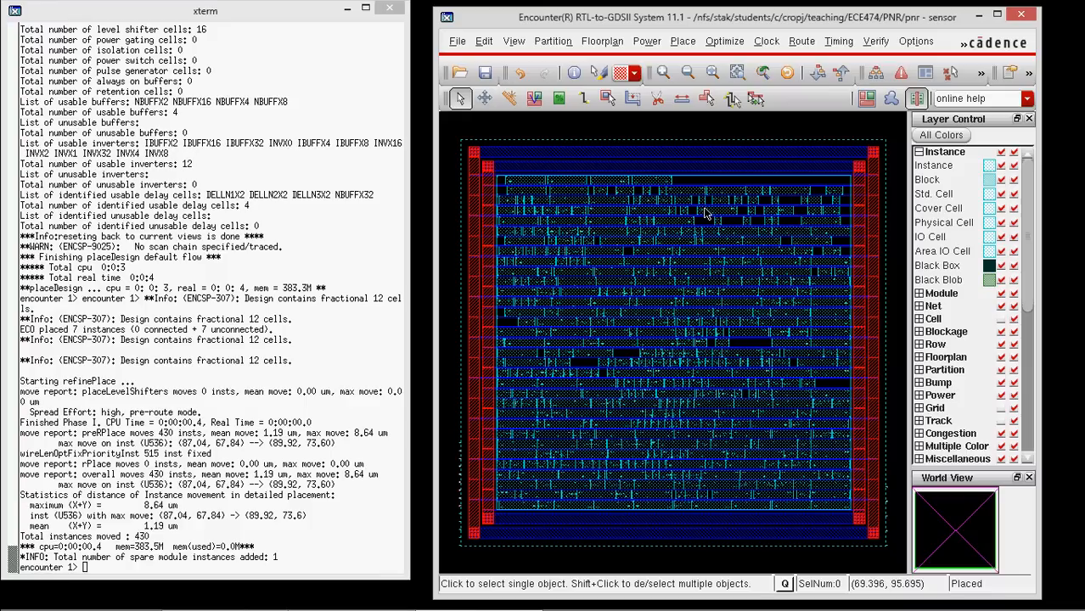
pyautogui.moveTo(797, 42)
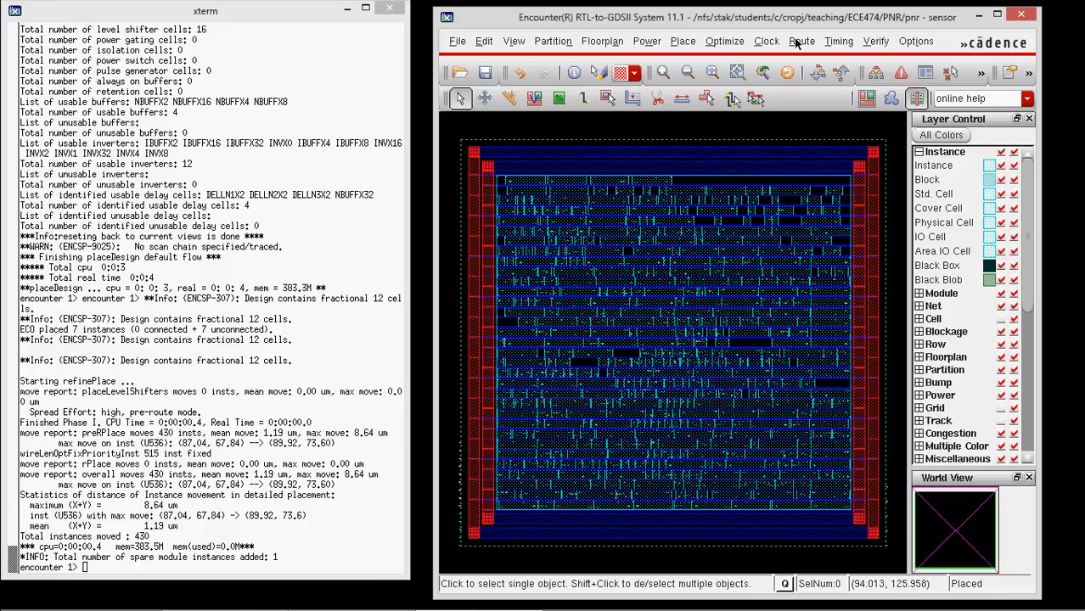
# Open NanoRoute's Route dialog from the Route menu.
pyautogui.click(802, 40)
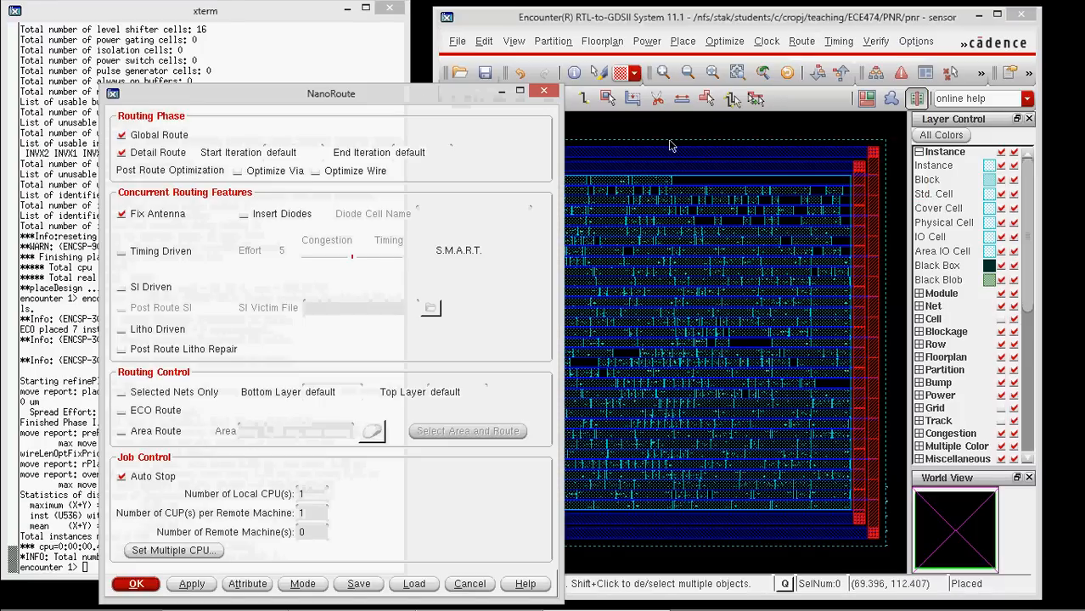
# Run NanoRoute with global route, detail route and antenna fixing enabled.
pyautogui.moveTo(331, 93); pyautogui.dragTo(286, 72)
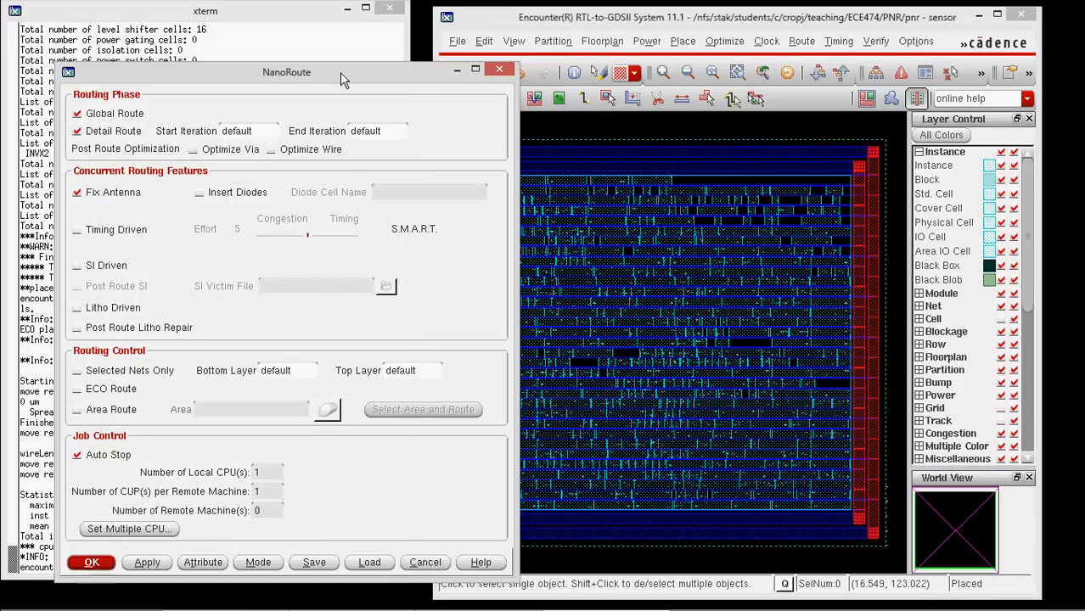
pyautogui.moveTo(101, 227)
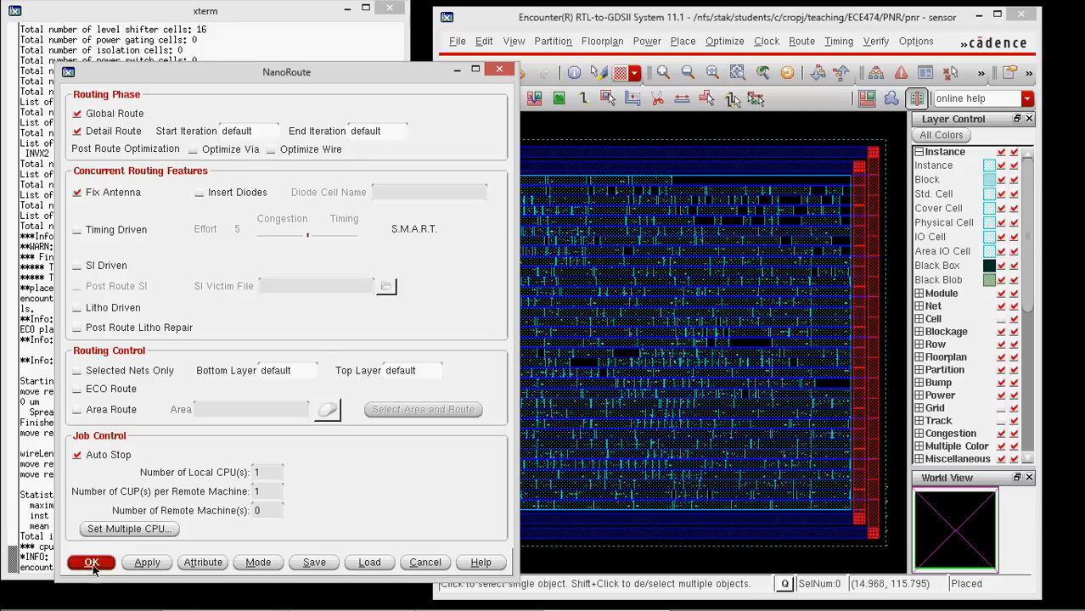
pyautogui.click(92, 562)
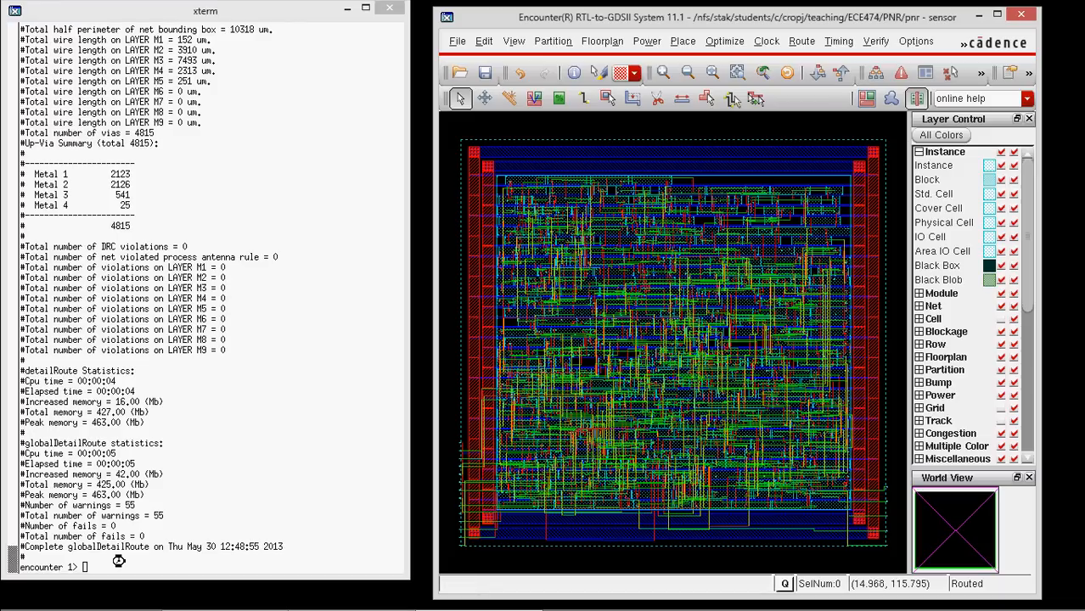
pyautogui.moveTo(781, 310)
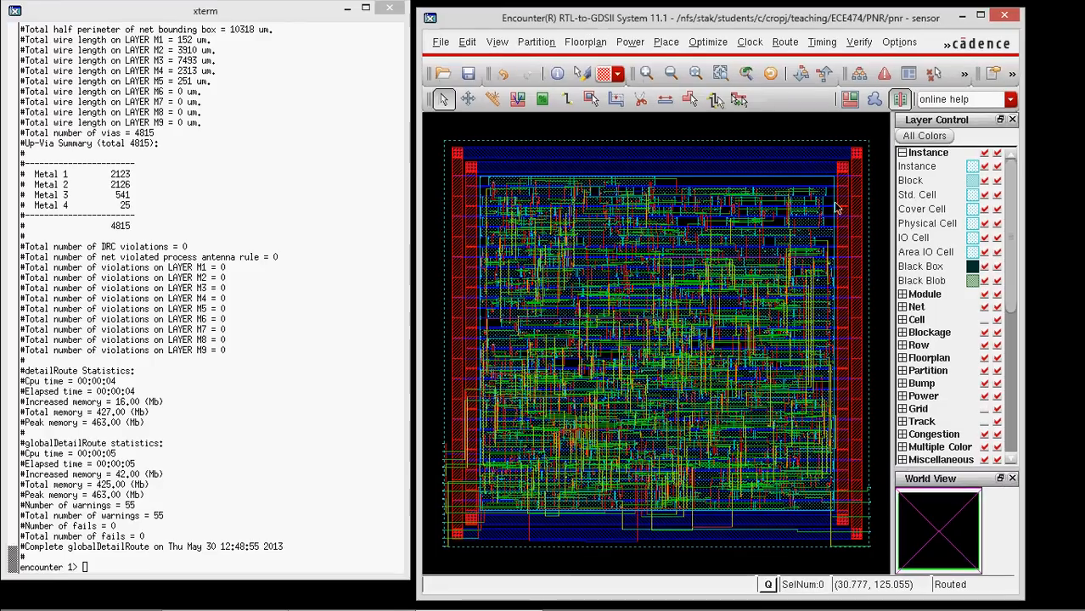
# Scroll the Layer Control panel to the Wire&Via layers M1 through M6.
pyautogui.scroll(-3)
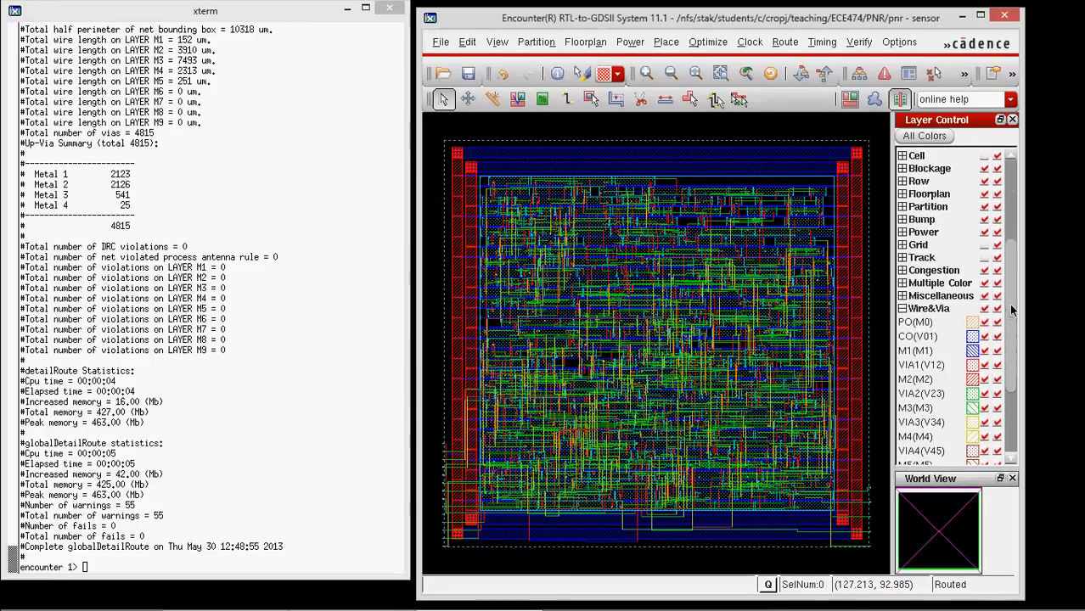
pyautogui.scroll(-3)
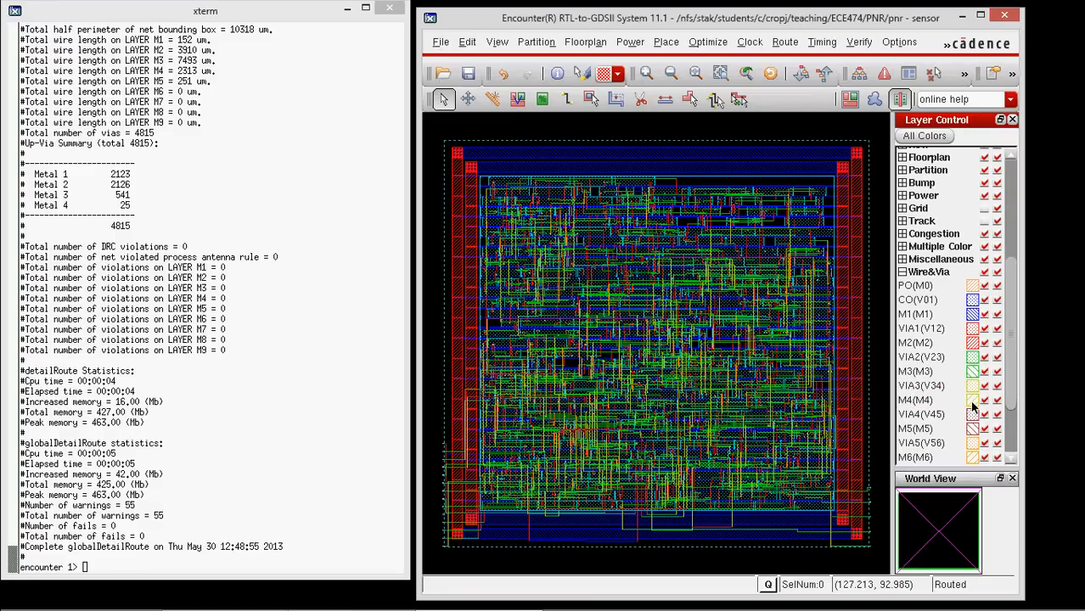
pyautogui.moveTo(668, 185)
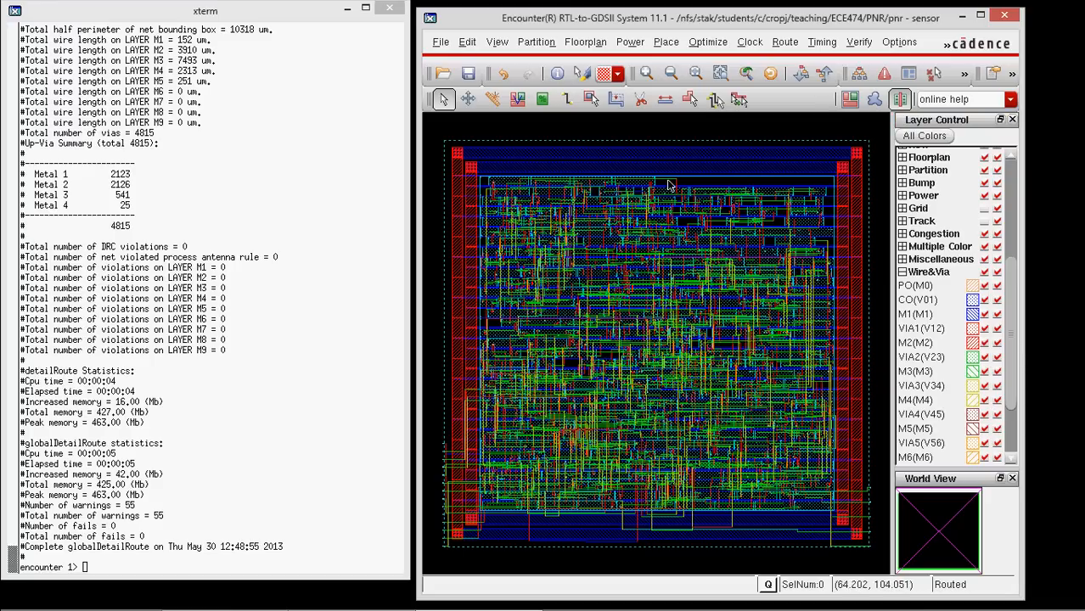
pyautogui.moveTo(745, 222)
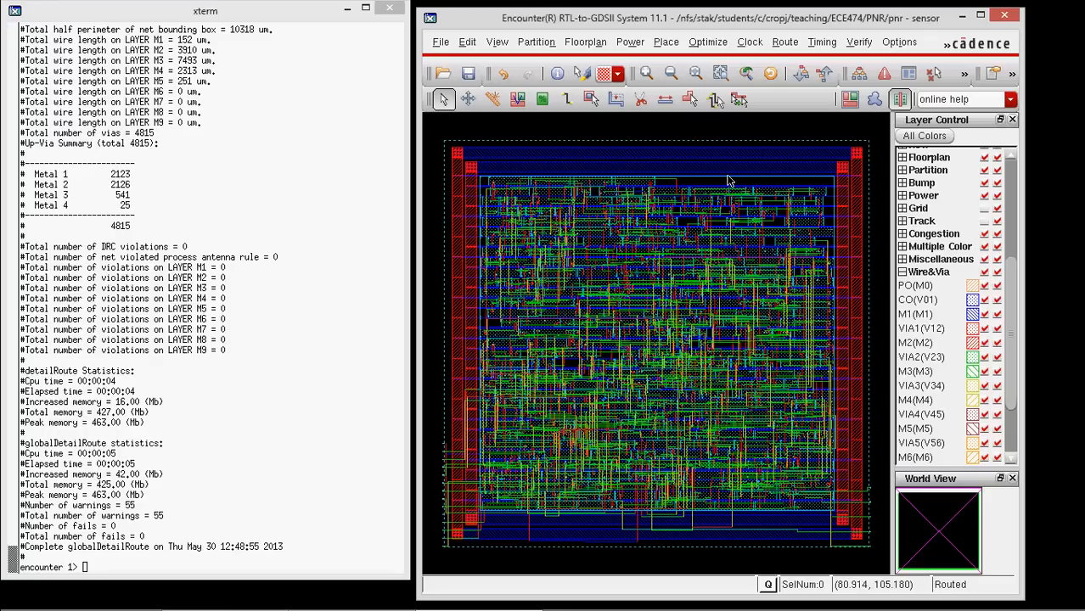
pyautogui.moveTo(523, 54)
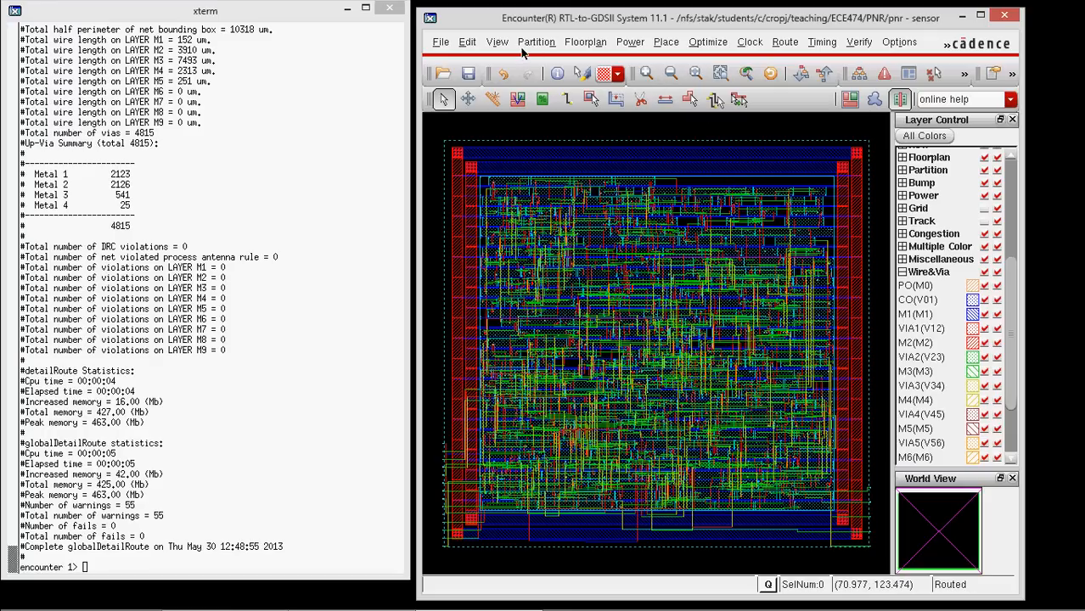
# In Add Filler, choose DCAP and SHFILL2 as filler cells with prefix FILLER.
pyautogui.click(666, 41)
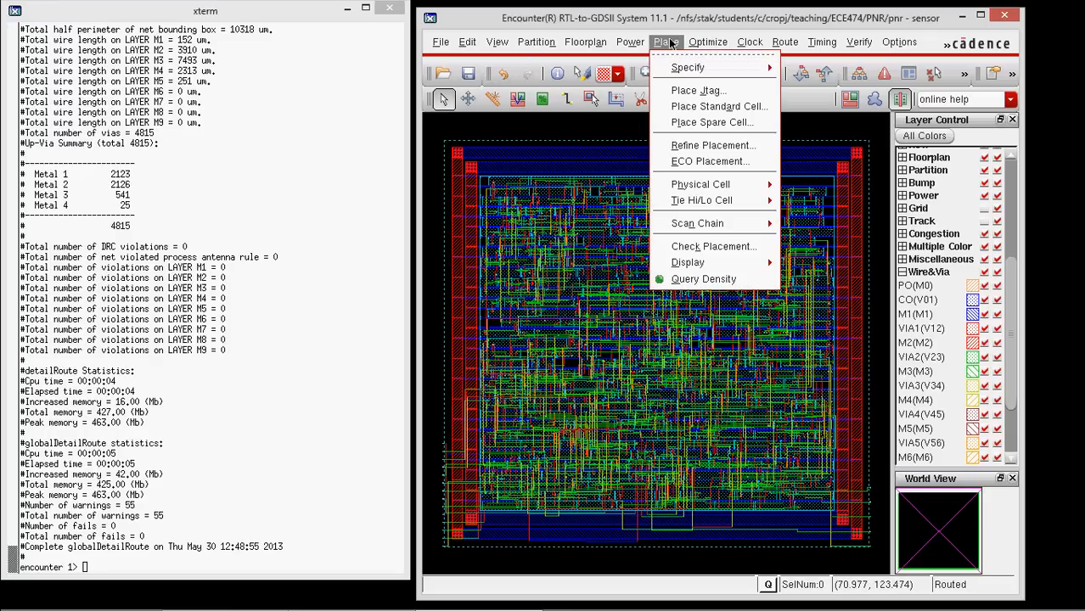
pyautogui.moveTo(700, 184)
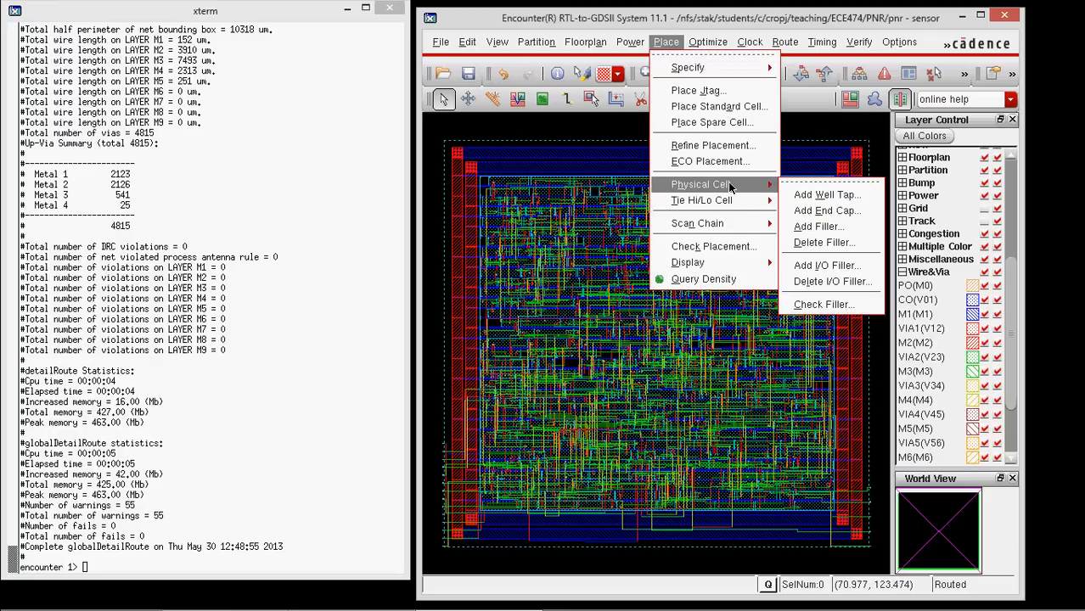
pyautogui.moveTo(817, 225)
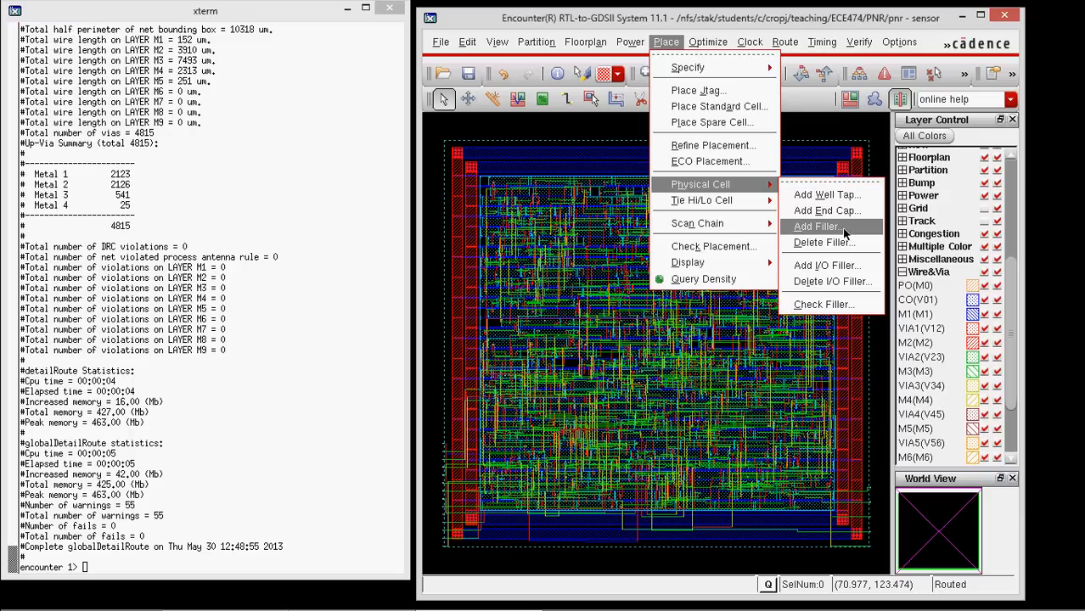
pyautogui.click(818, 227)
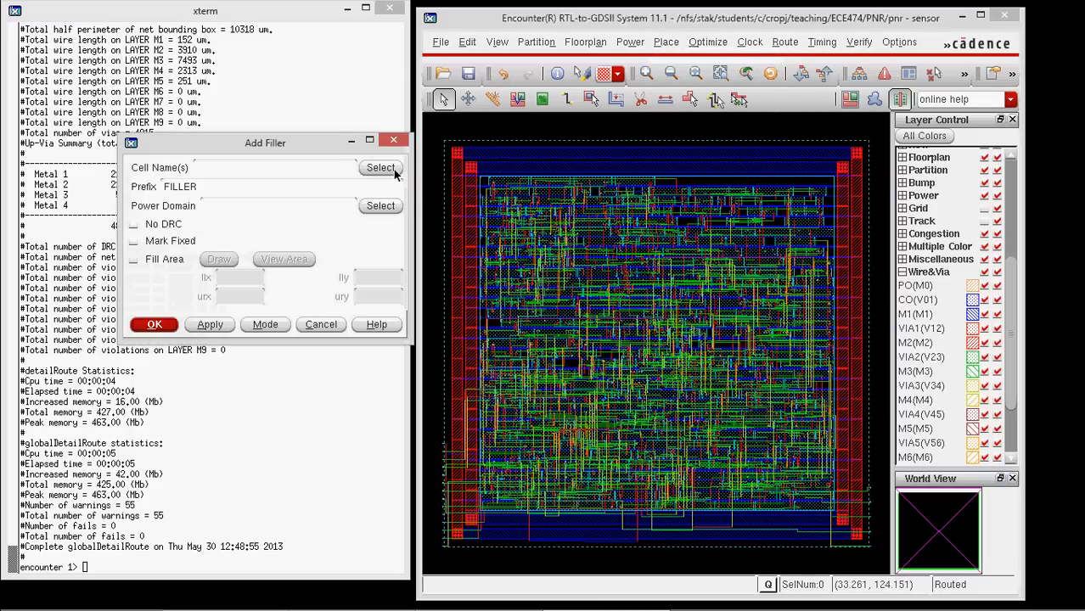
pyautogui.click(380, 167)
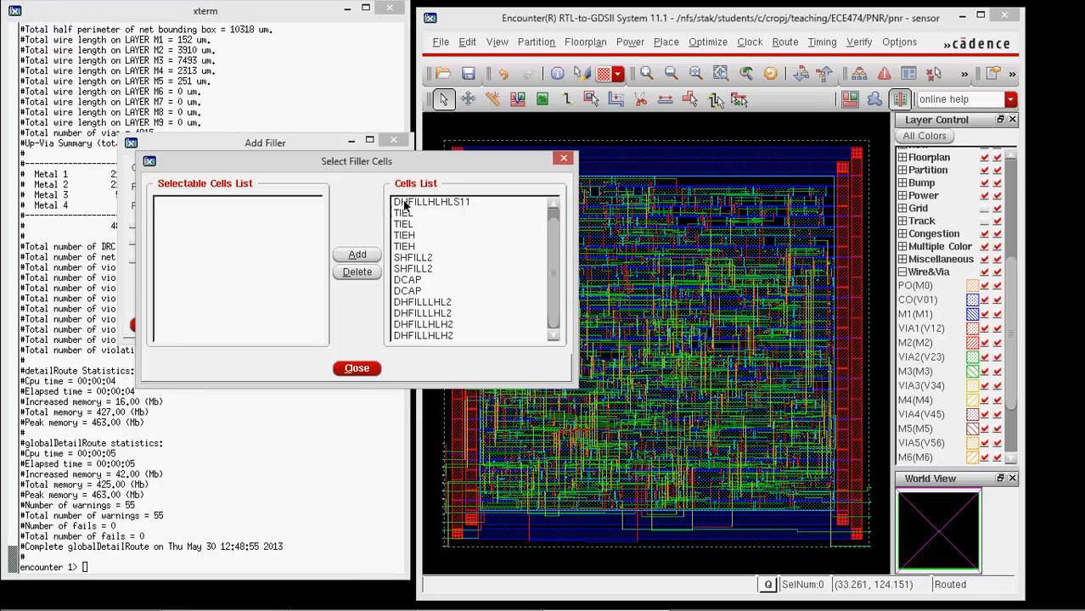
pyautogui.click(404, 213)
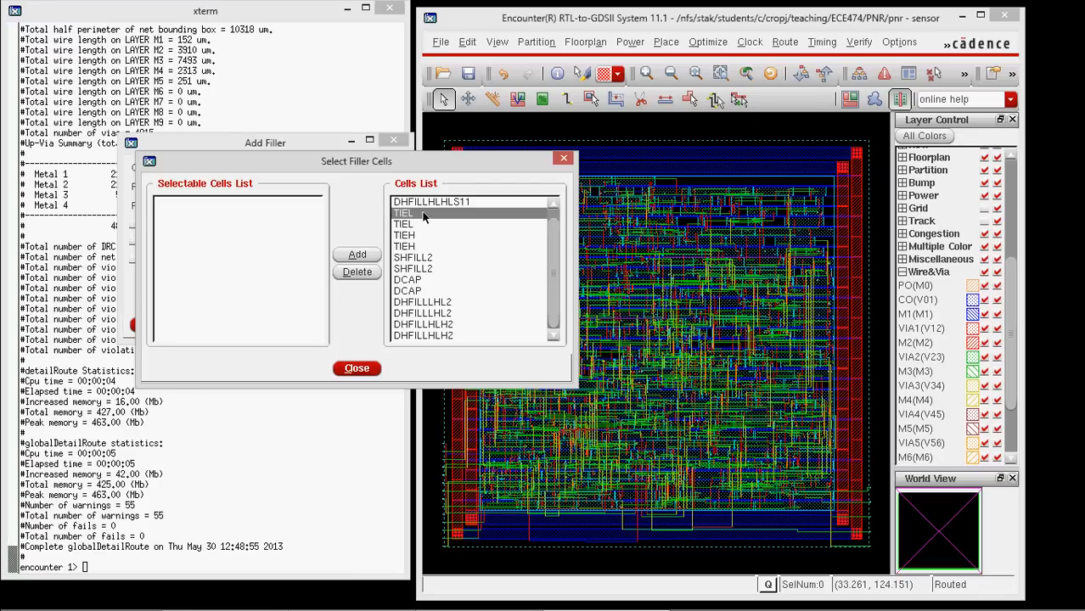
pyautogui.click(407, 279)
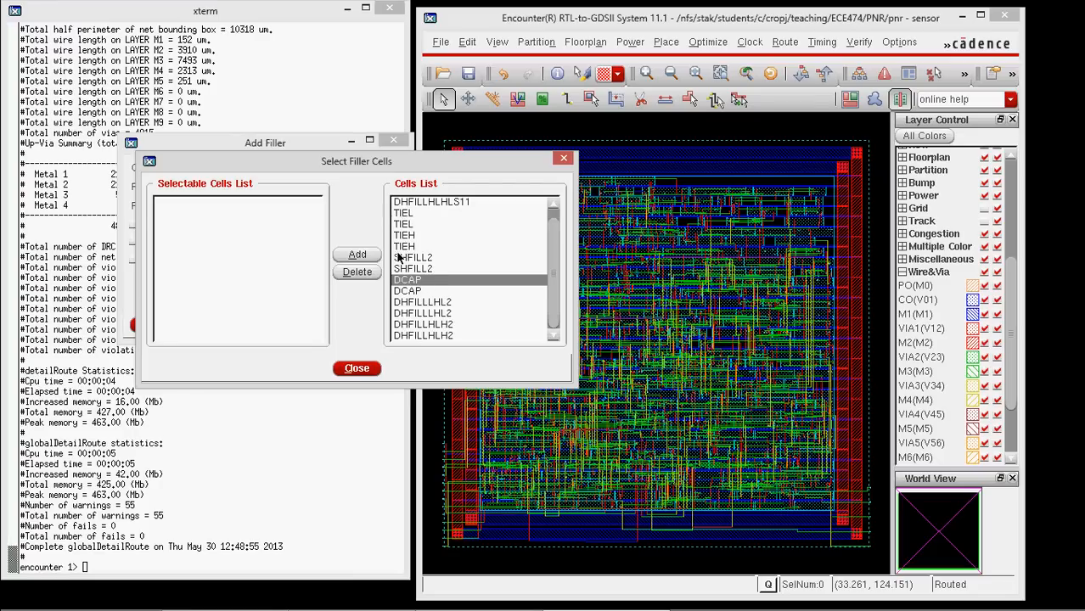
pyautogui.click(357, 255)
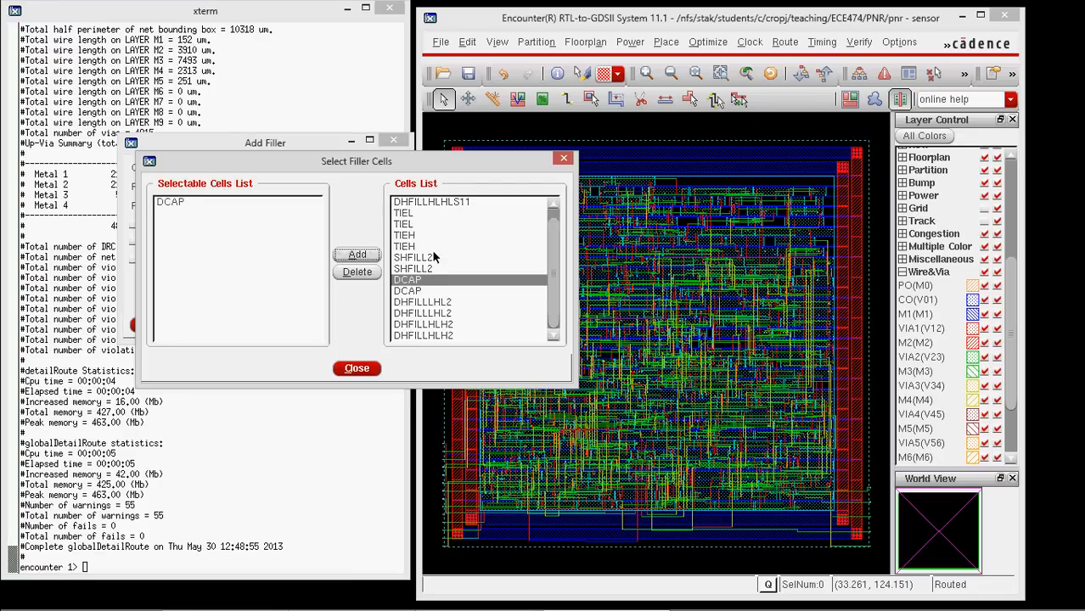
pyautogui.click(412, 257)
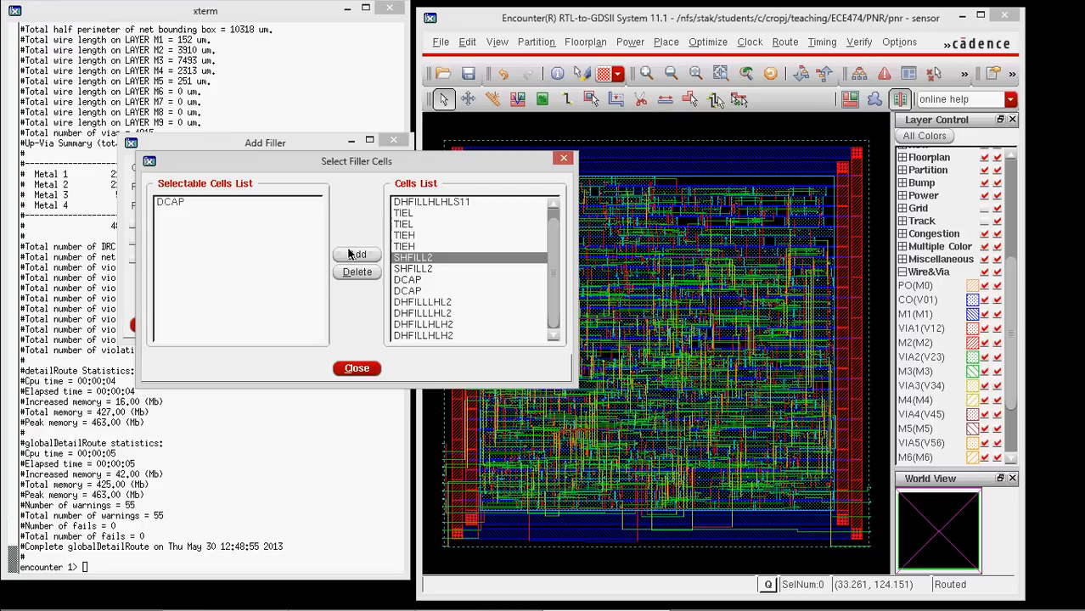
pyautogui.click(356, 256)
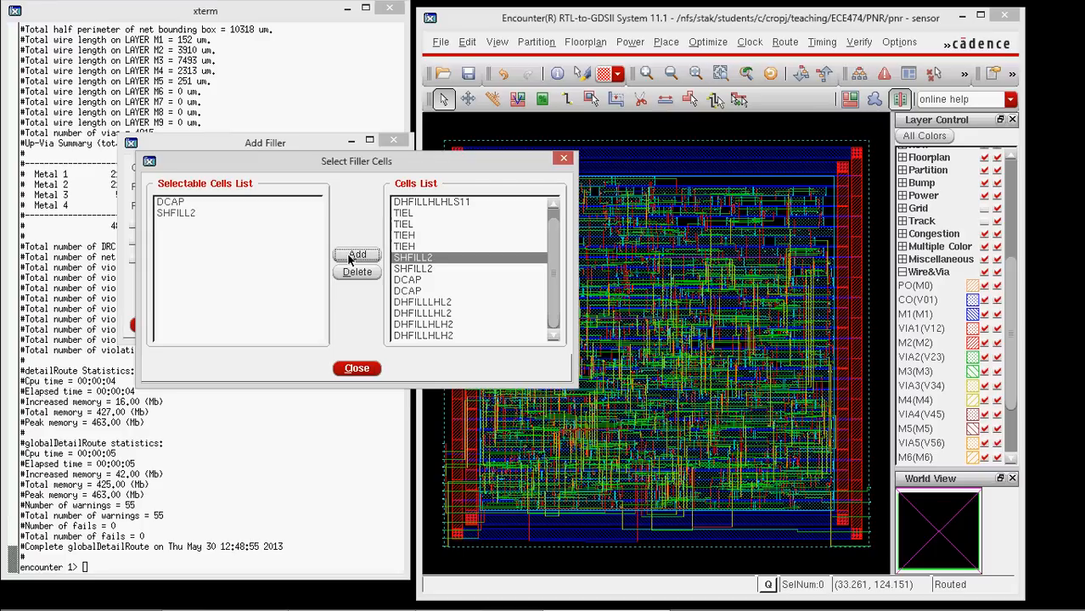
pyautogui.moveTo(441, 248)
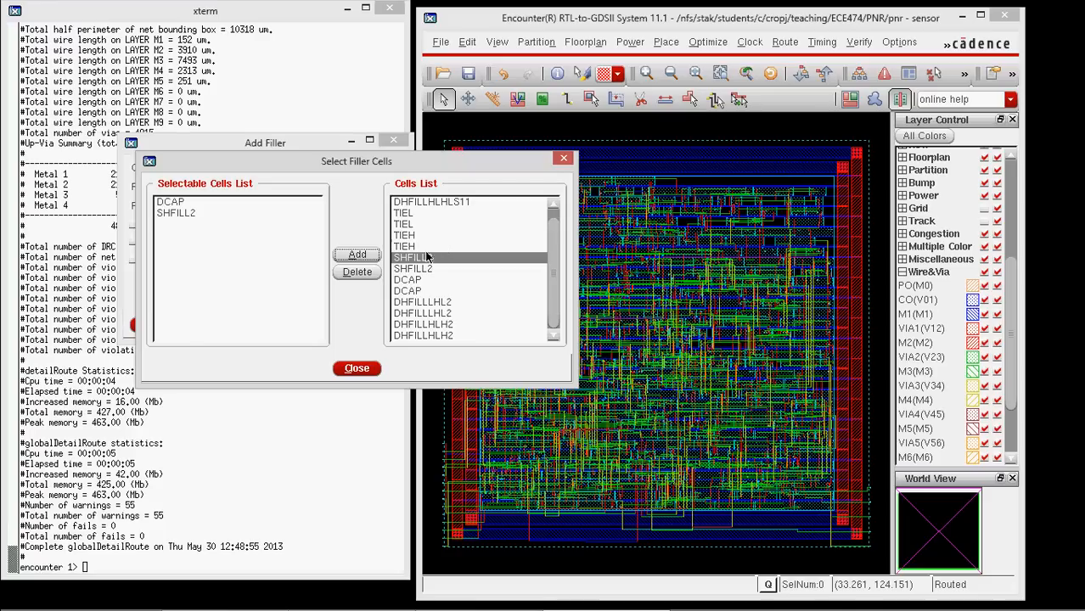
pyautogui.moveTo(442, 260)
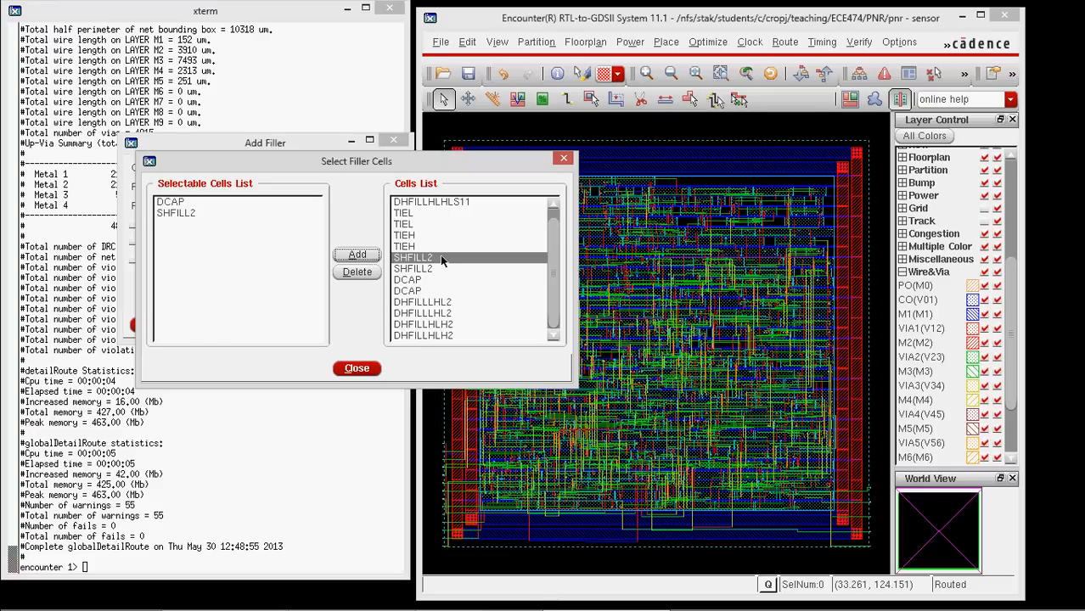
pyautogui.click(356, 367)
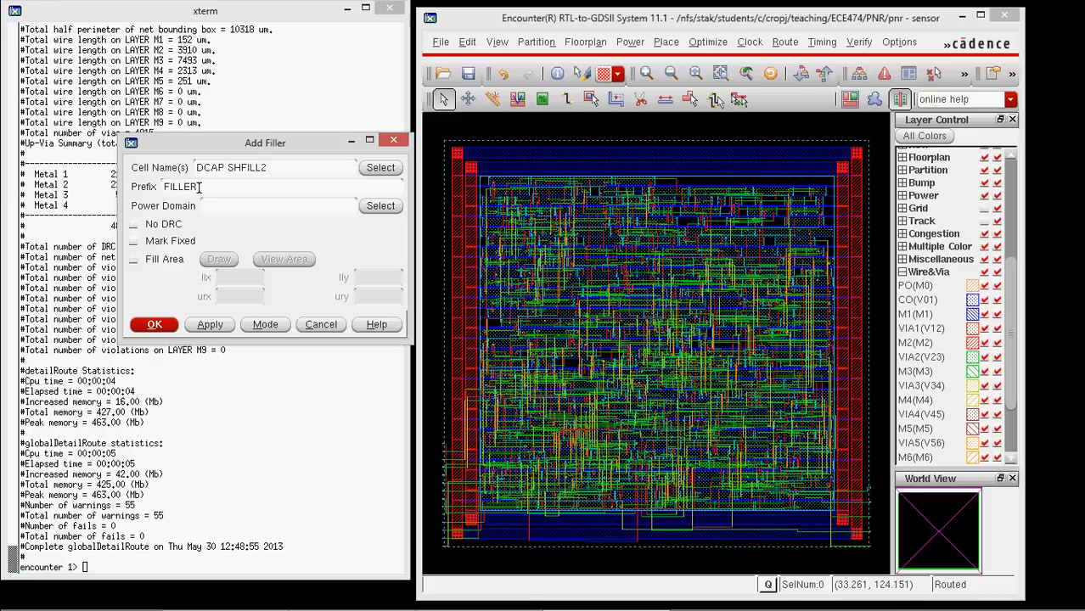
pyautogui.click(154, 324)
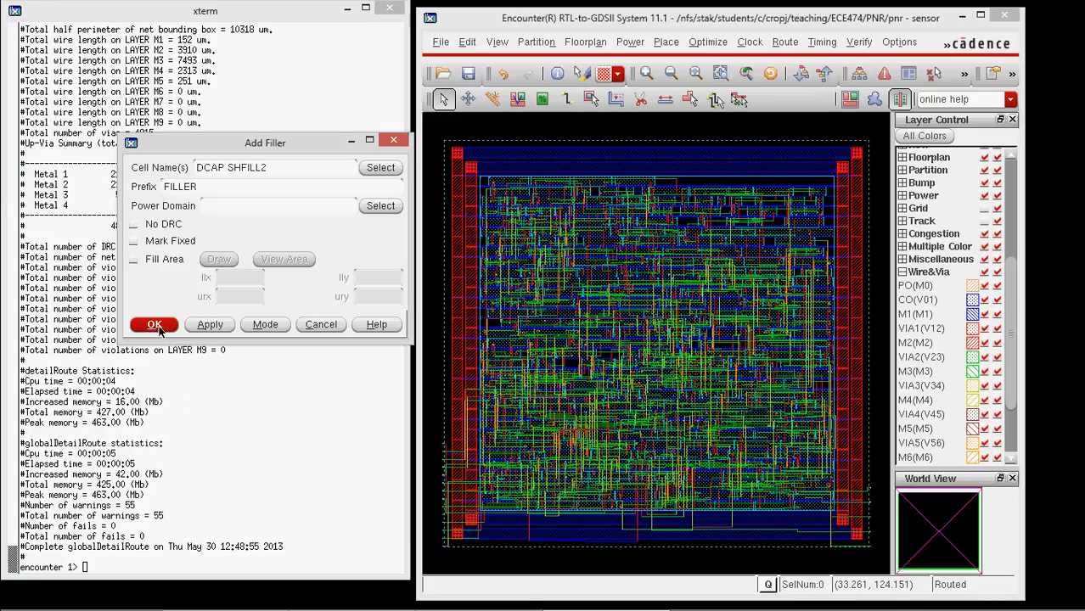
# Insert DCAP and SHFILL2 filler cells, replacing the 12 DRC-violating fillers.
pyautogui.click(154, 325)
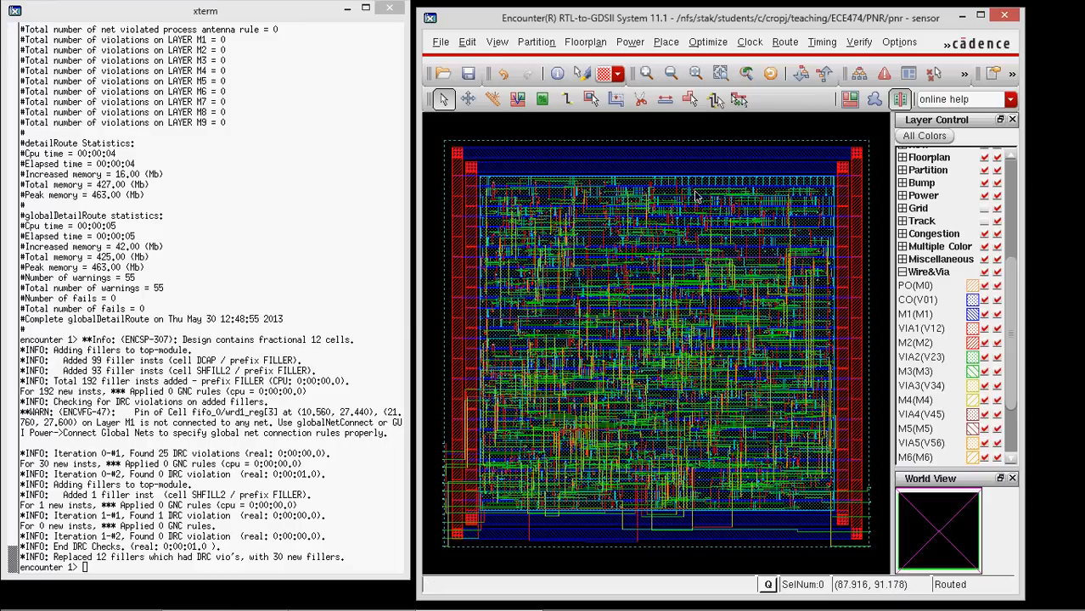
pyautogui.moveTo(696, 197)
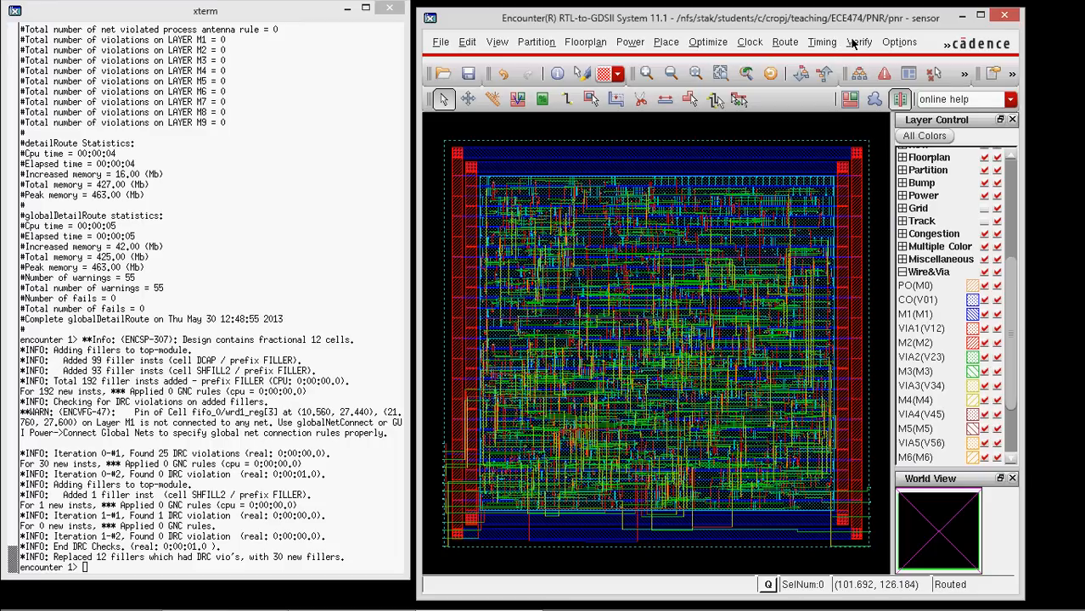
# Run Verify Connectivity with default settings, reporting zero violations.
pyautogui.click(858, 41)
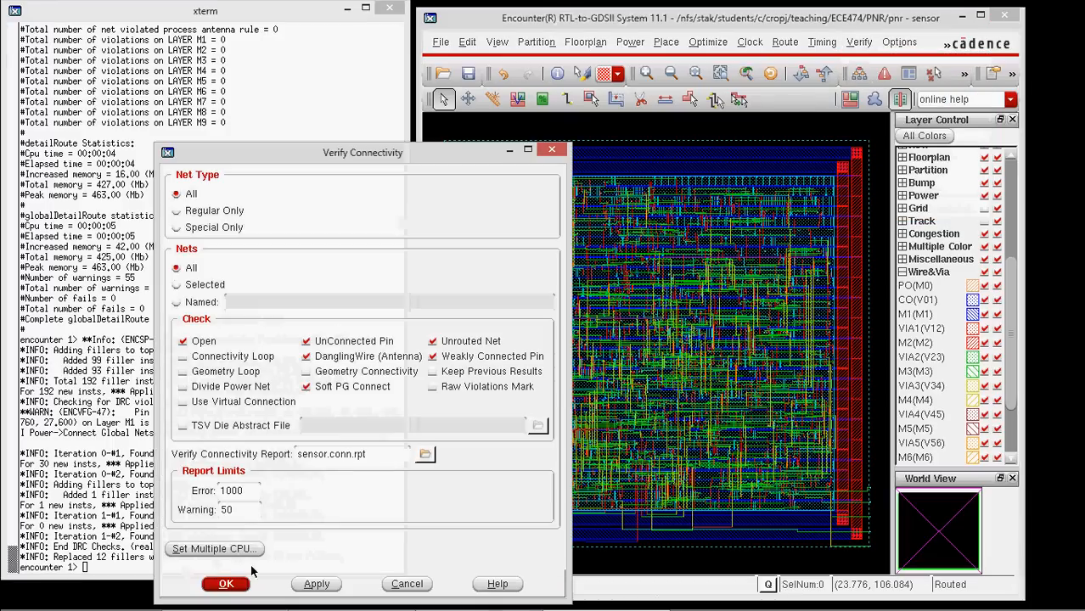
pyautogui.click(225, 583)
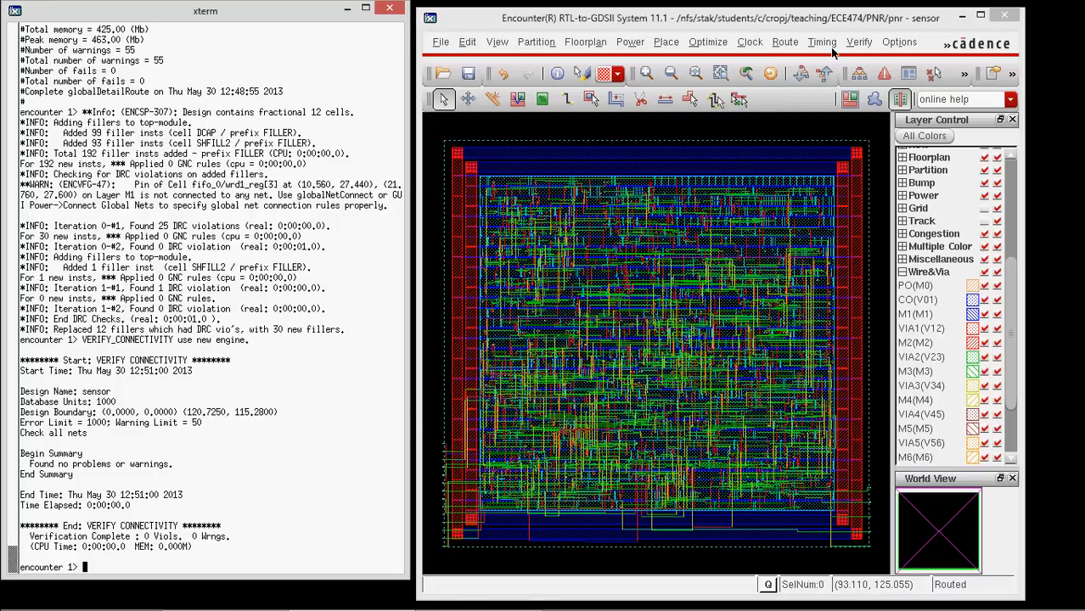
# Run Verify Process Antenna, writing sensor.antenna.rpt with zero violations.
pyautogui.click(858, 42)
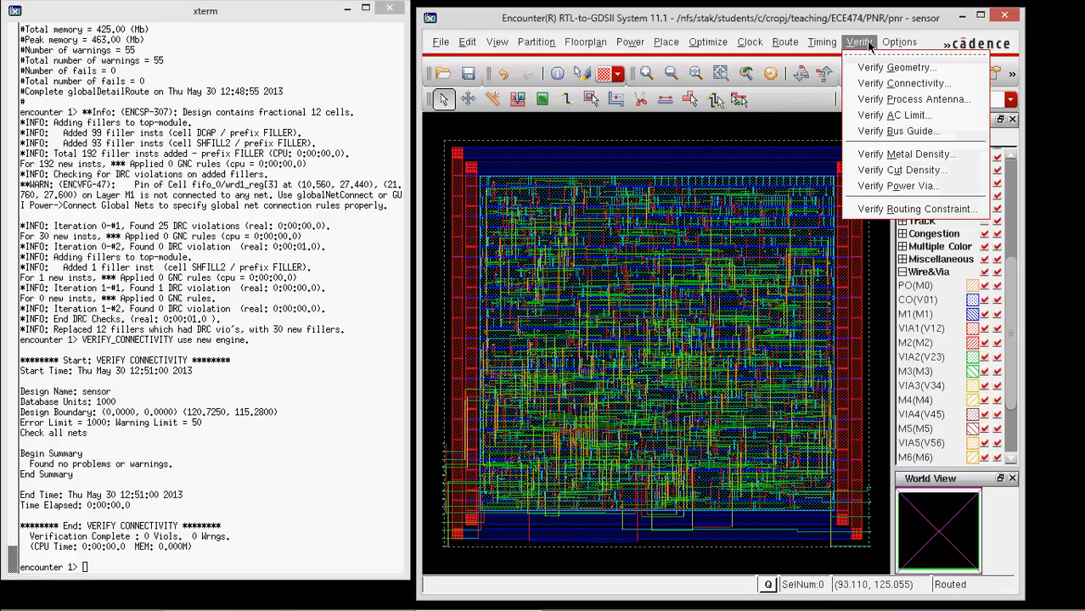
pyautogui.moveTo(913, 99)
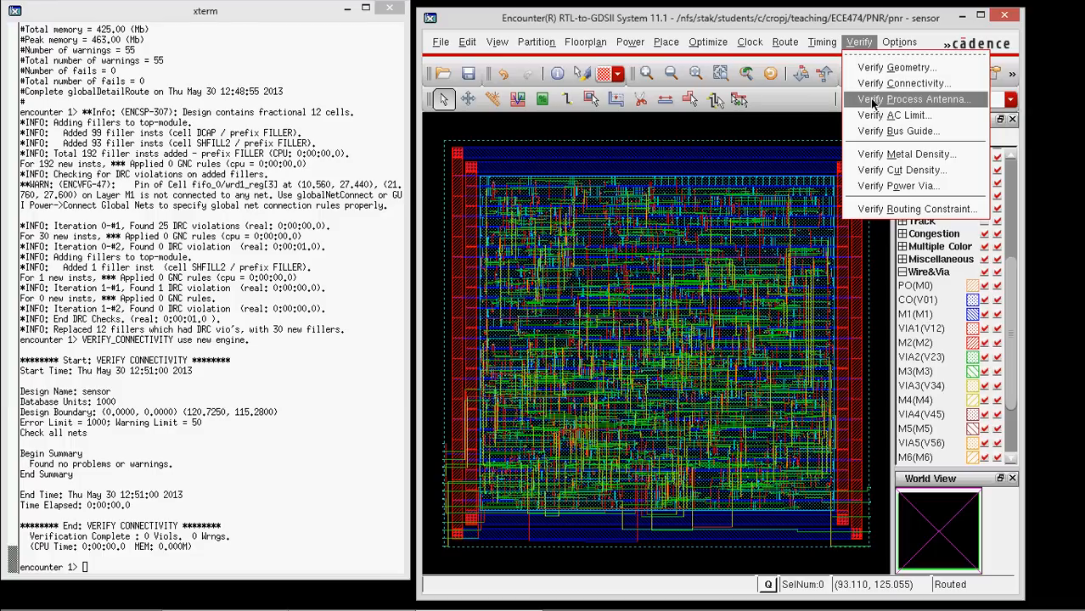
pyautogui.click(912, 100)
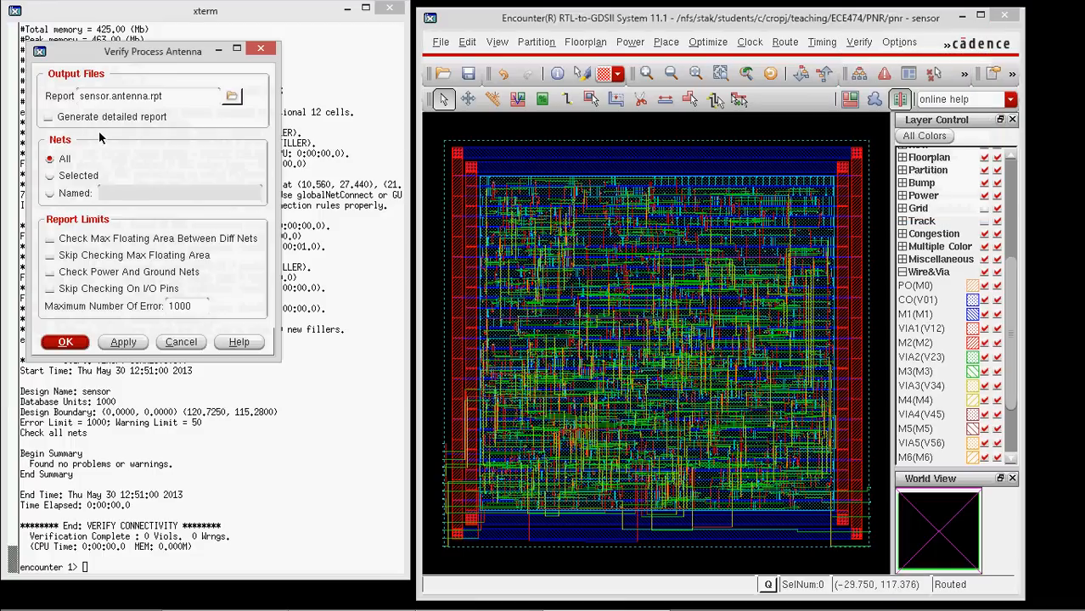
pyautogui.click(64, 341)
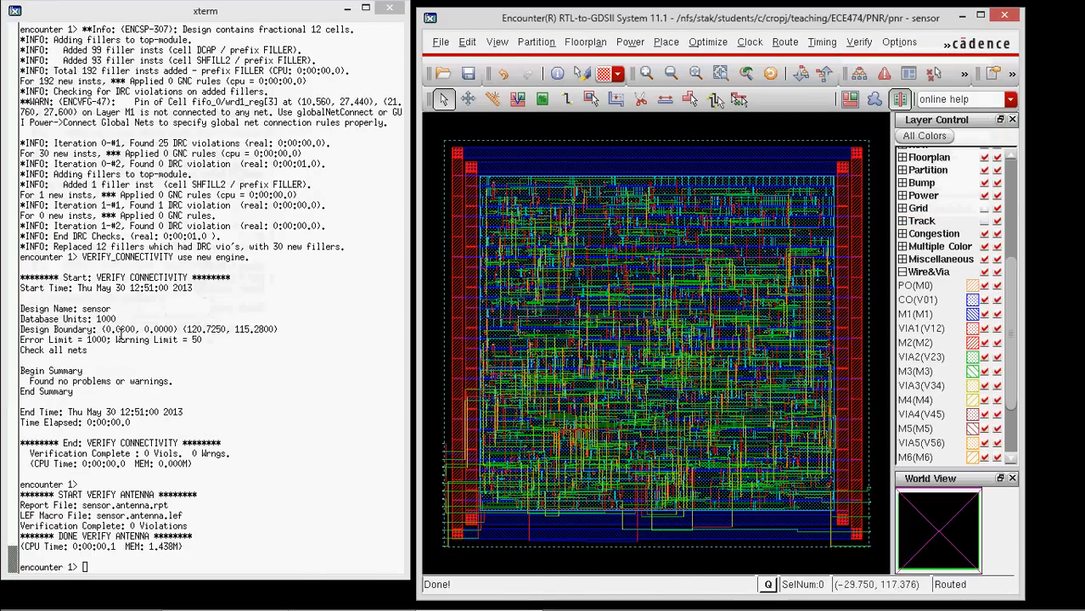
pyautogui.moveTo(537, 446)
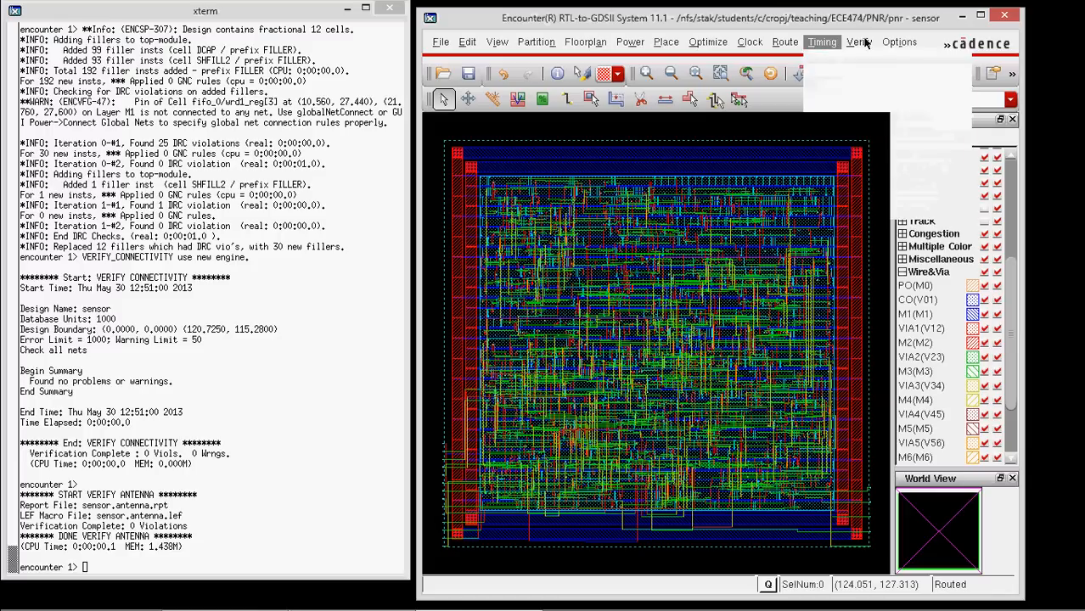
# Run Verify Geometry on the entire area with default checks, hitting 1000 violations.
pyautogui.click(859, 42)
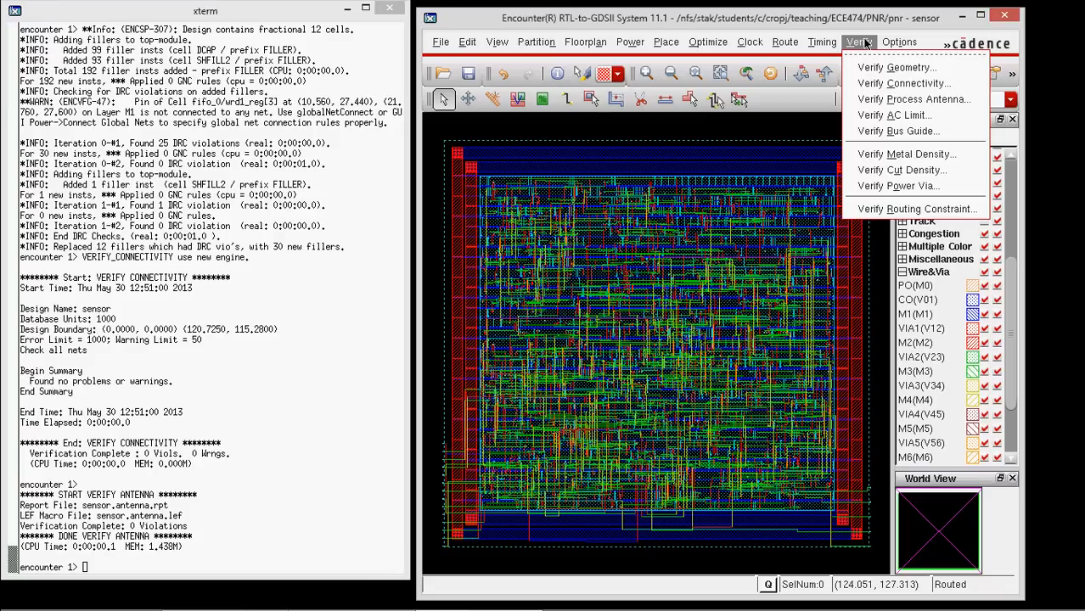
pyautogui.moveTo(895, 67)
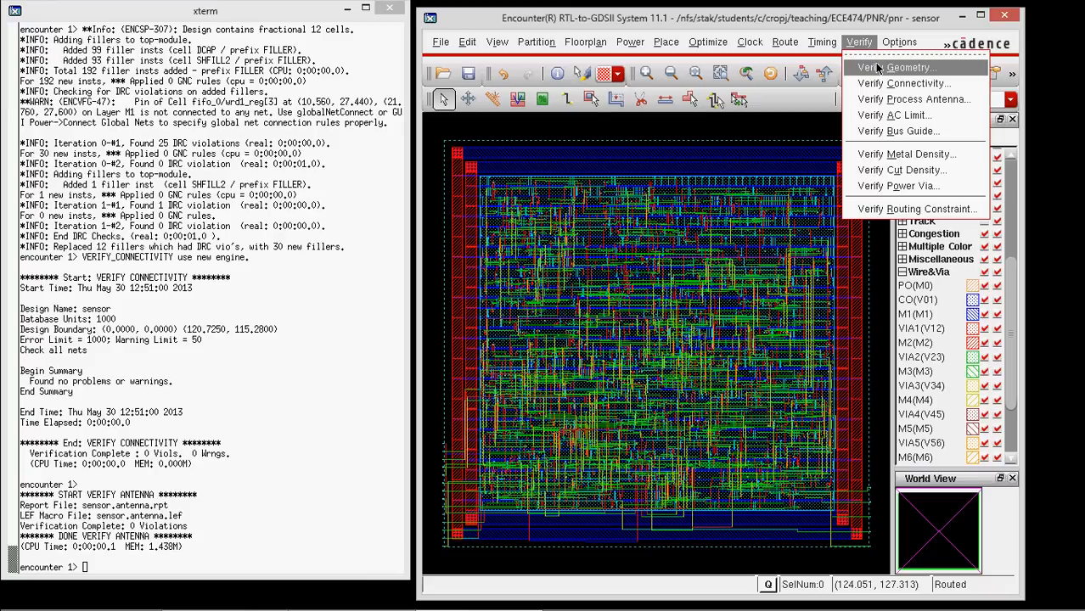
pyautogui.click(892, 67)
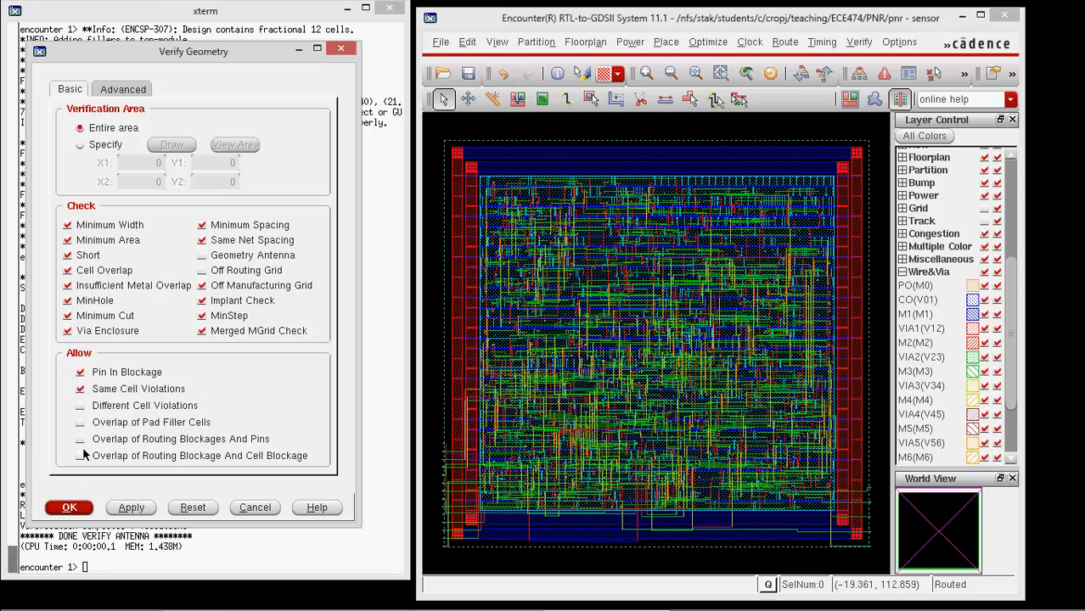
pyautogui.click(69, 507)
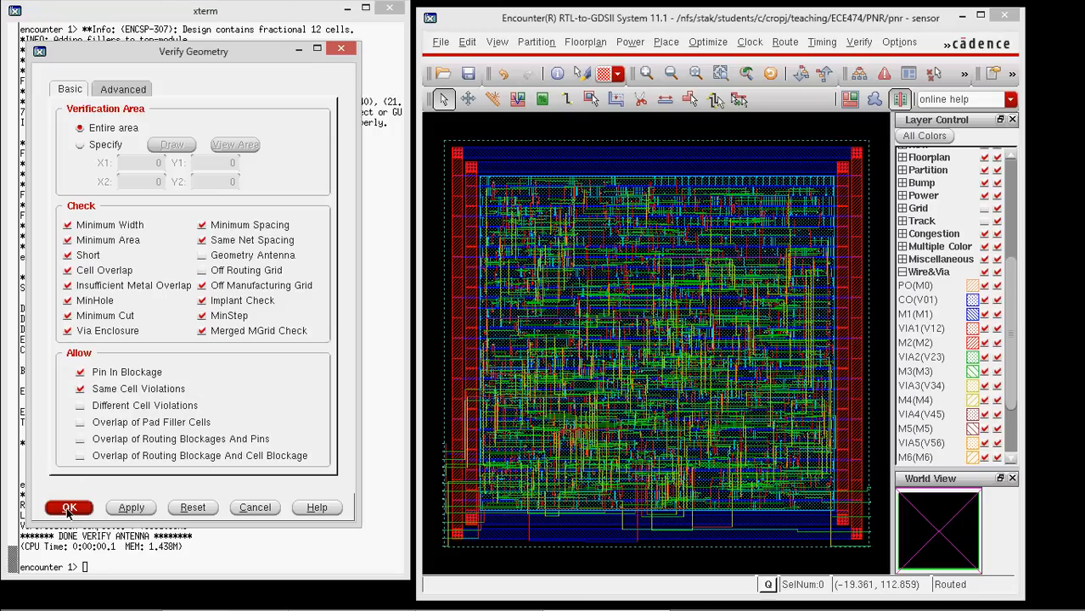
pyautogui.click(69, 507)
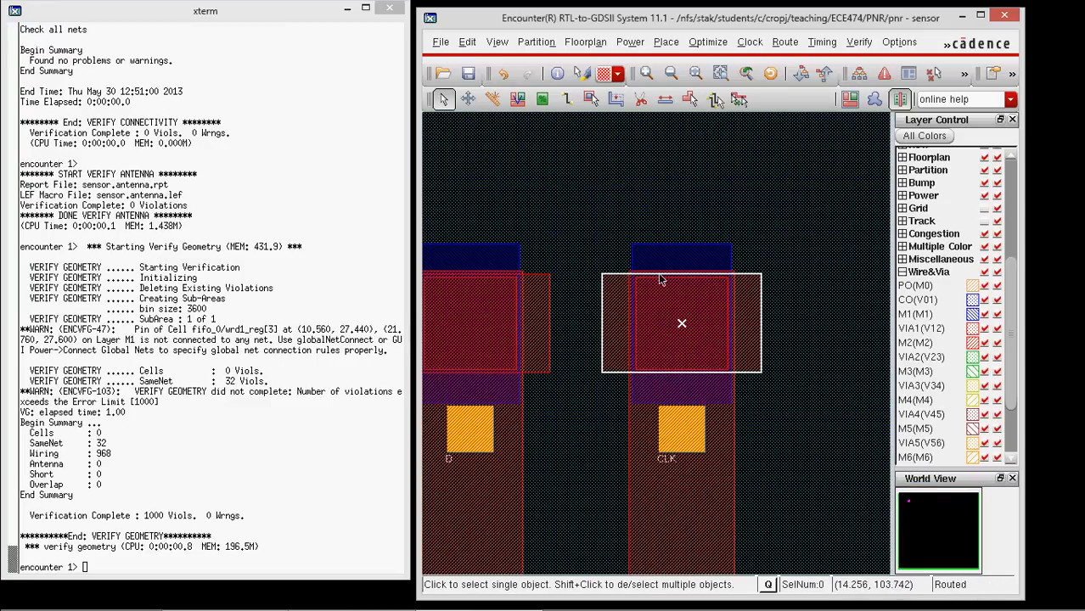
pyautogui.moveTo(700, 311)
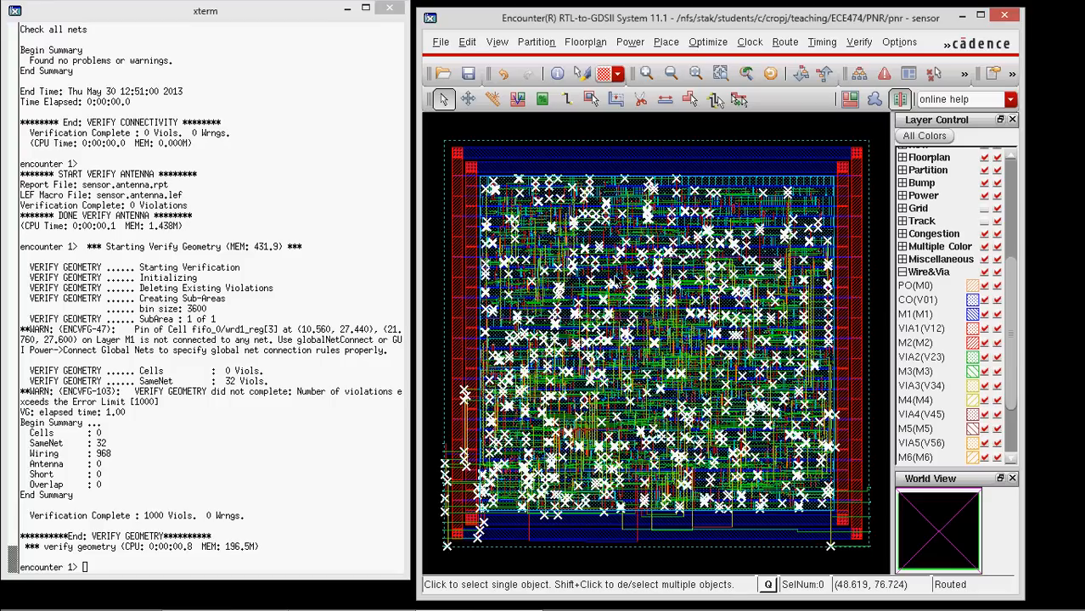
pyautogui.moveTo(690, 162)
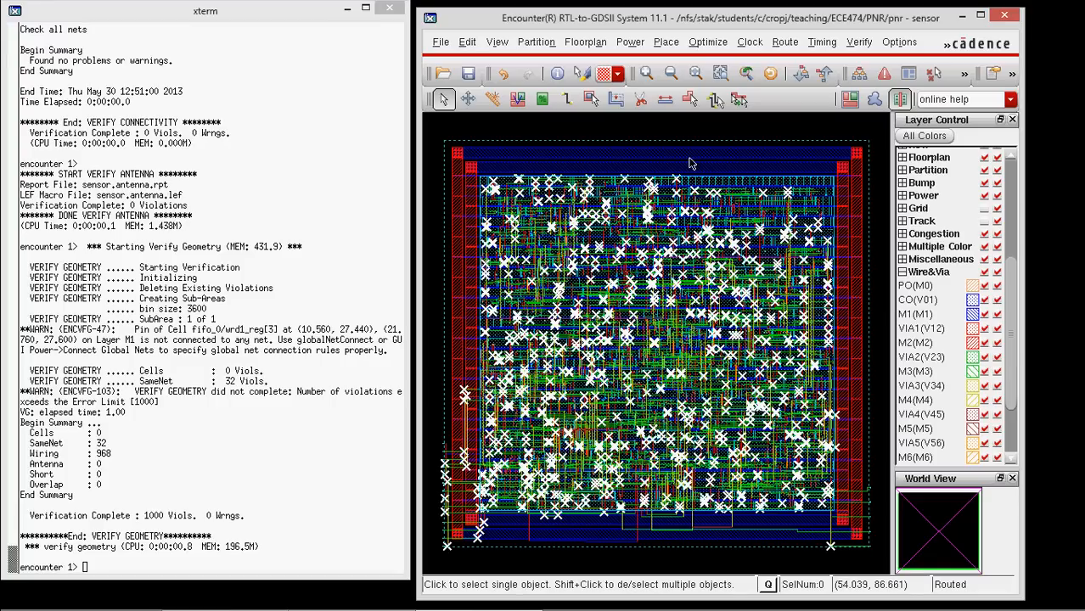
# Run a post-route setup timeDesign analysis, showing 8.849 ns worst slack.
pyautogui.click(821, 42)
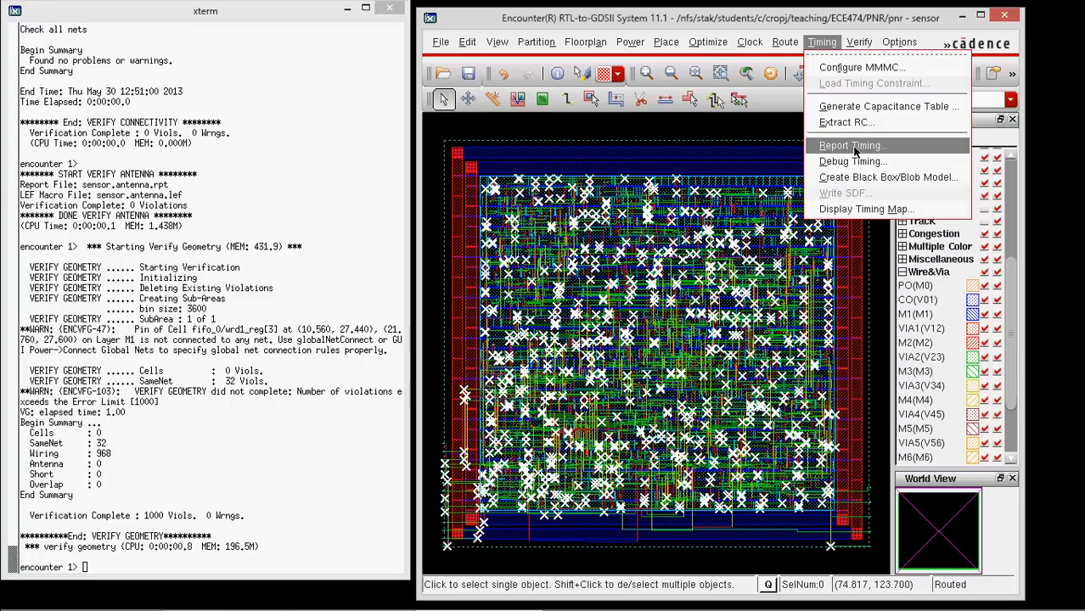
pyautogui.click(851, 145)
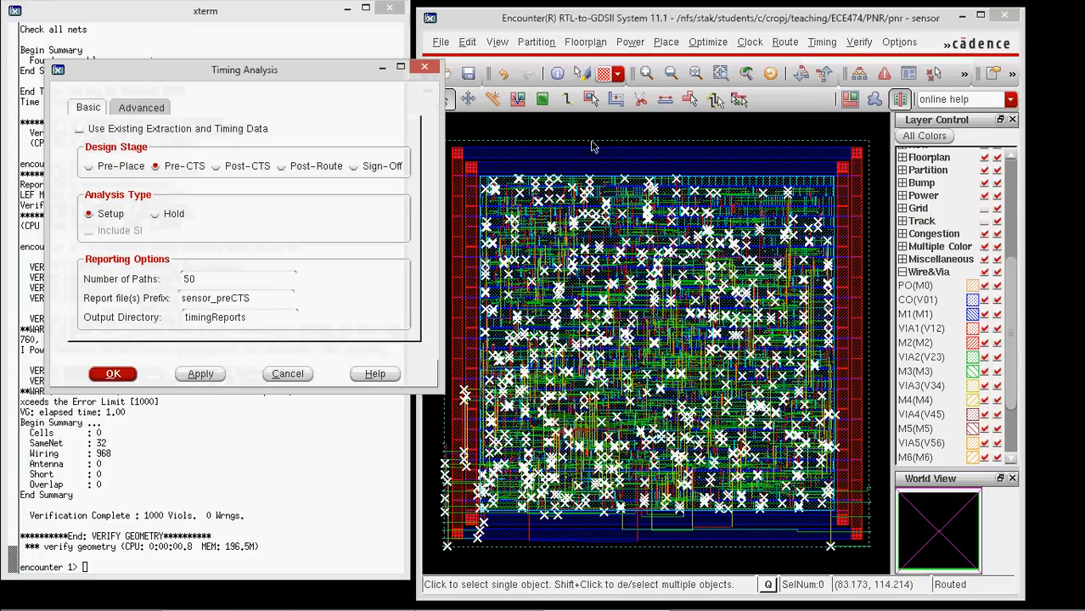
pyautogui.click(281, 166)
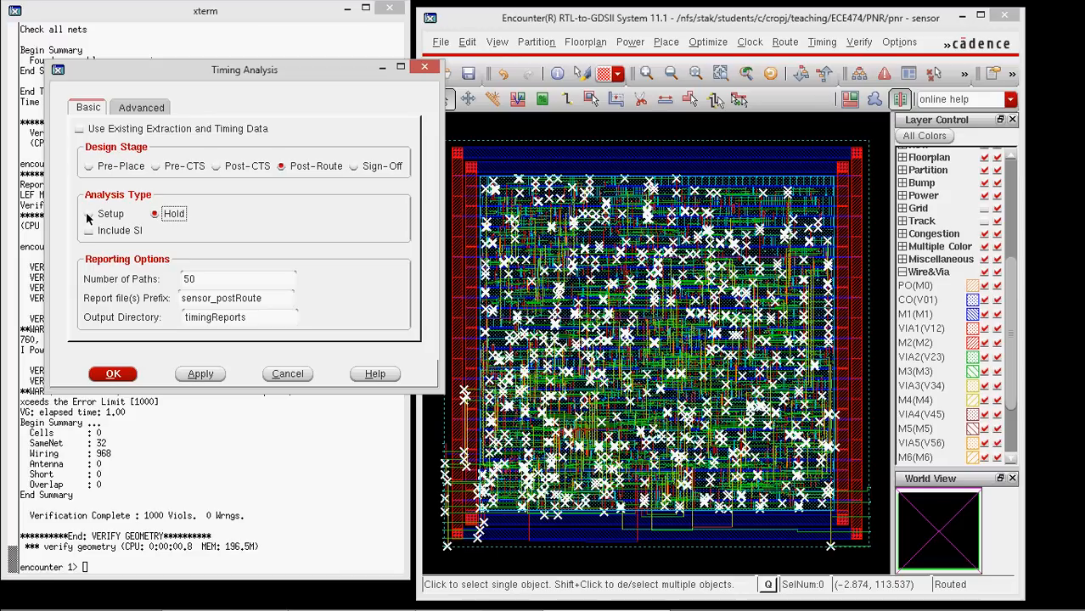
pyautogui.click(89, 213)
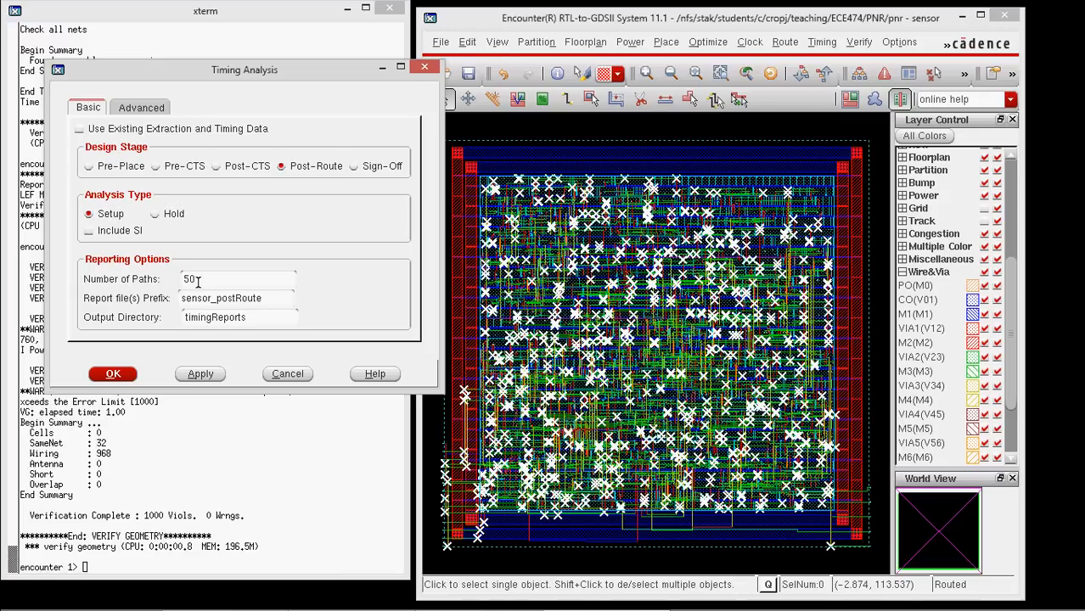
pyautogui.click(113, 373)
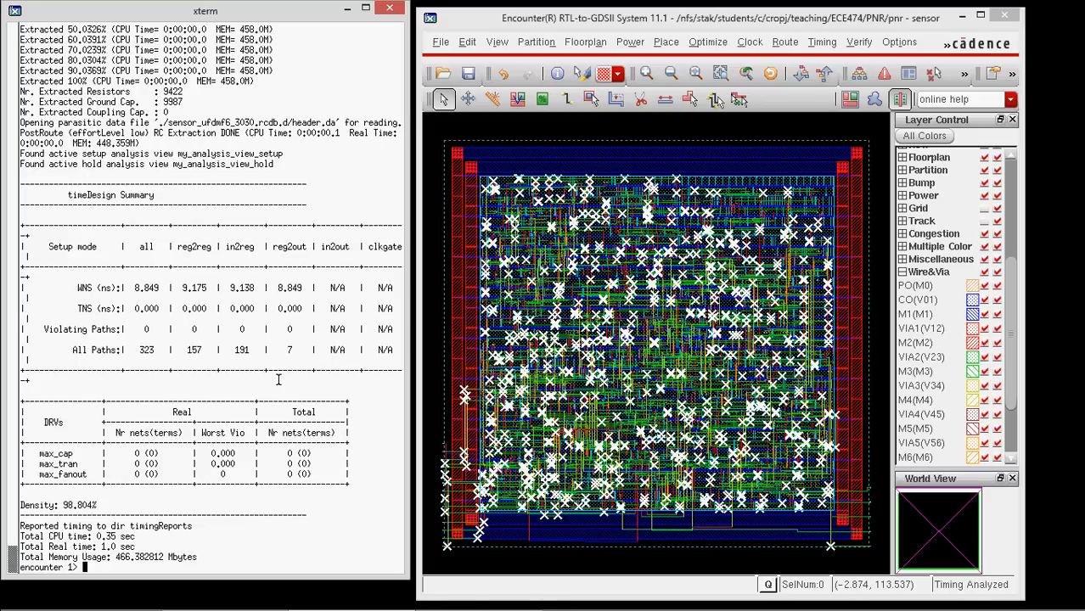
pyautogui.moveTo(533, 219)
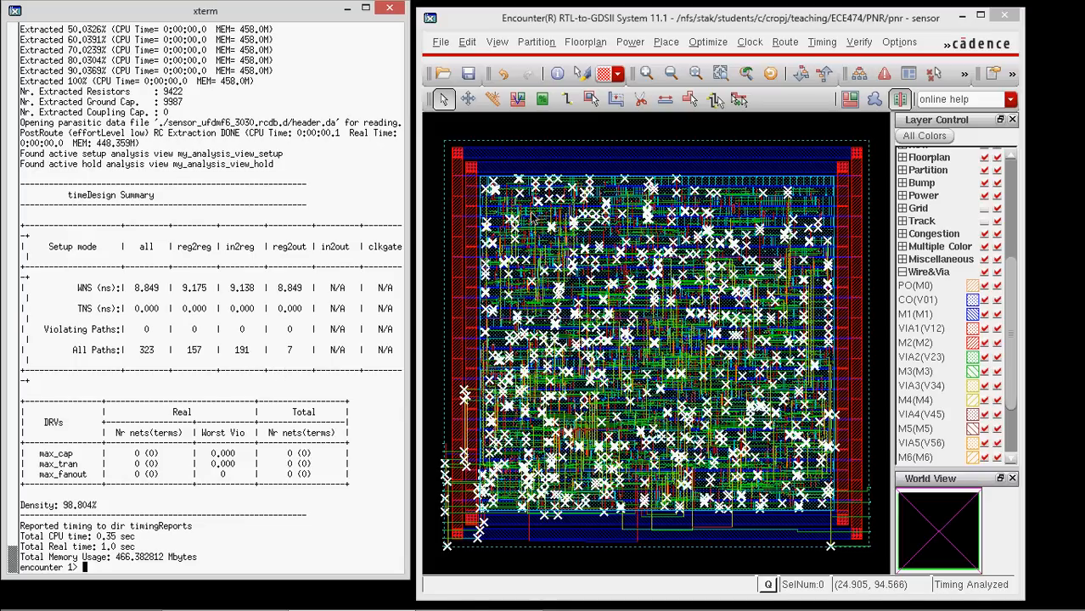
# Set power analysis mode to Static using analysis view my_analysis_view_setup.
pyautogui.click(630, 42)
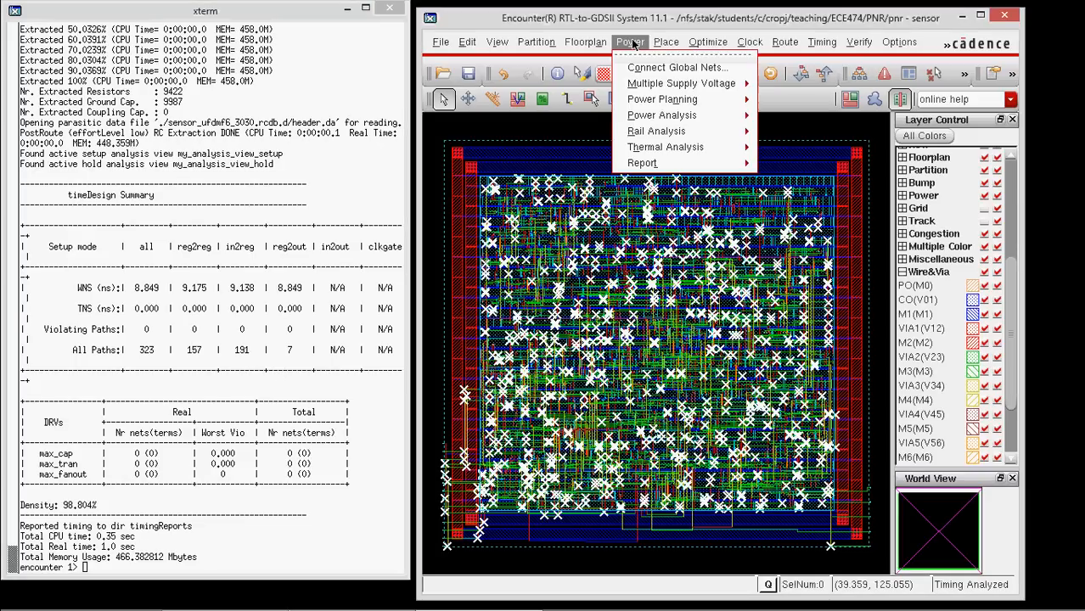
pyautogui.moveTo(661, 114)
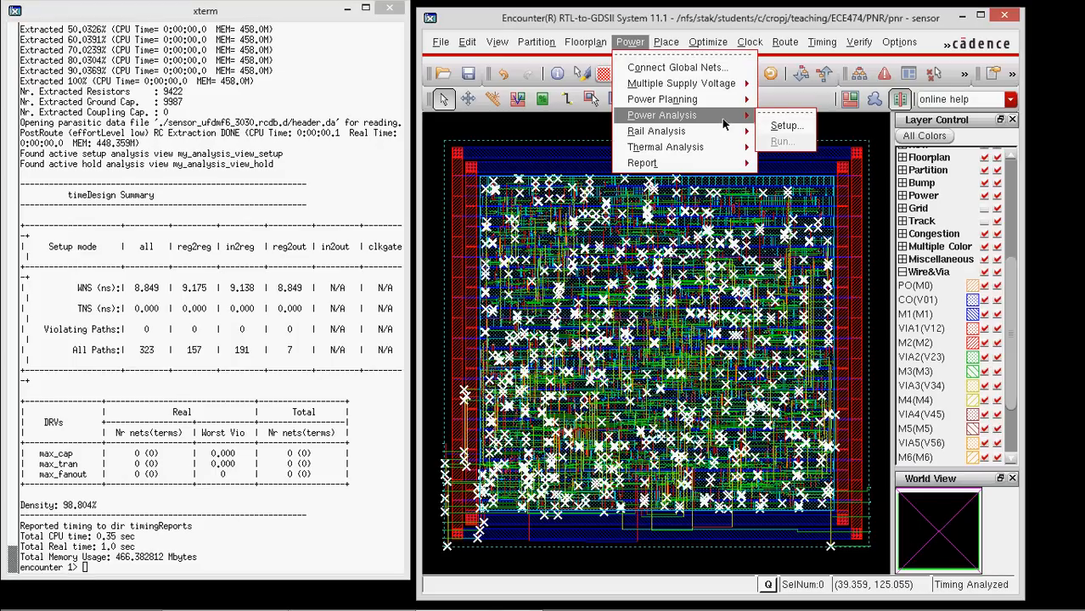
pyautogui.click(785, 125)
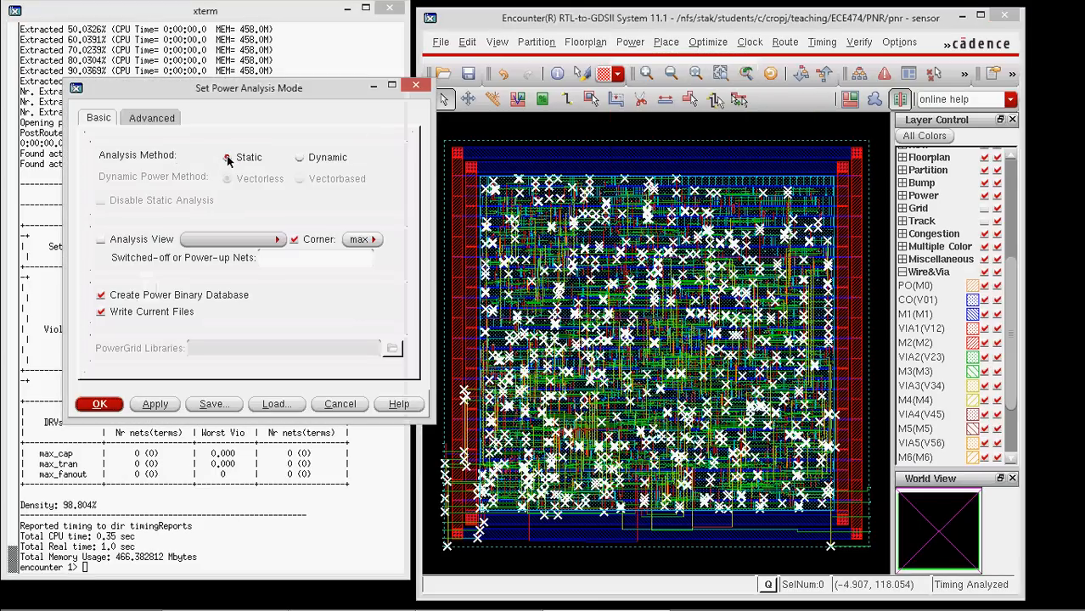
pyautogui.click(299, 157)
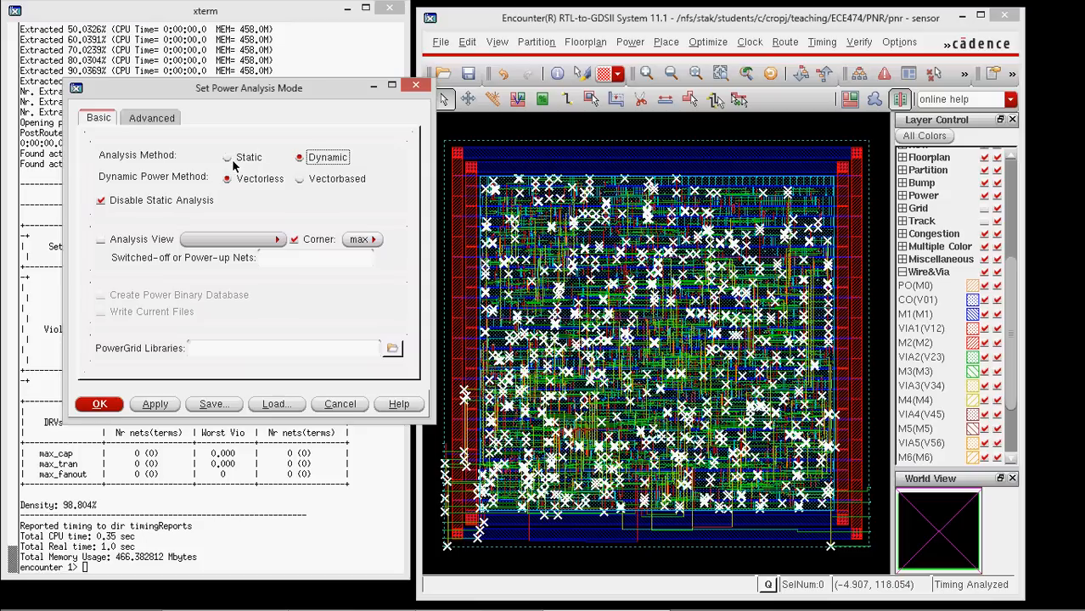
pyautogui.click(227, 157)
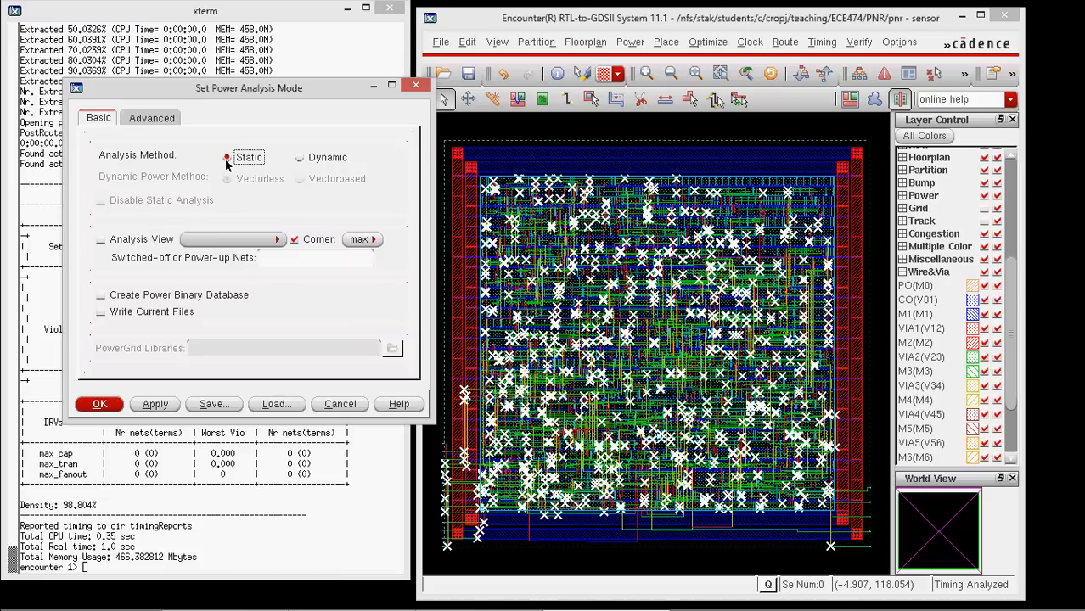
pyautogui.click(101, 239)
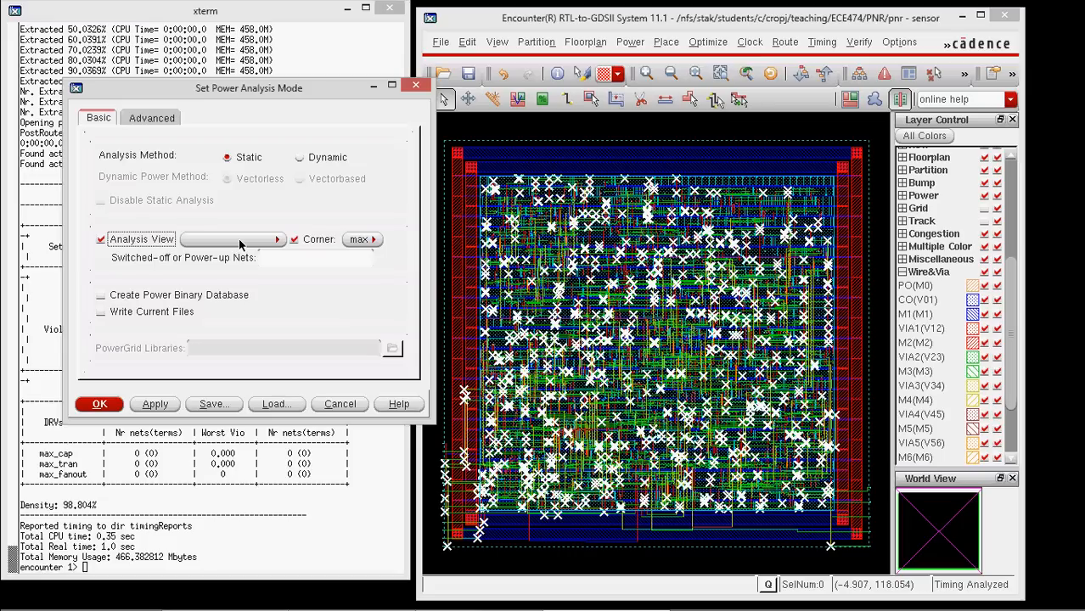
pyautogui.click(277, 239)
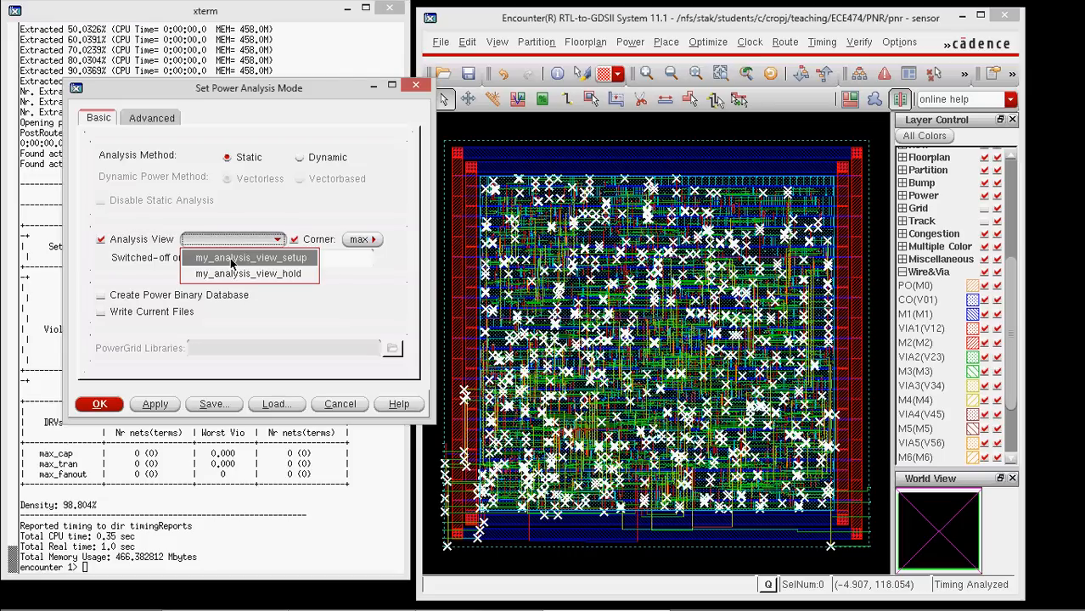
pyautogui.click(250, 257)
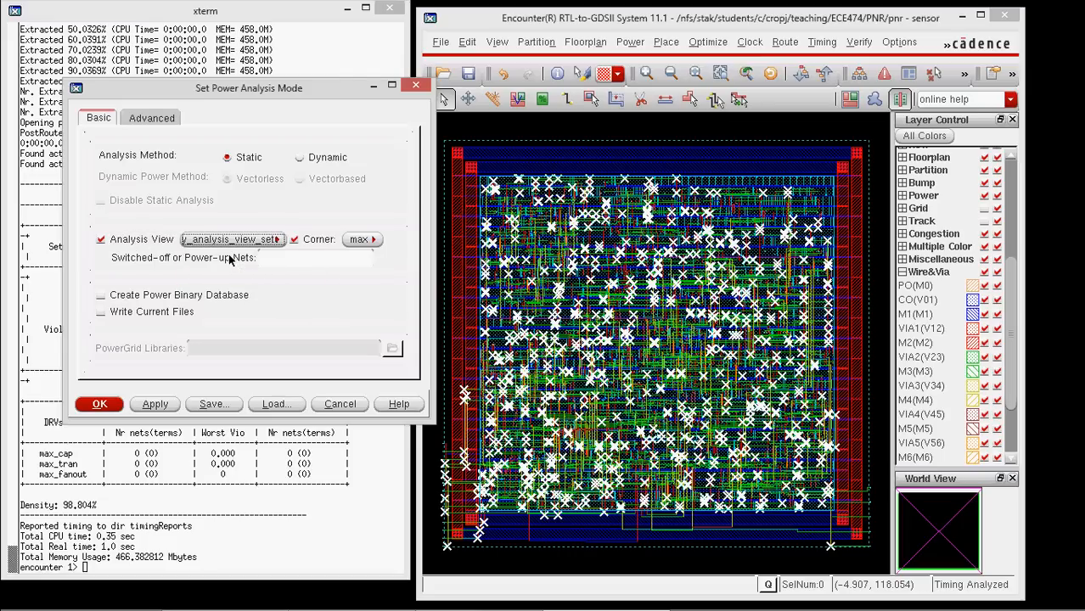
pyautogui.moveTo(346, 245)
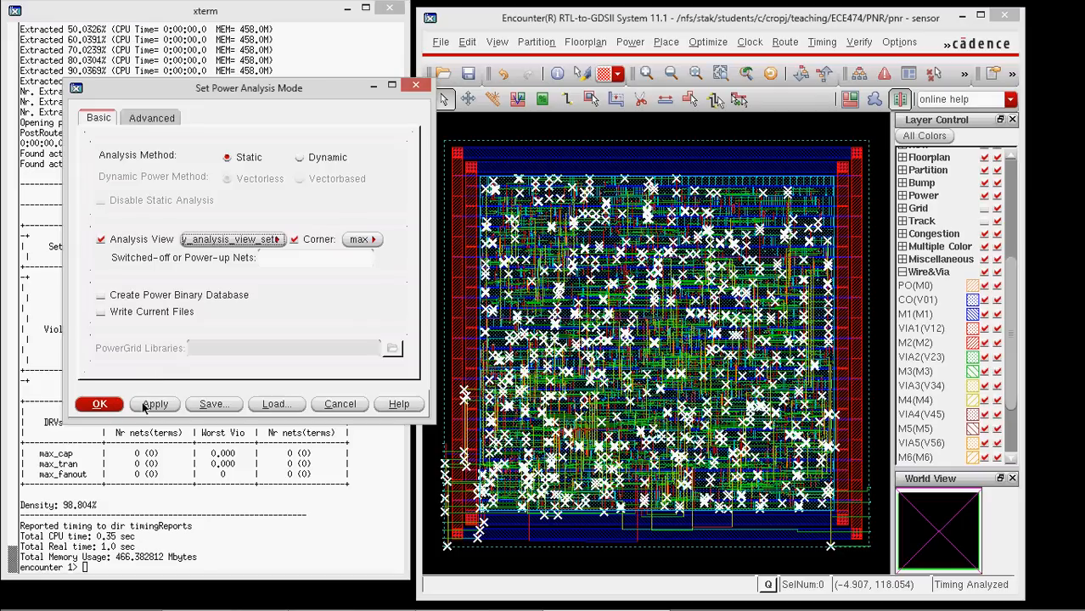
pyautogui.click(98, 404)
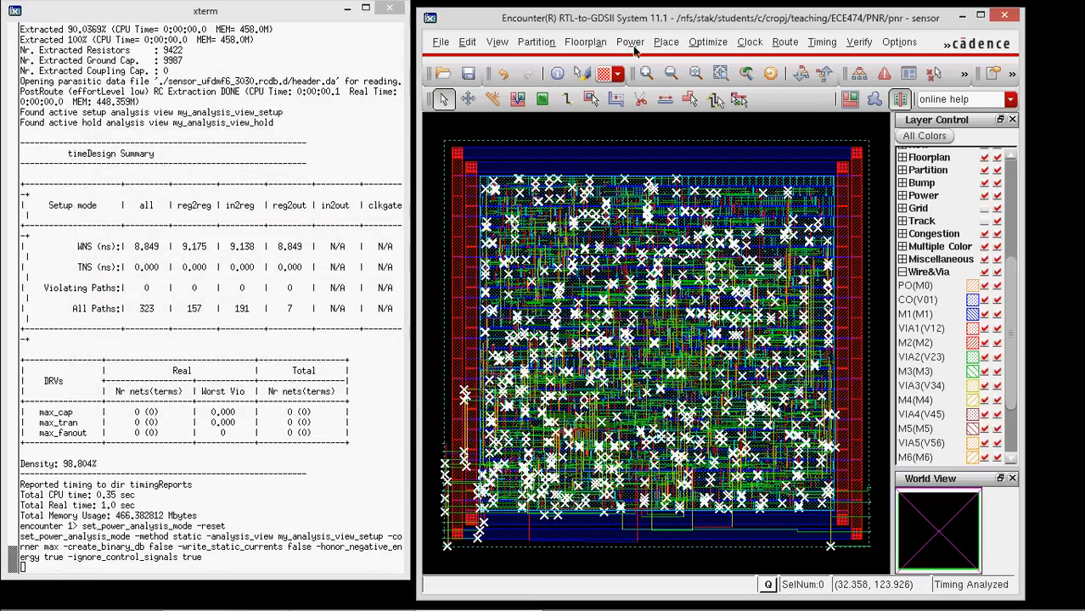
# Run static power analysis, reporting 0.733 total power into sensor.rpt.
pyautogui.click(630, 42)
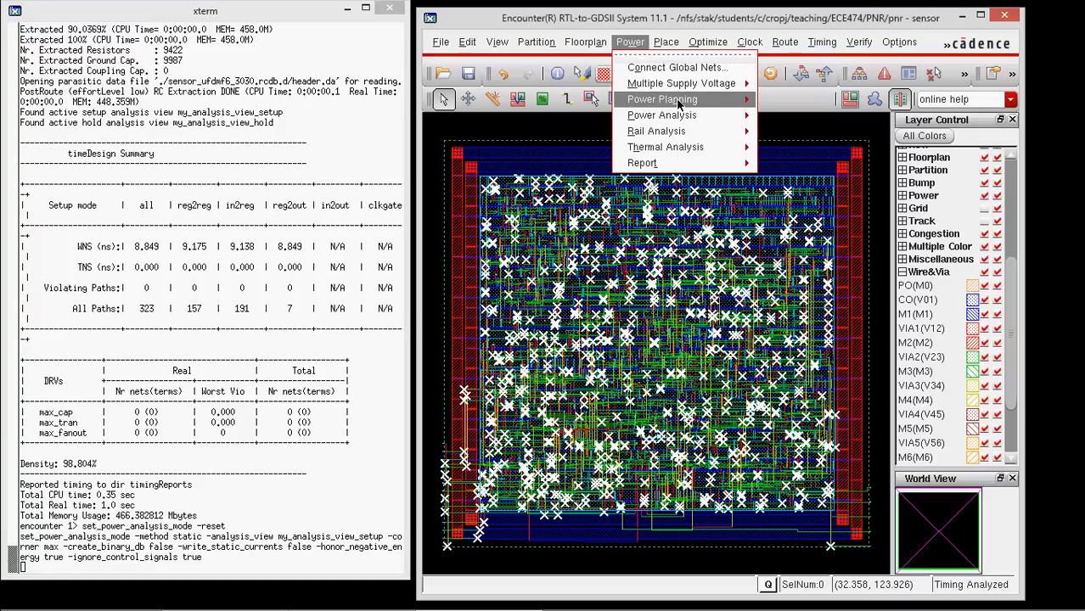
pyautogui.moveTo(662, 114)
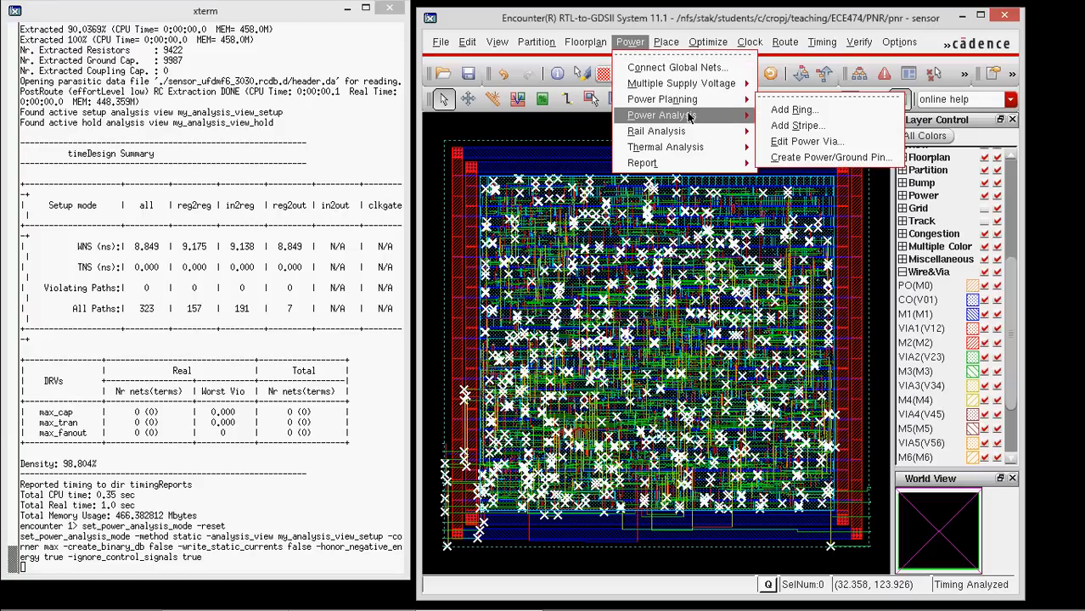
pyautogui.click(661, 115)
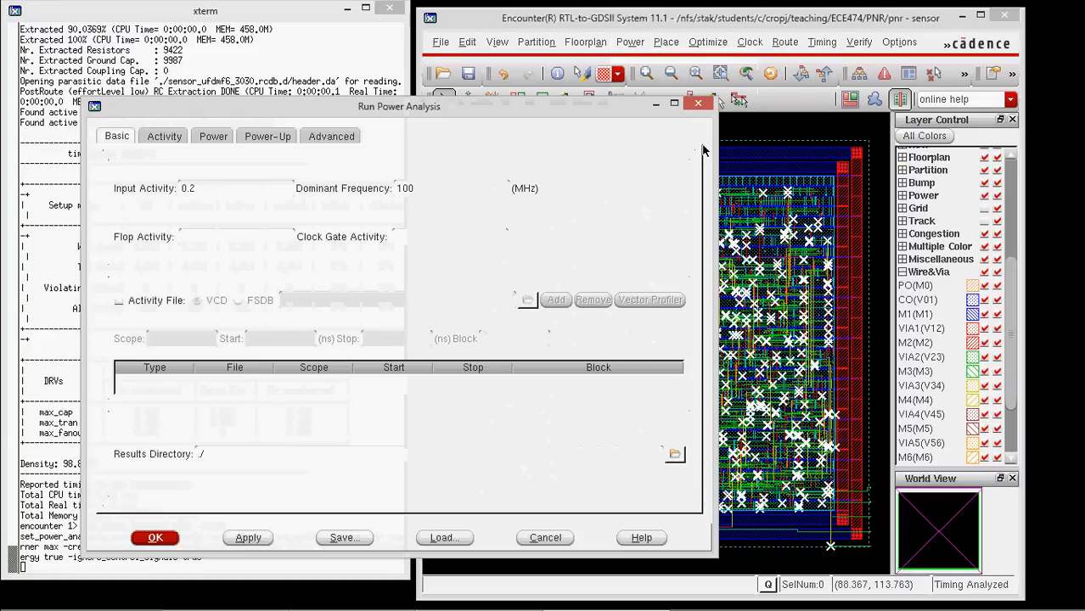
pyautogui.click(408, 188)
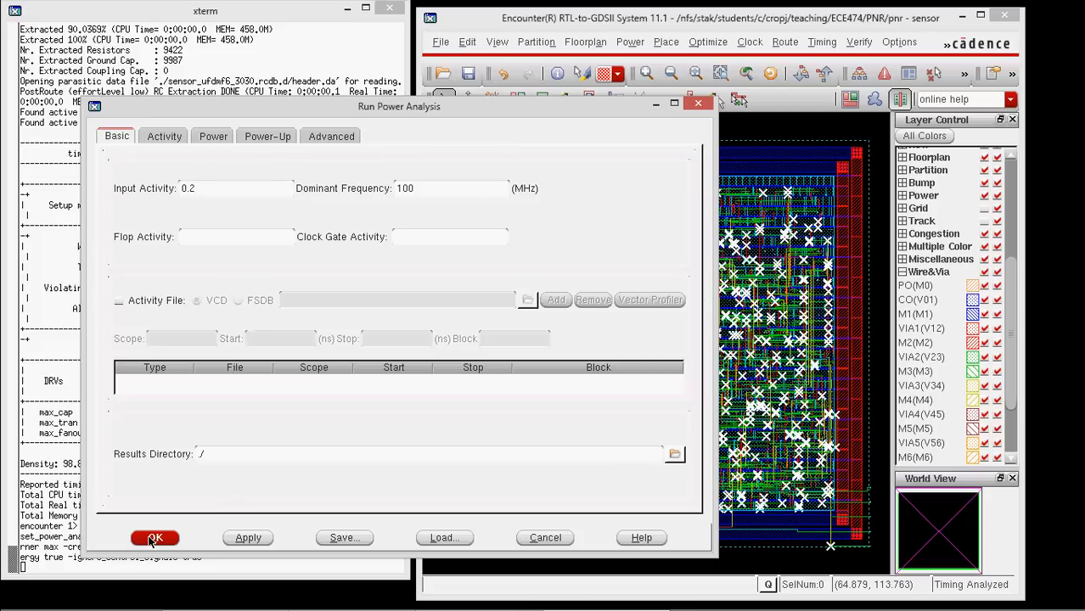
pyautogui.click(155, 537)
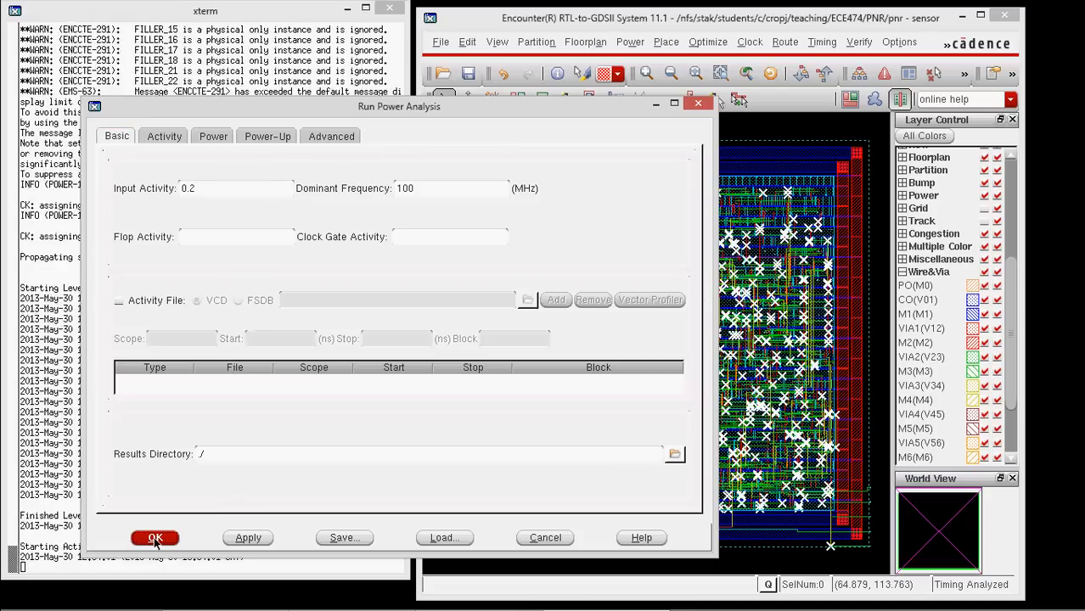
pyautogui.click(155, 538)
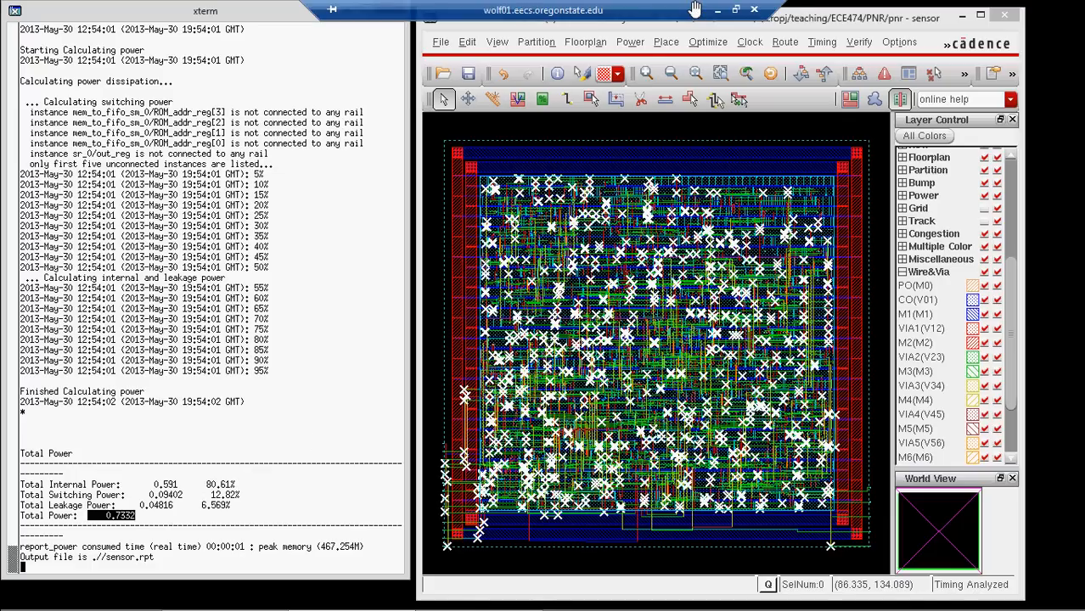
pyautogui.moveTo(548, 165)
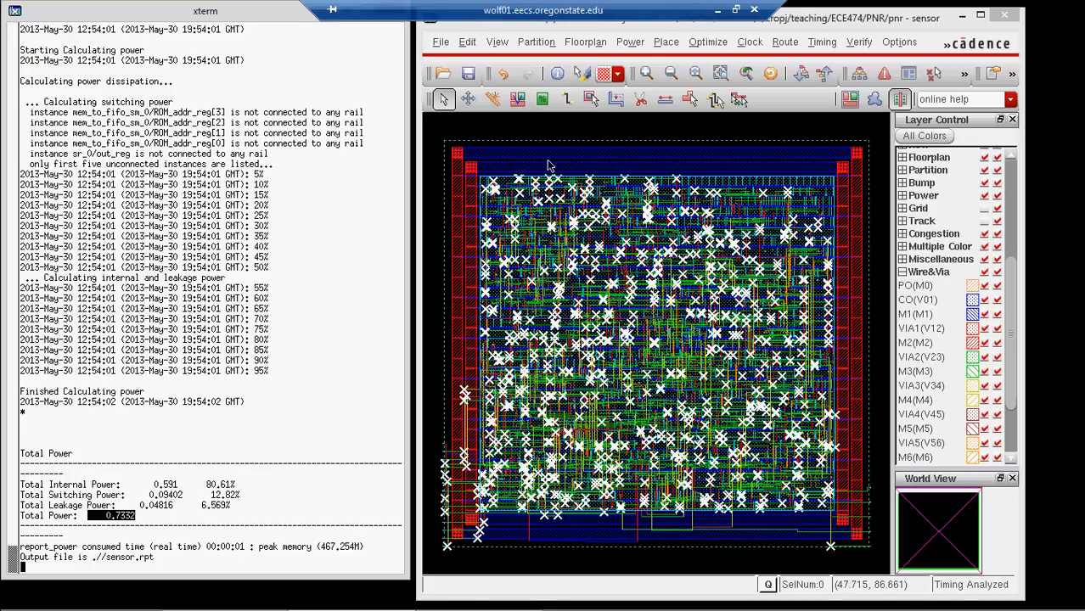
# Write the design netlist to sensor.v and request to exit Encounter.
pyautogui.click(441, 42)
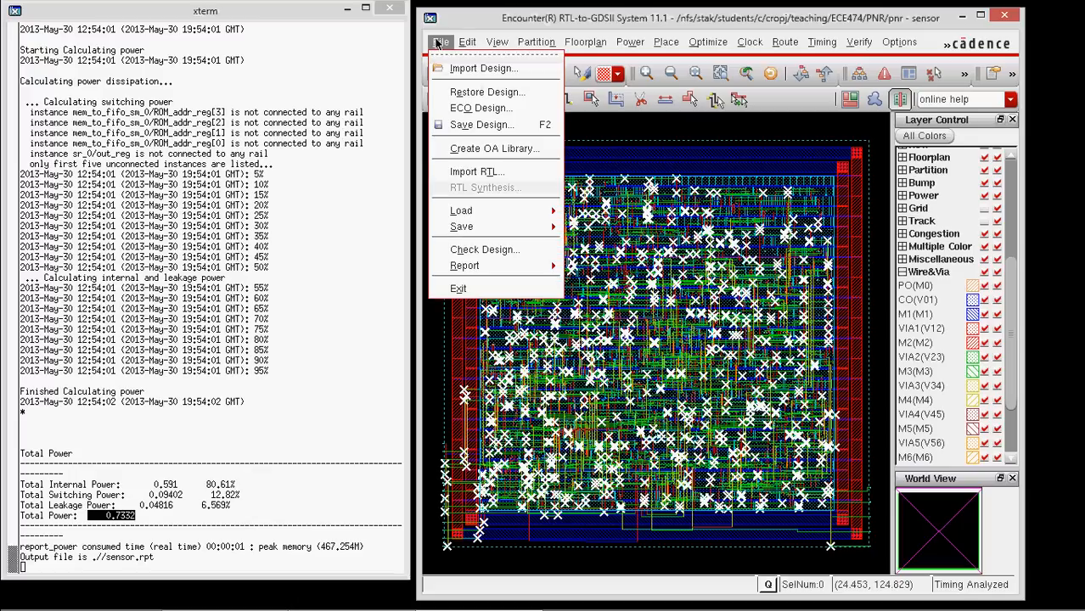
pyautogui.moveTo(462, 227)
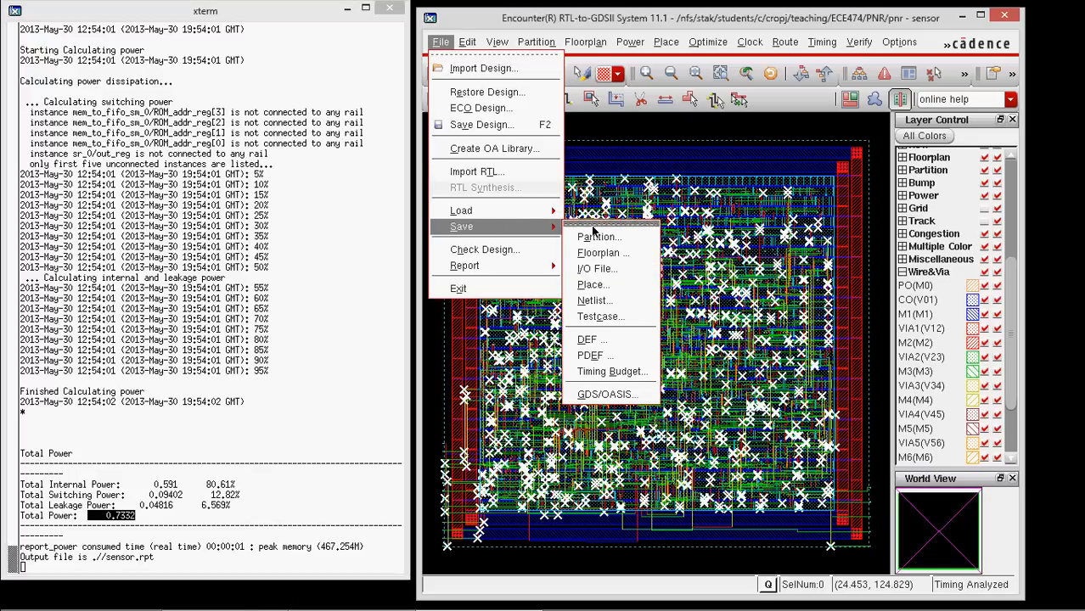
pyautogui.click(594, 300)
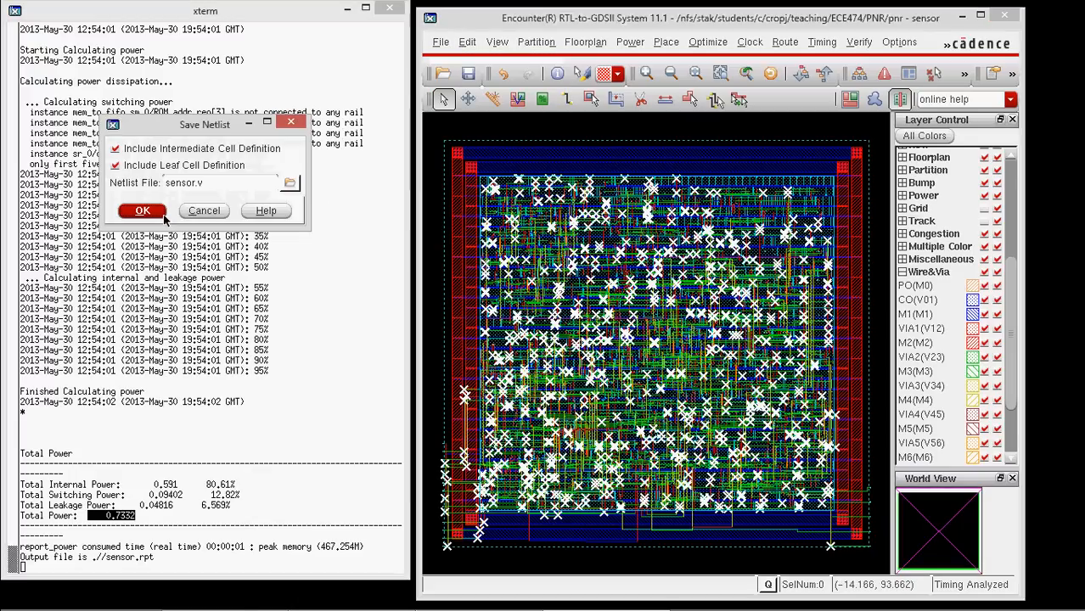
pyautogui.click(142, 211)
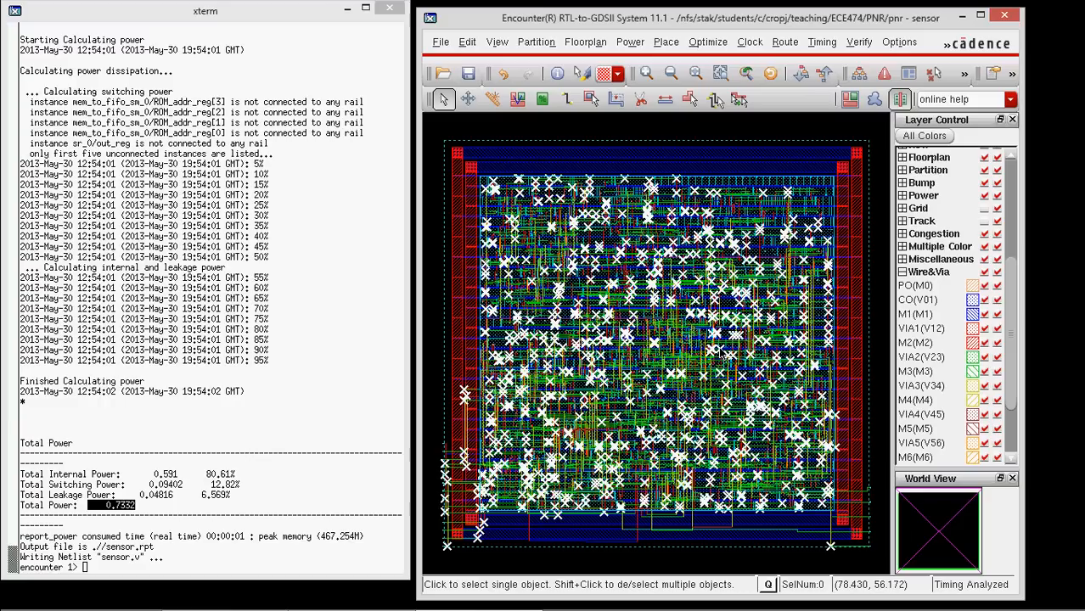
pyautogui.click(1004, 15)
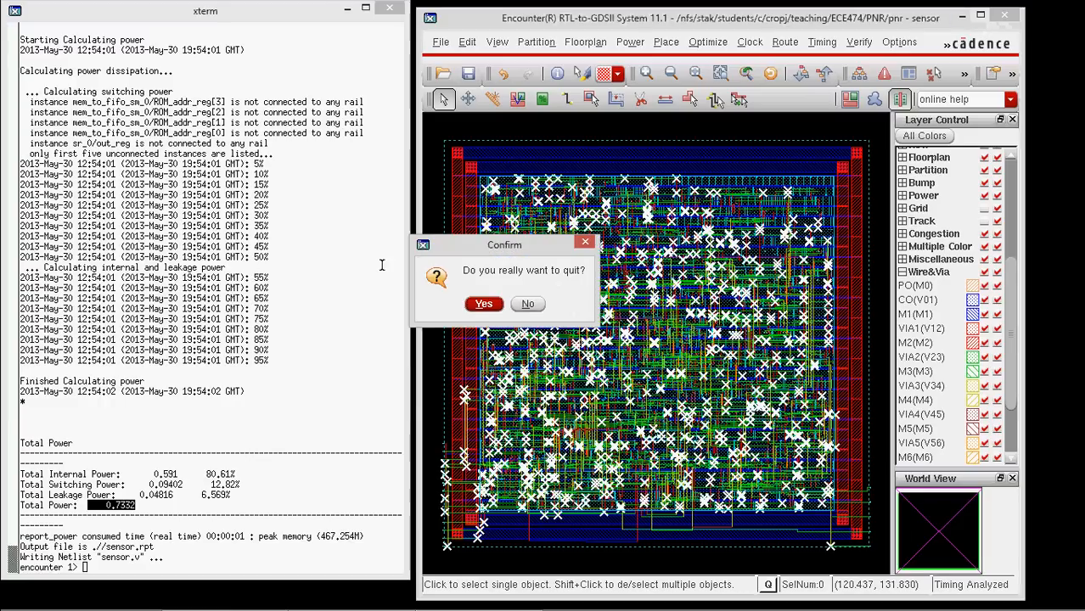
# Confirm quitting Encounter, list the pnr directory with ls, and select encounter.cmd.
pyautogui.click(484, 303)
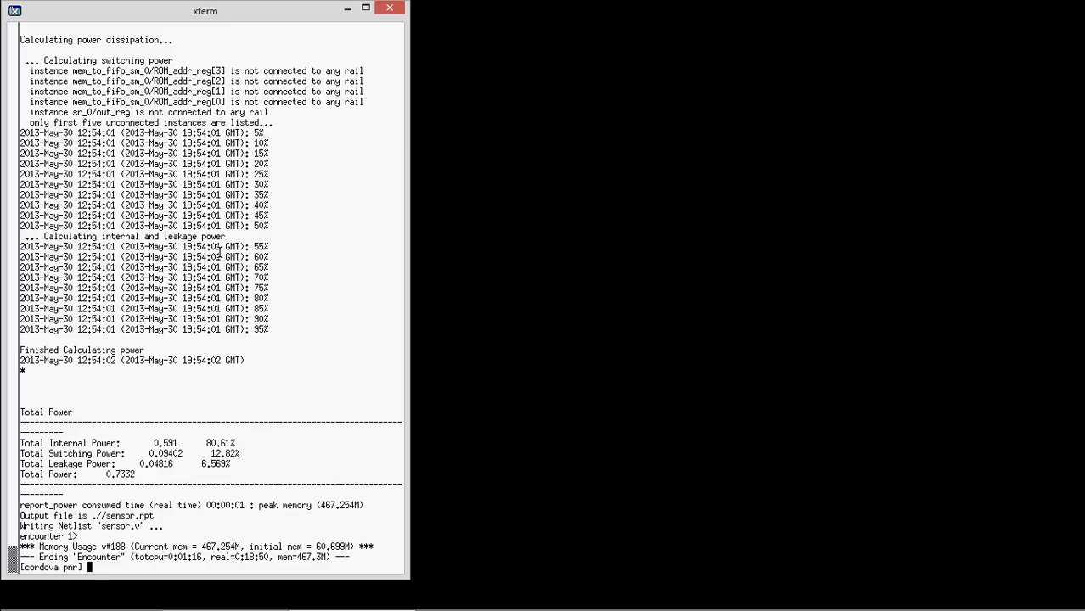
pyautogui.write('ls')
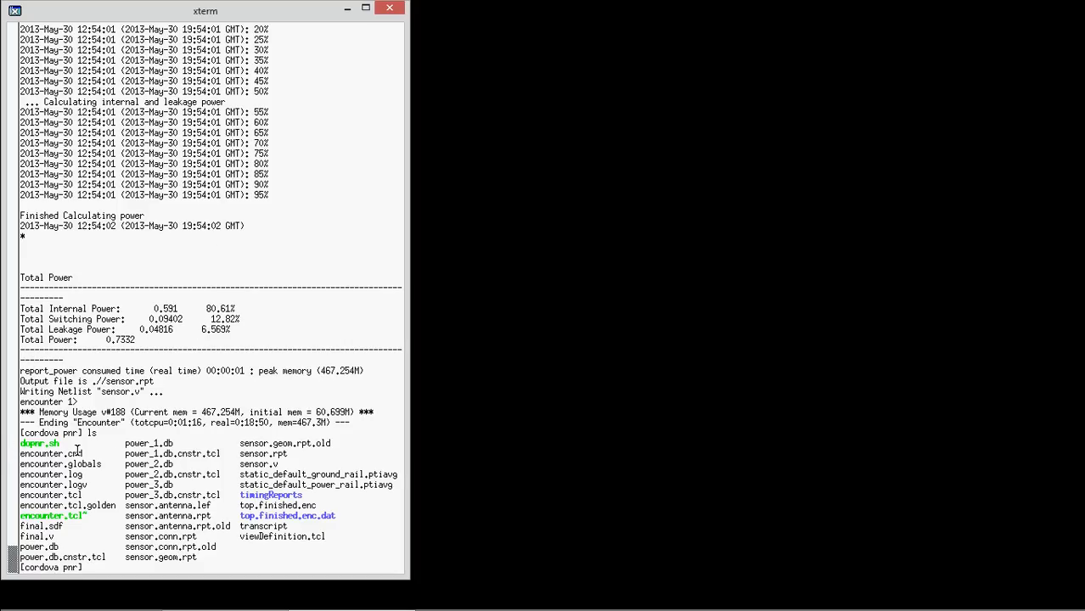
pyautogui.doubleClick(51, 453)
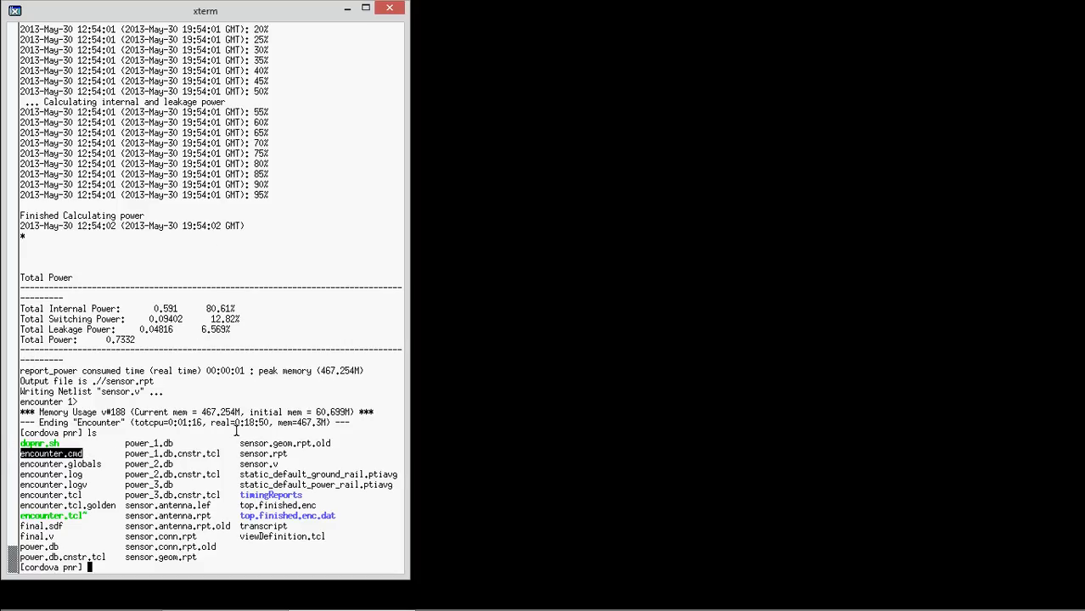